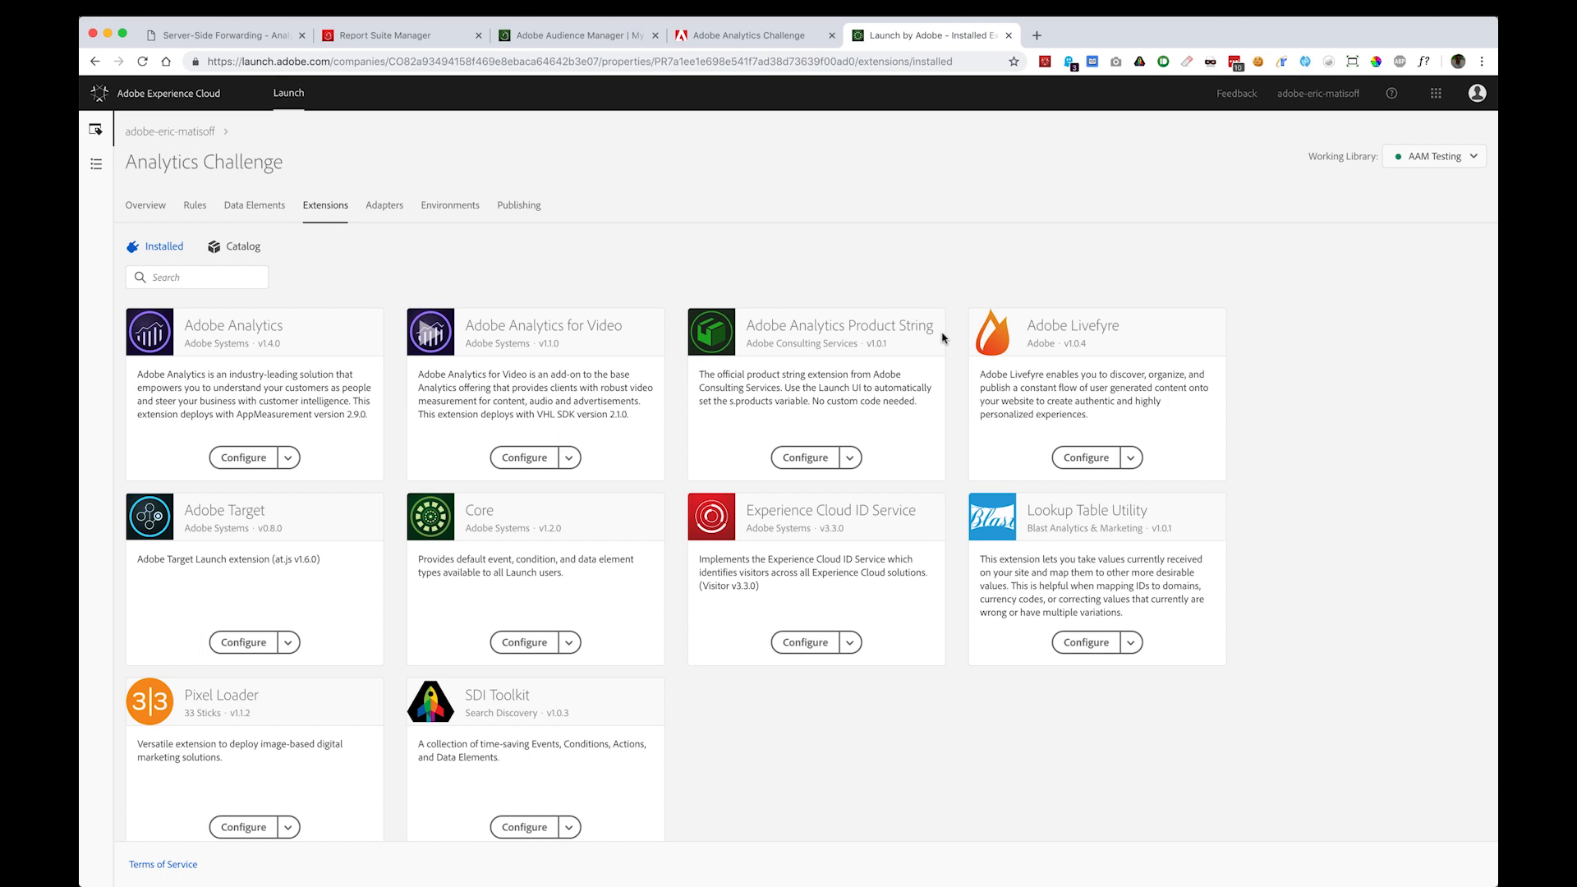
pyautogui.moveTo(912, 253)
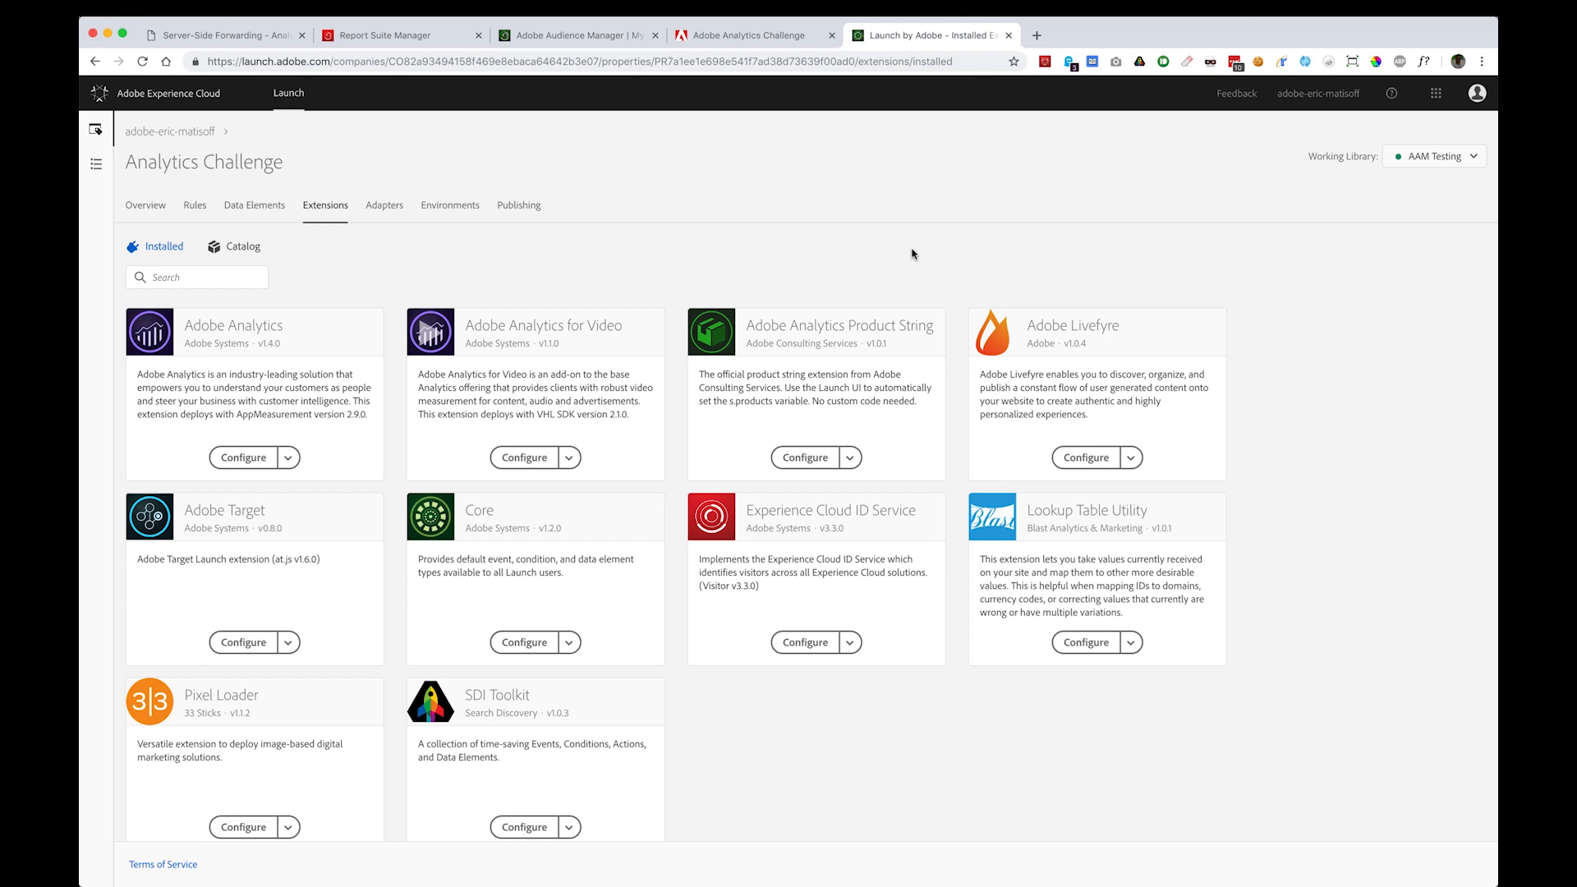
pyautogui.moveTo(761, 208)
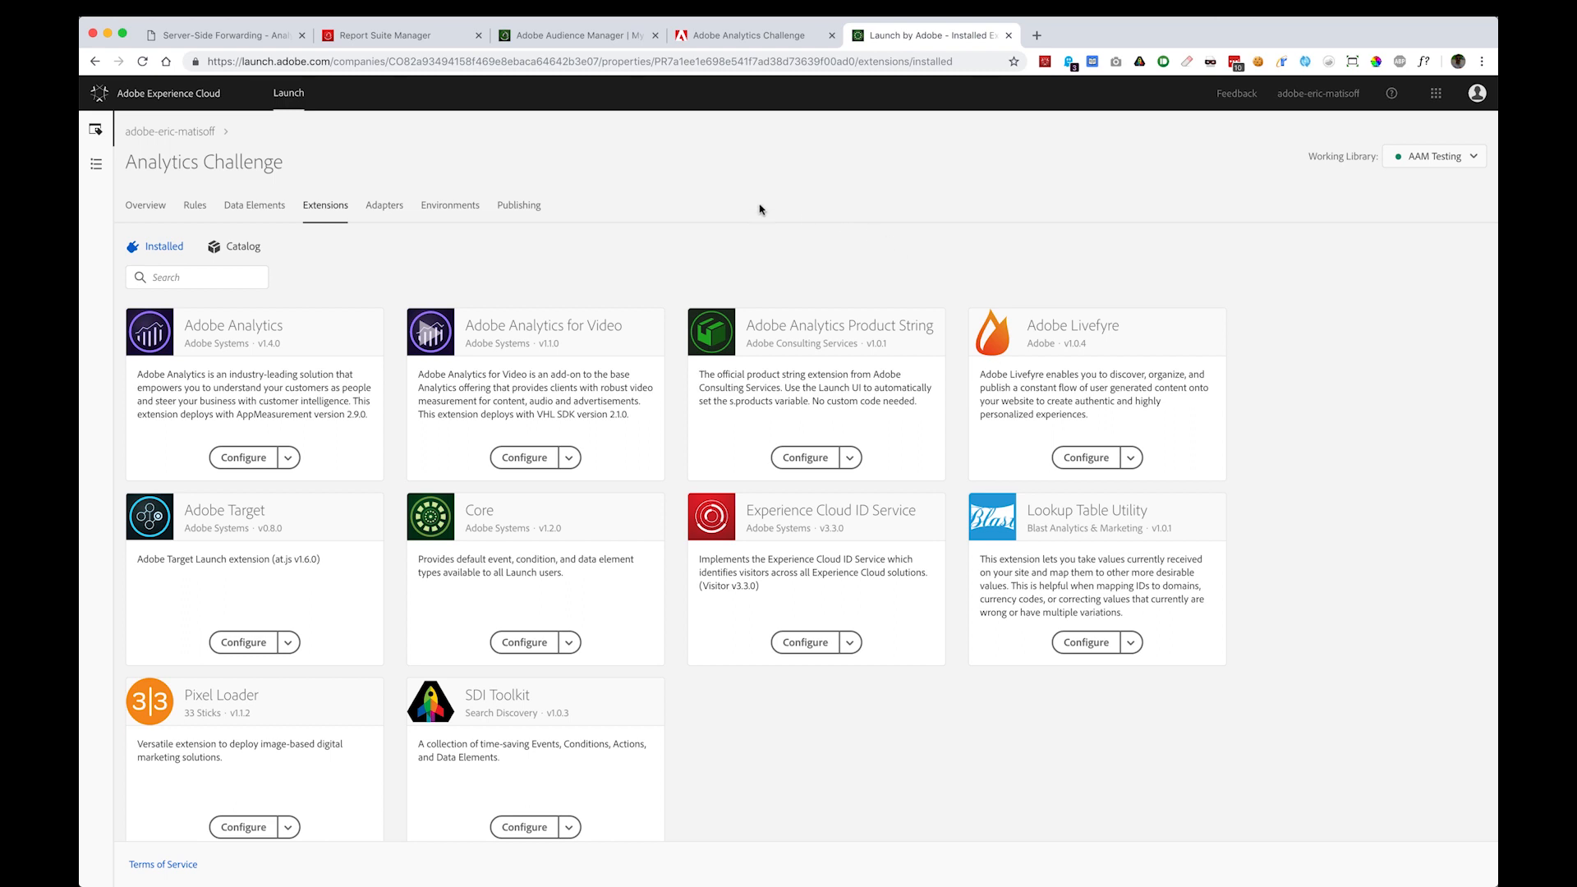
pyautogui.moveTo(782, 230)
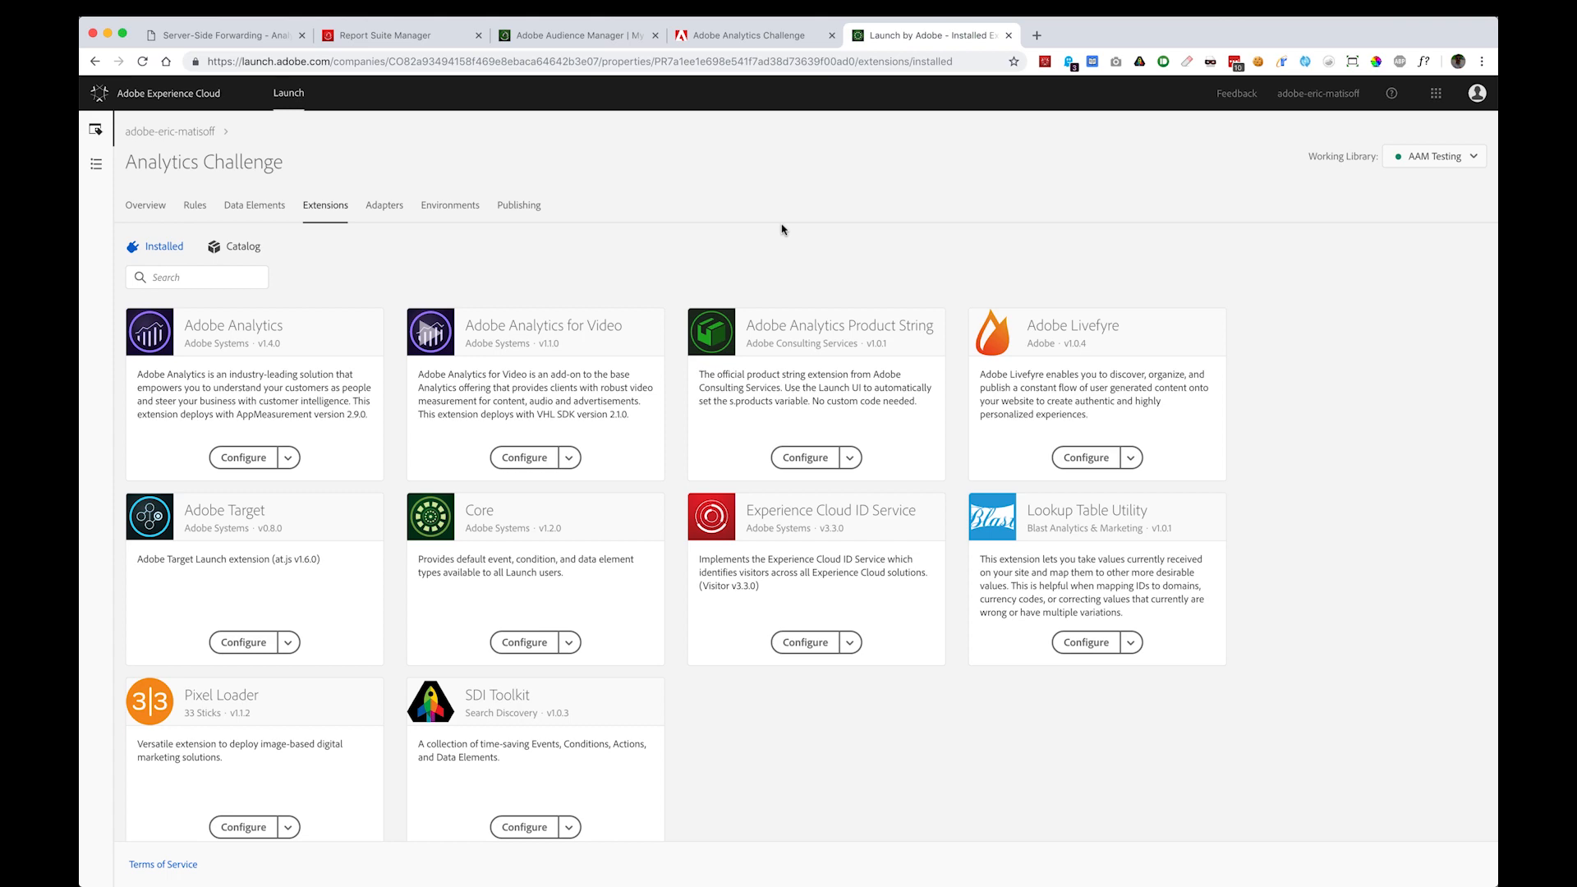
pyautogui.moveTo(787, 233)
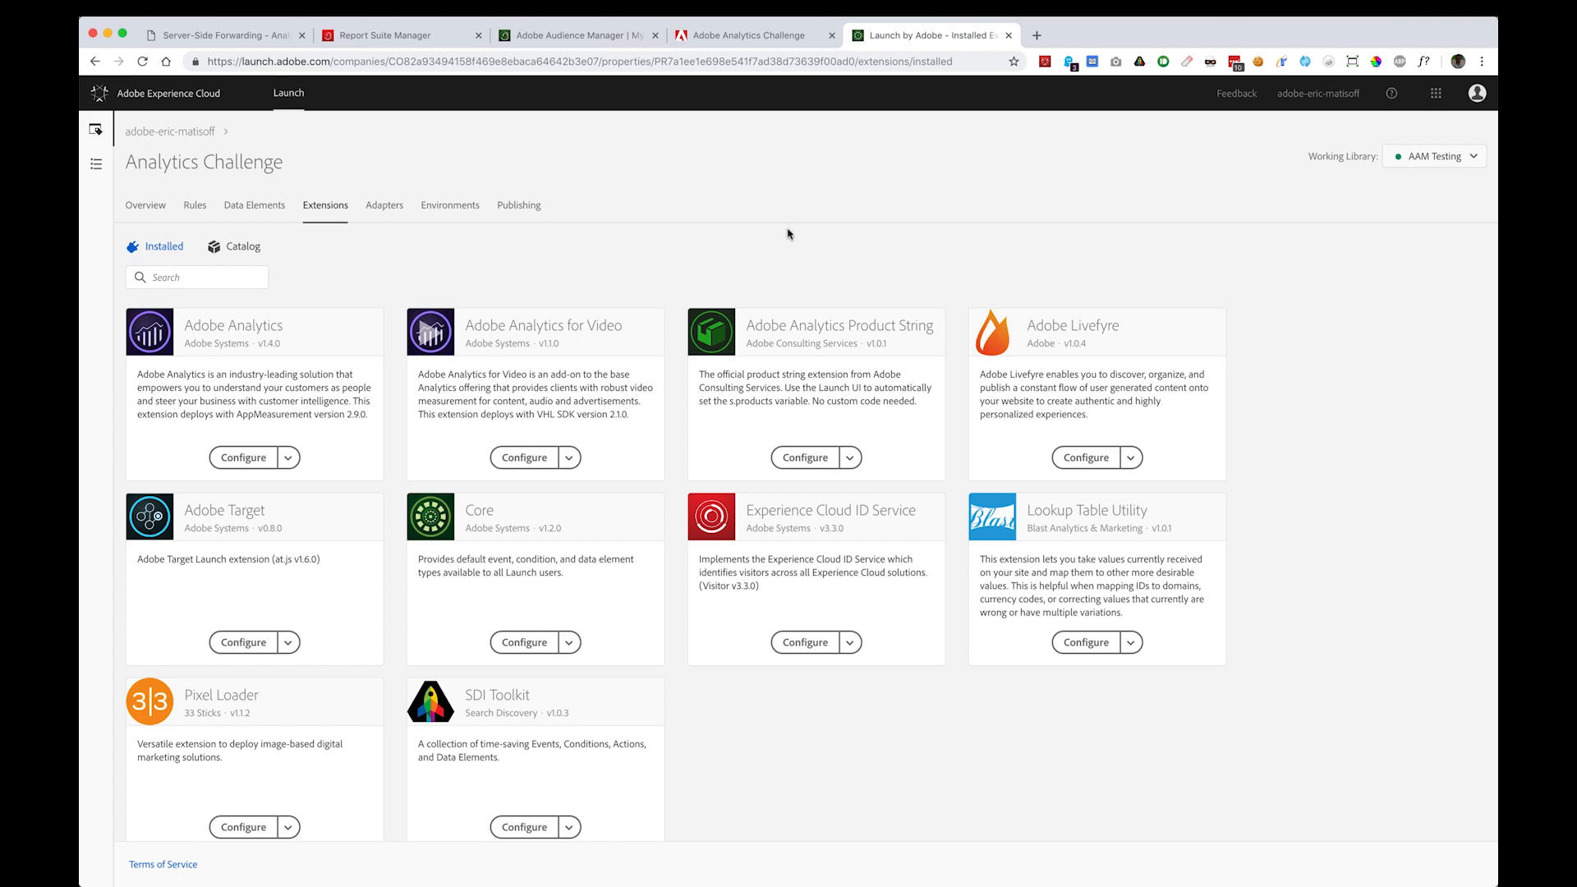
# Read the Server-Side Forwarding article's validation steps, then view the report suite's forwarding settings.
pyautogui.click(222, 35)
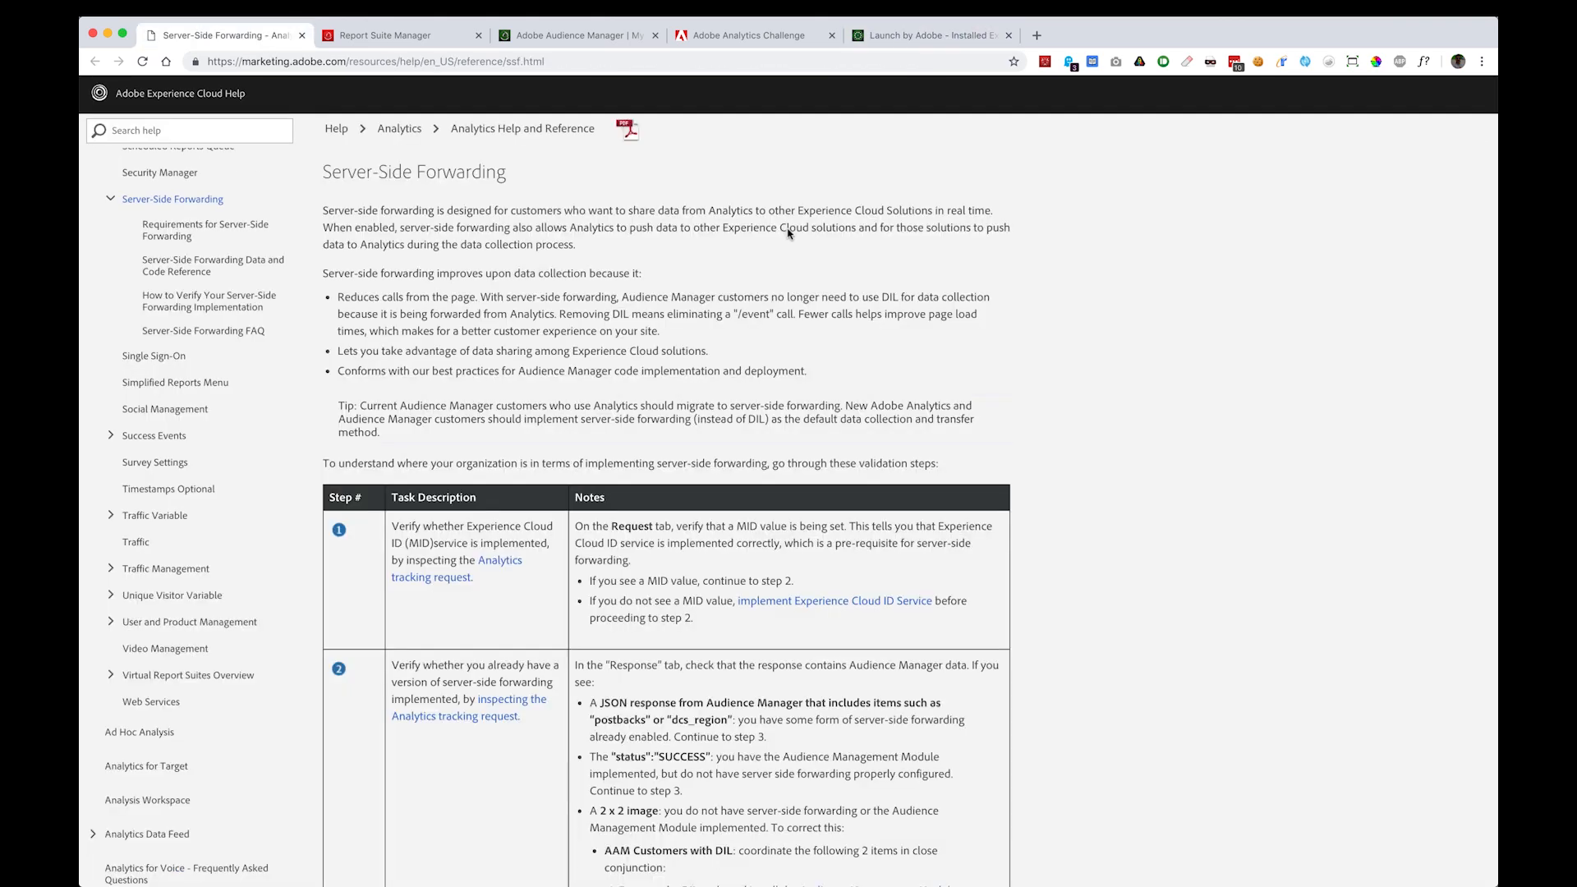
pyautogui.moveTo(516, 289)
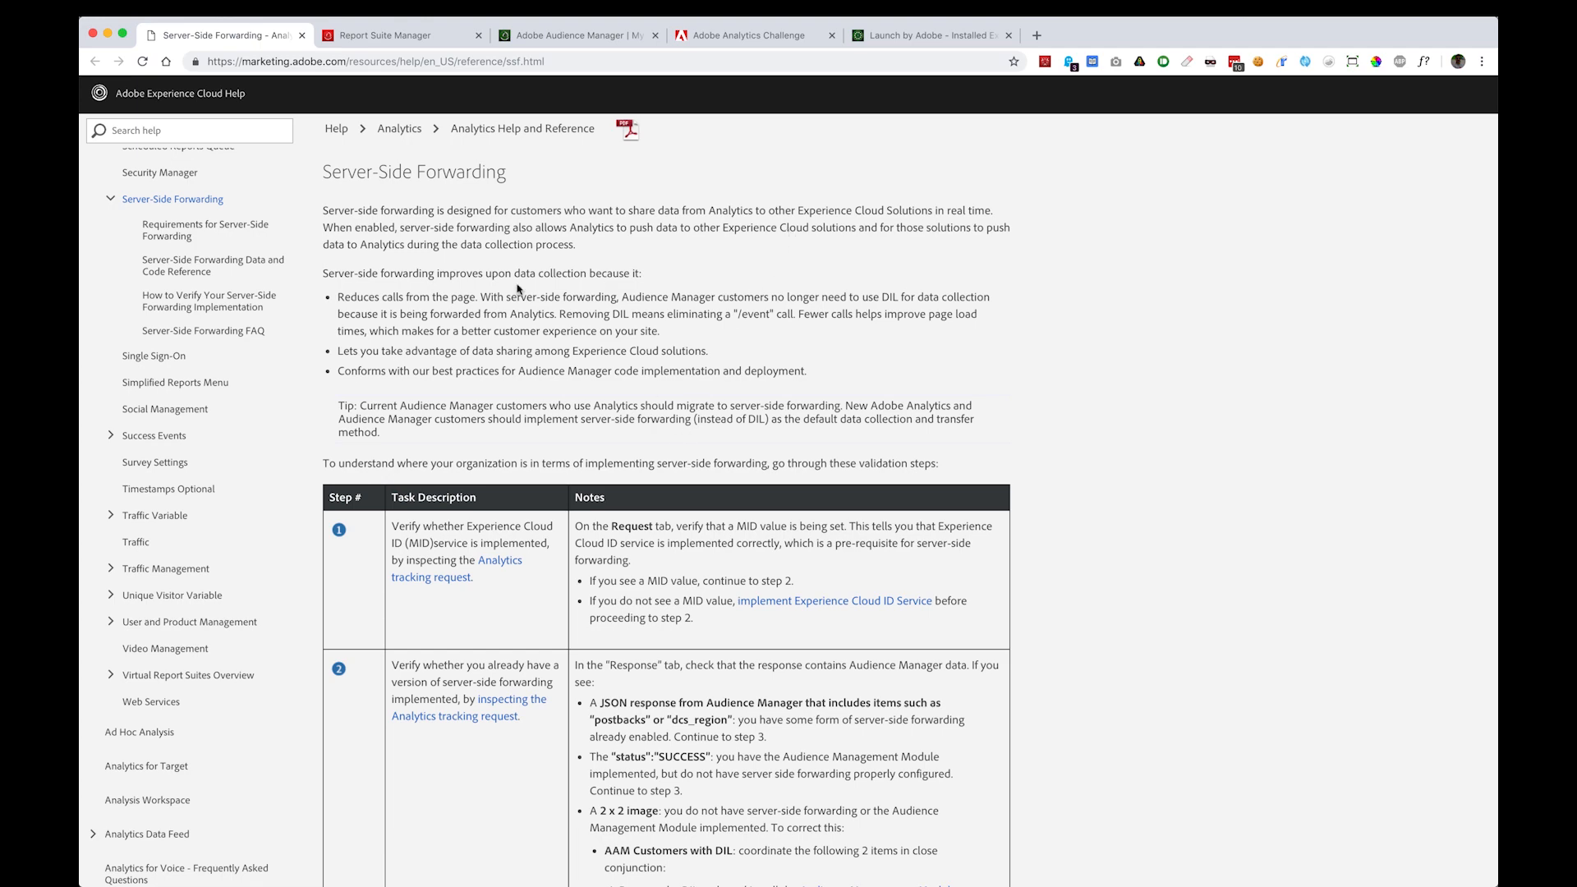
pyautogui.moveTo(541, 473)
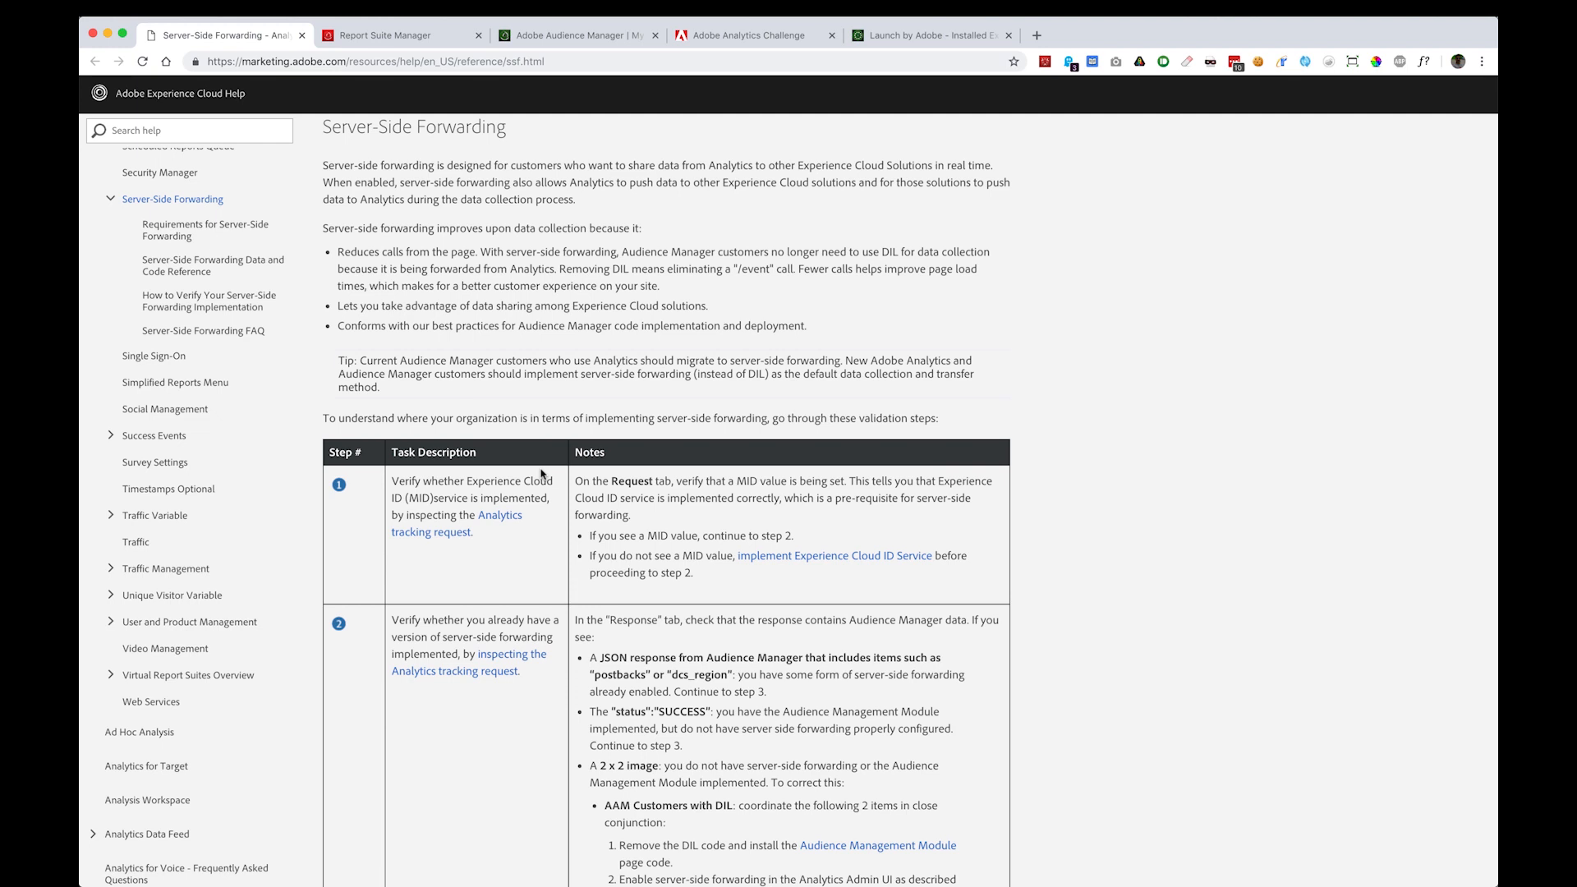
pyautogui.moveTo(586, 417)
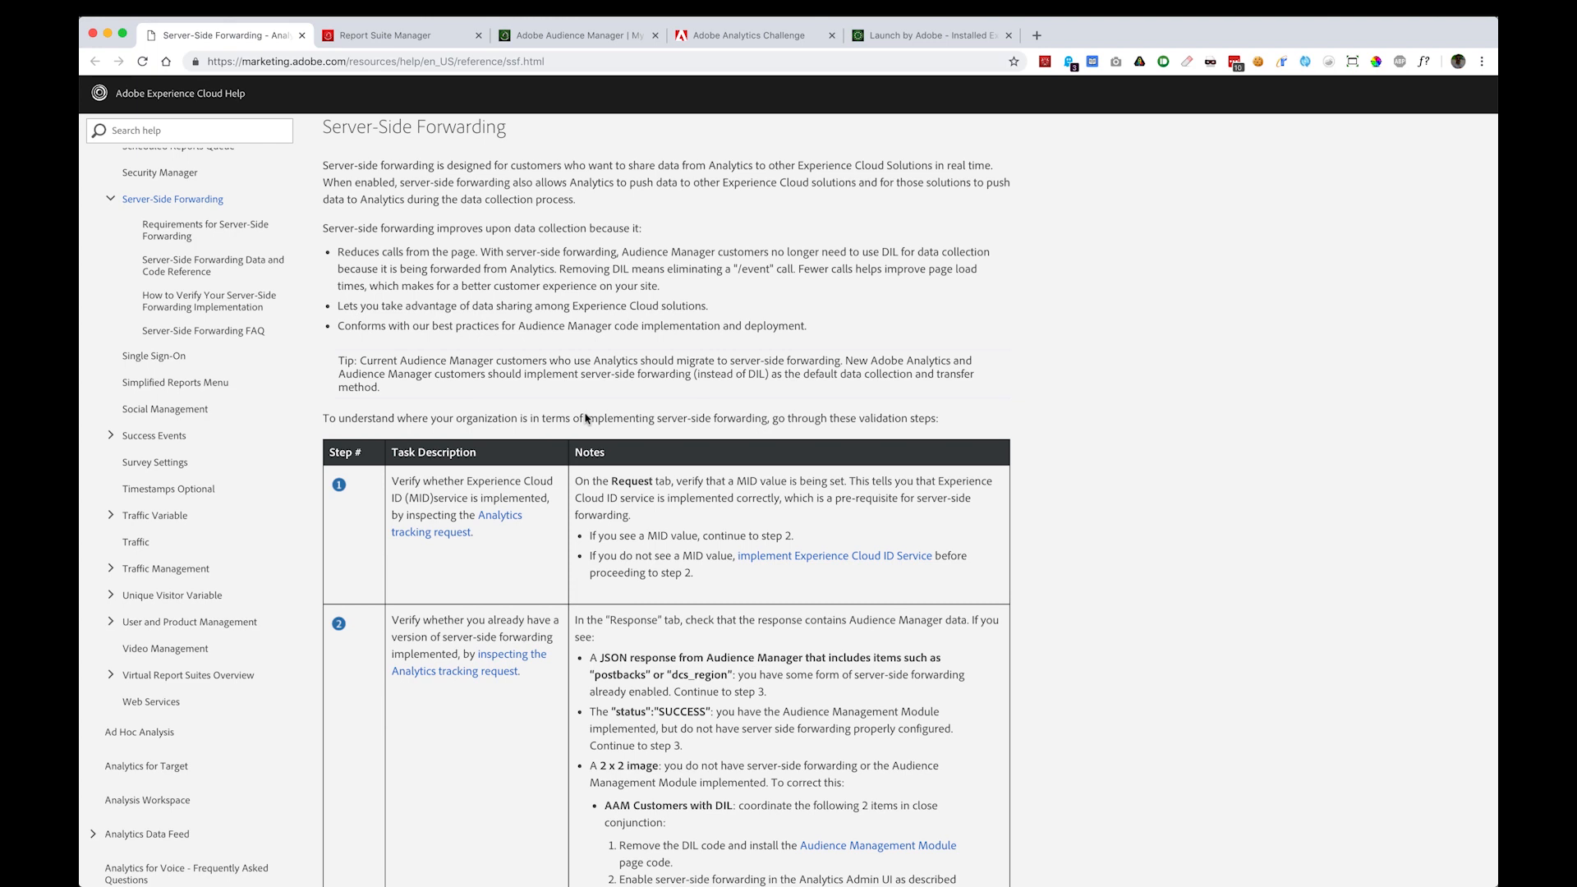
pyautogui.moveTo(608, 401)
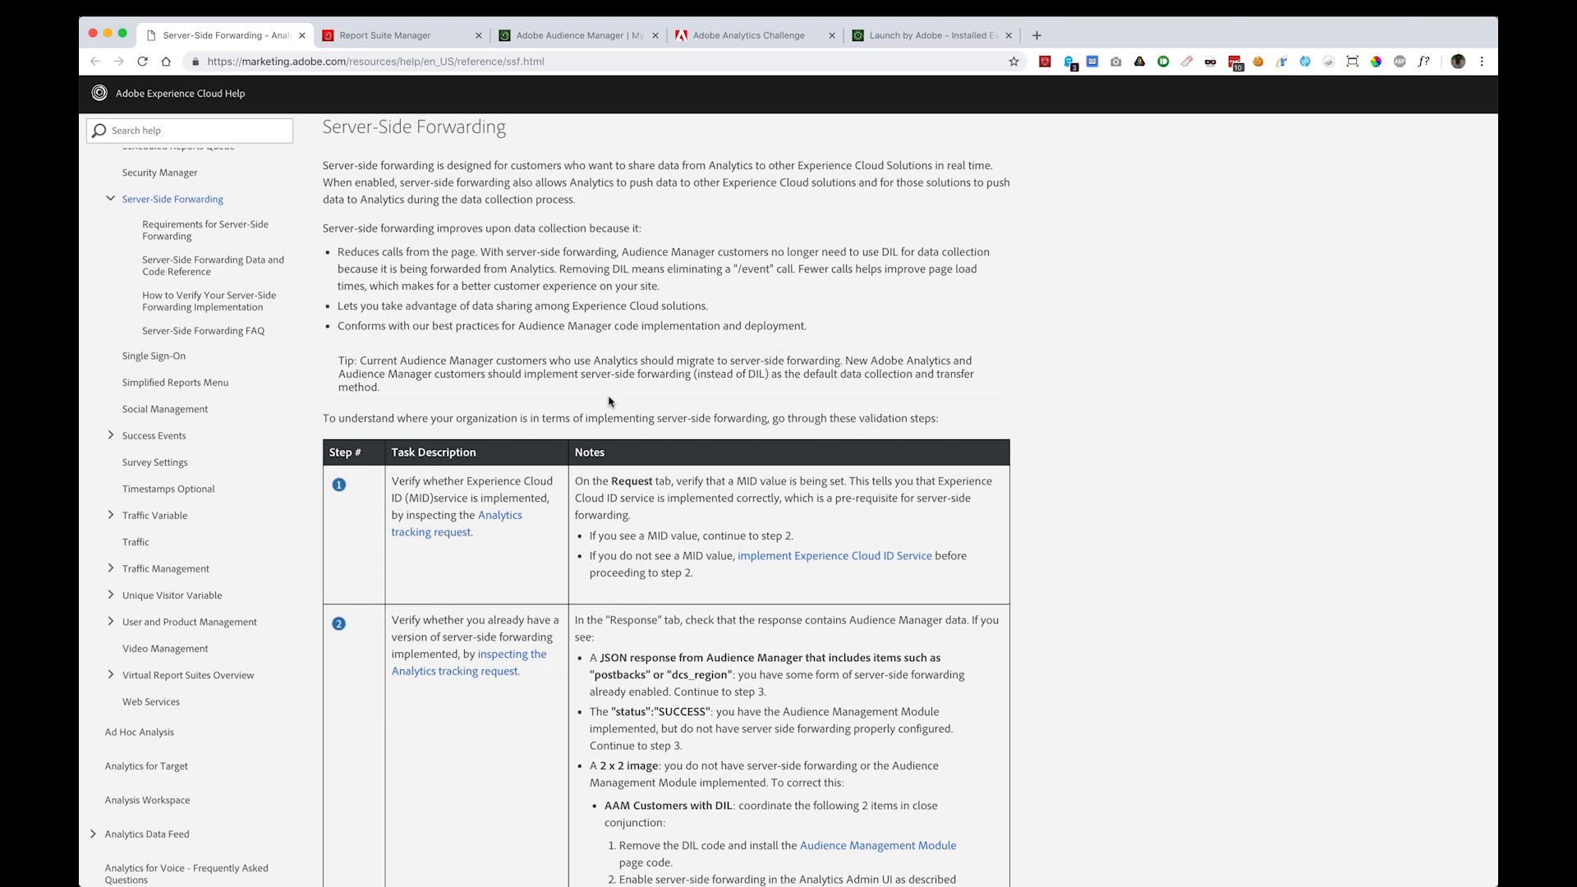
pyautogui.click(400, 35)
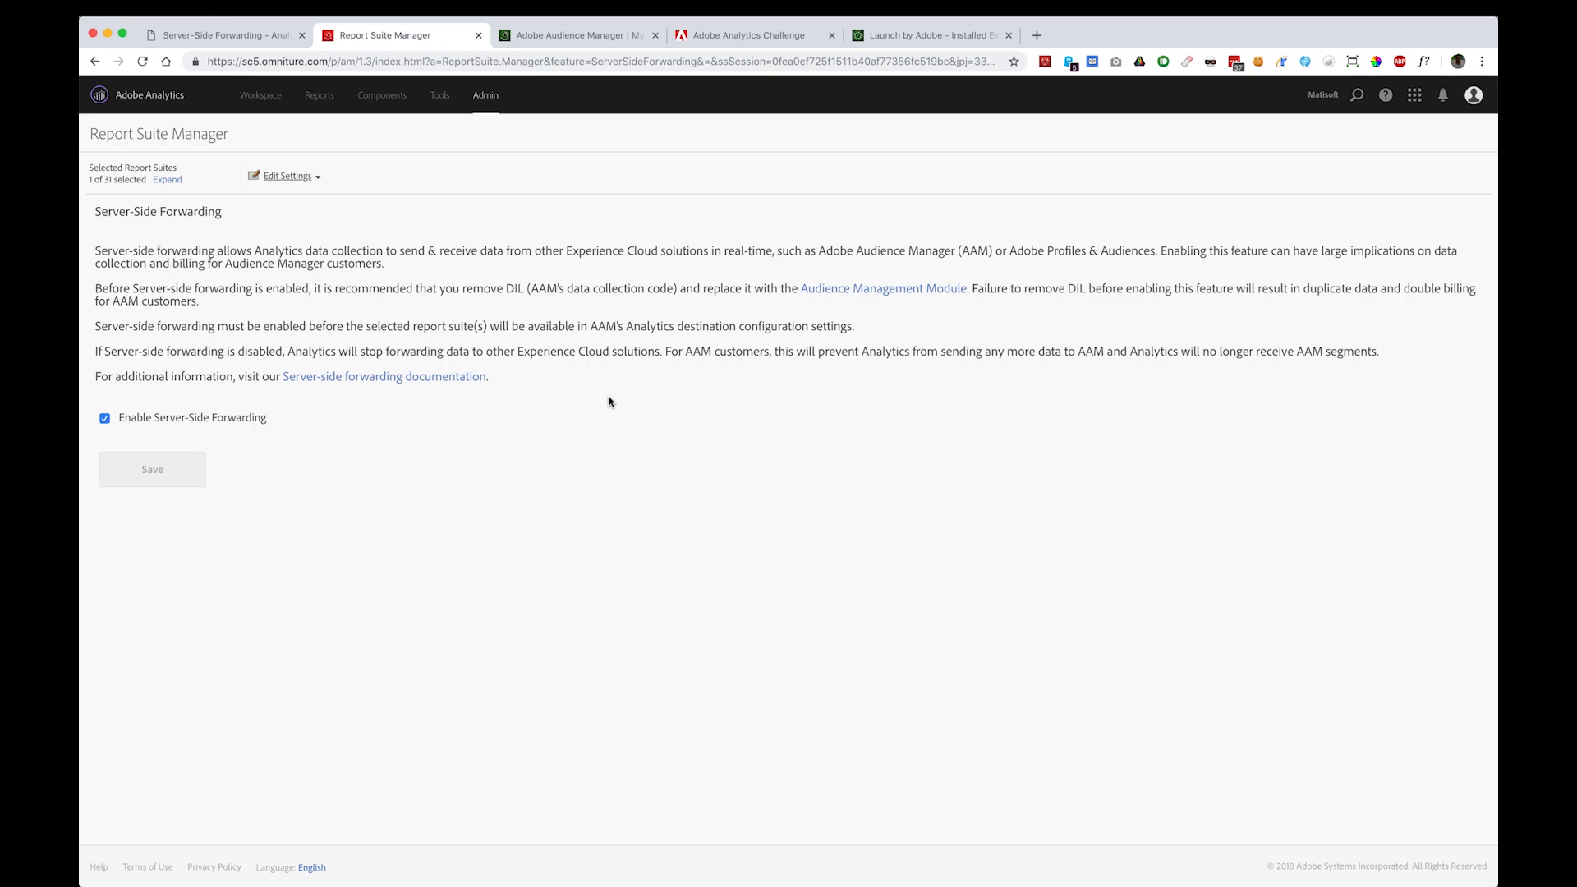
pyautogui.moveTo(606, 375)
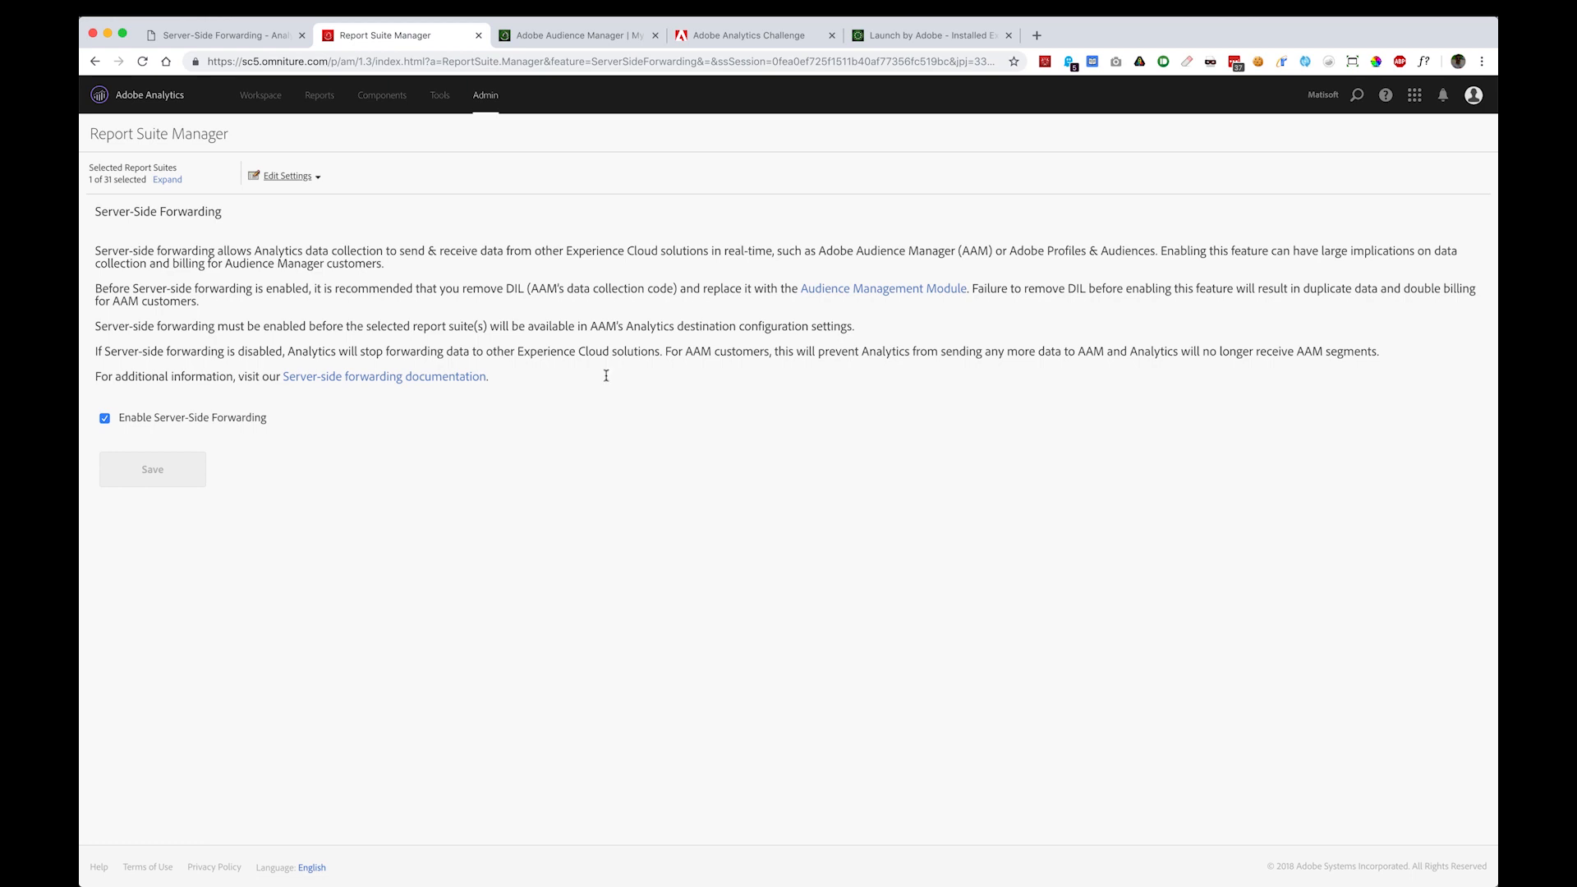
pyautogui.click(484, 95)
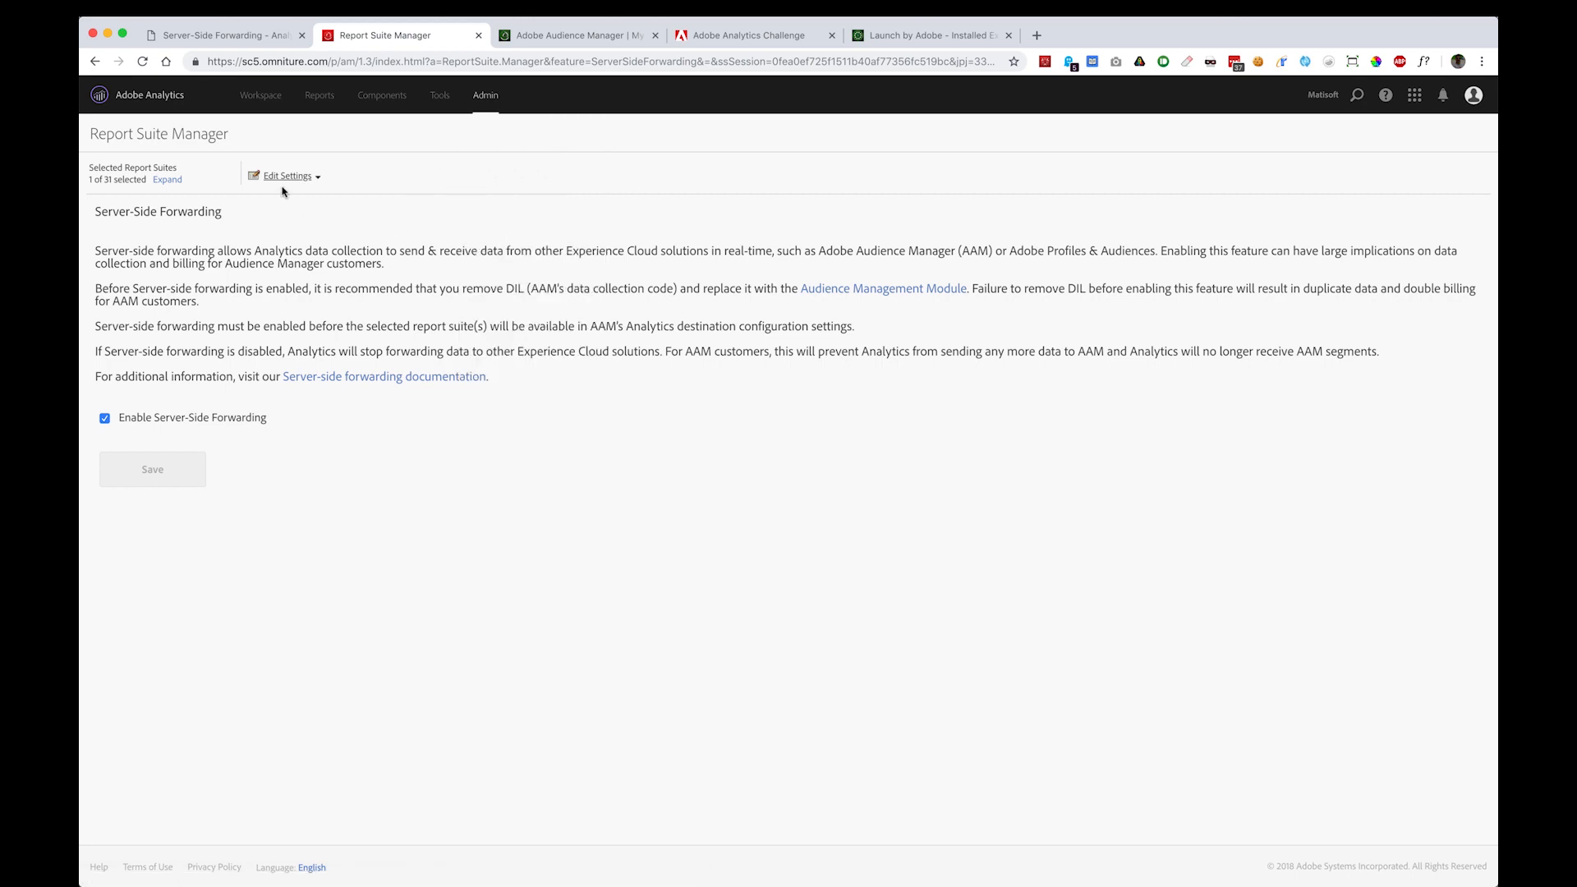
pyautogui.click(288, 176)
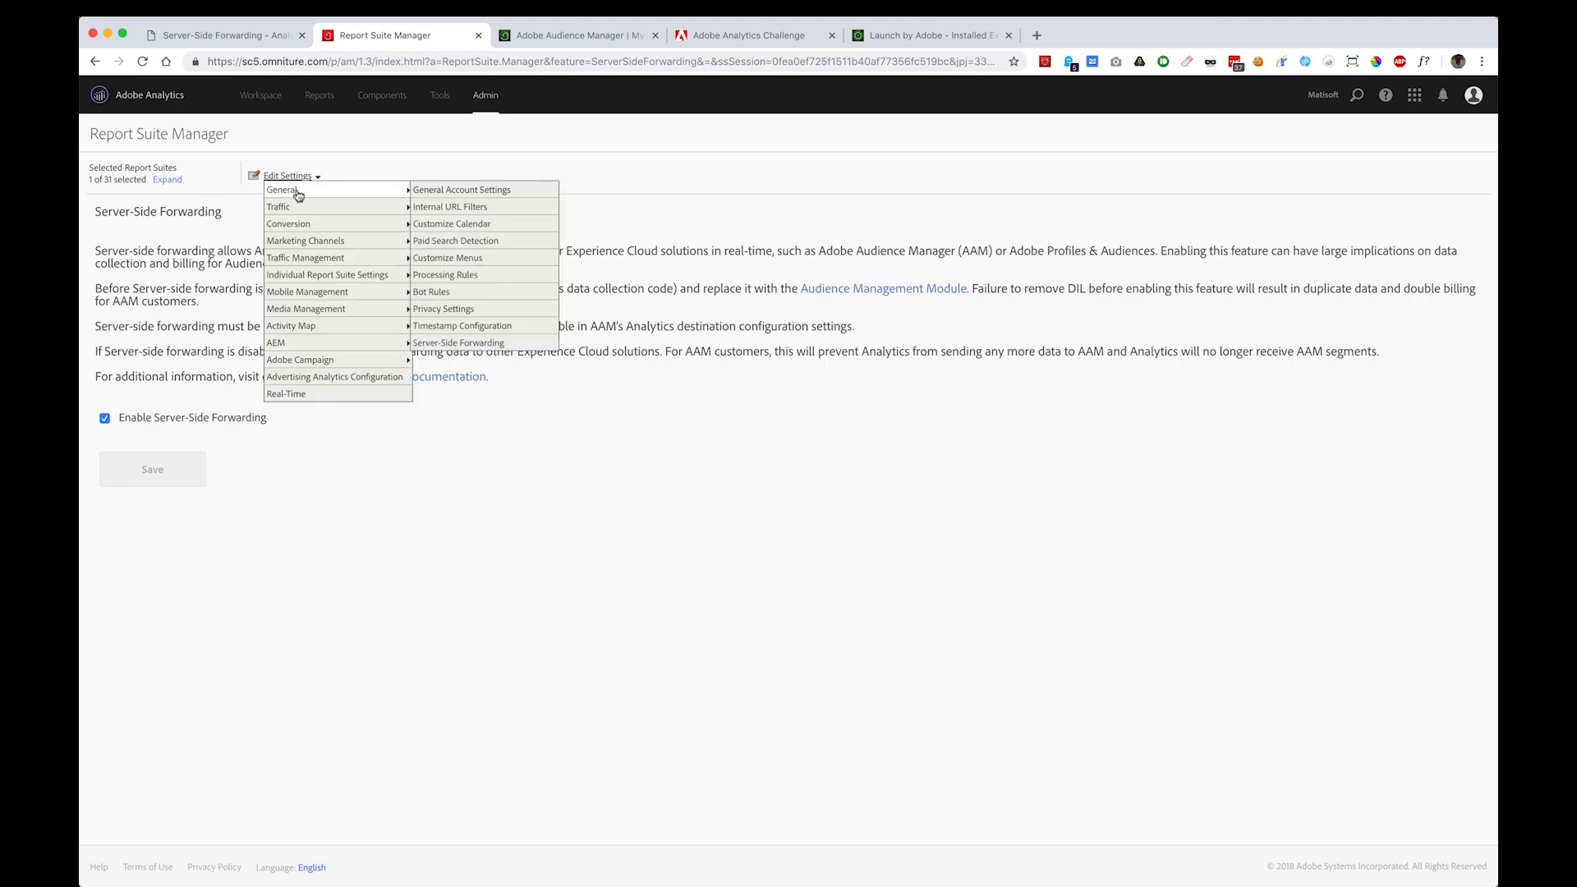
pyautogui.moveTo(449, 274)
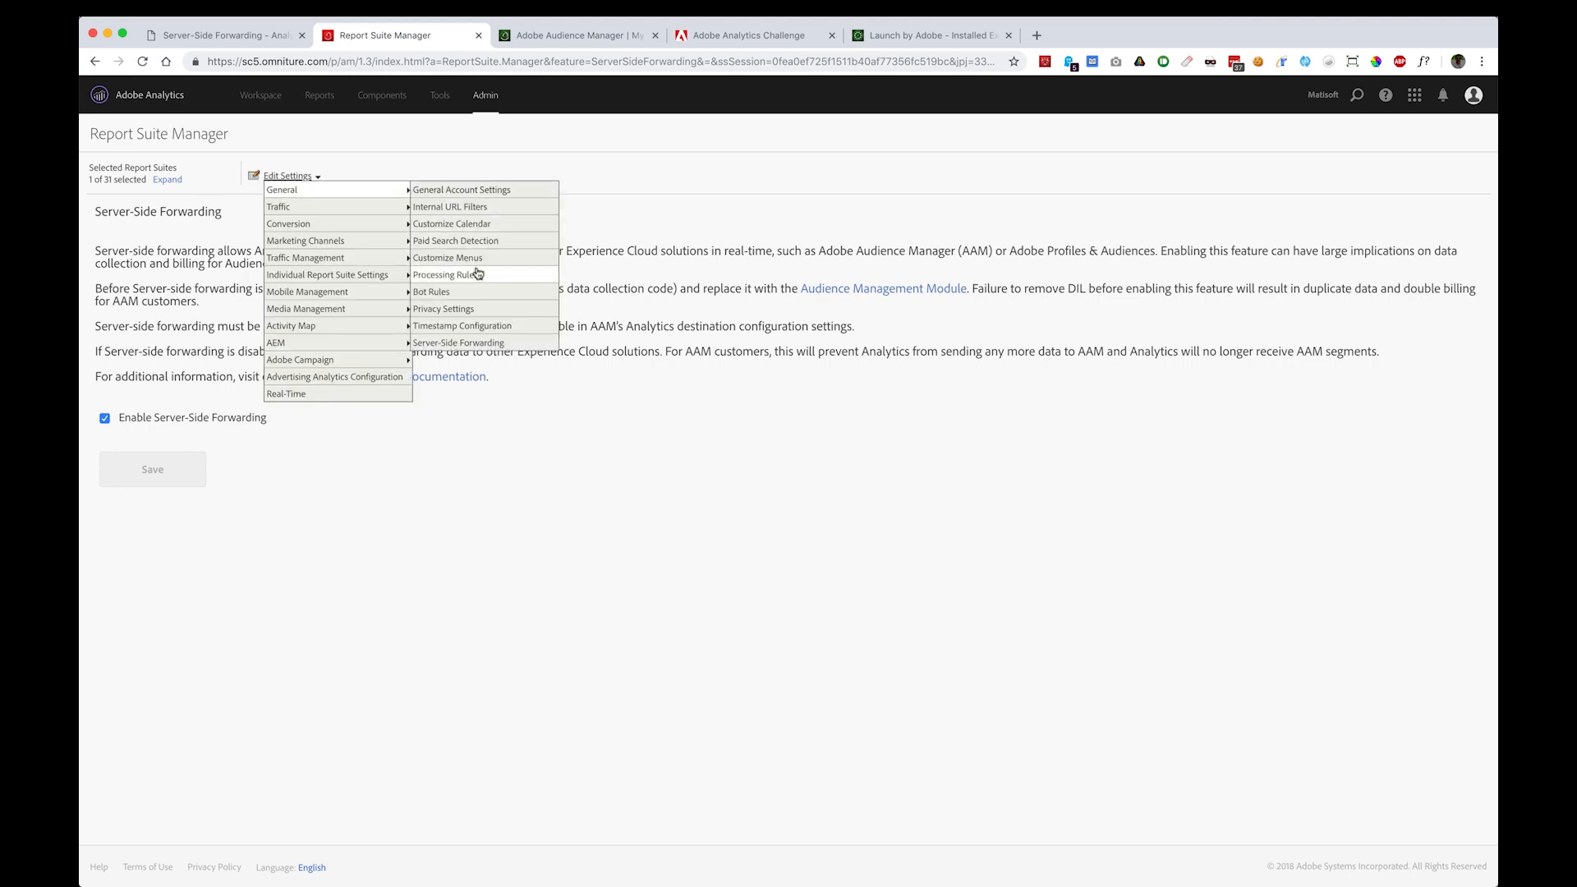
pyautogui.moveTo(459, 343)
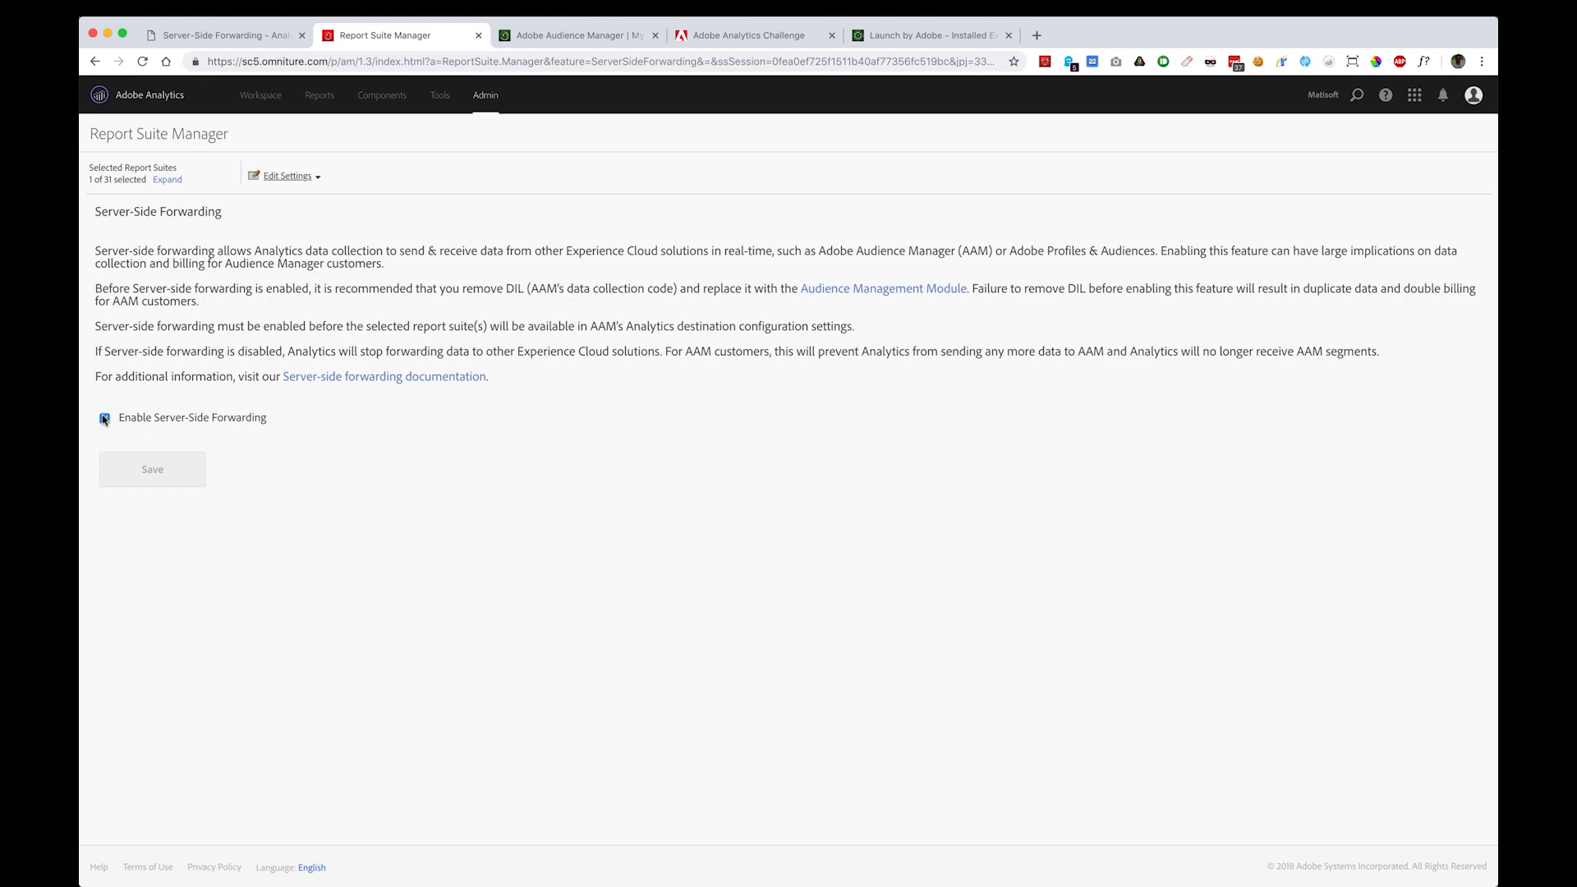
pyautogui.click(104, 417)
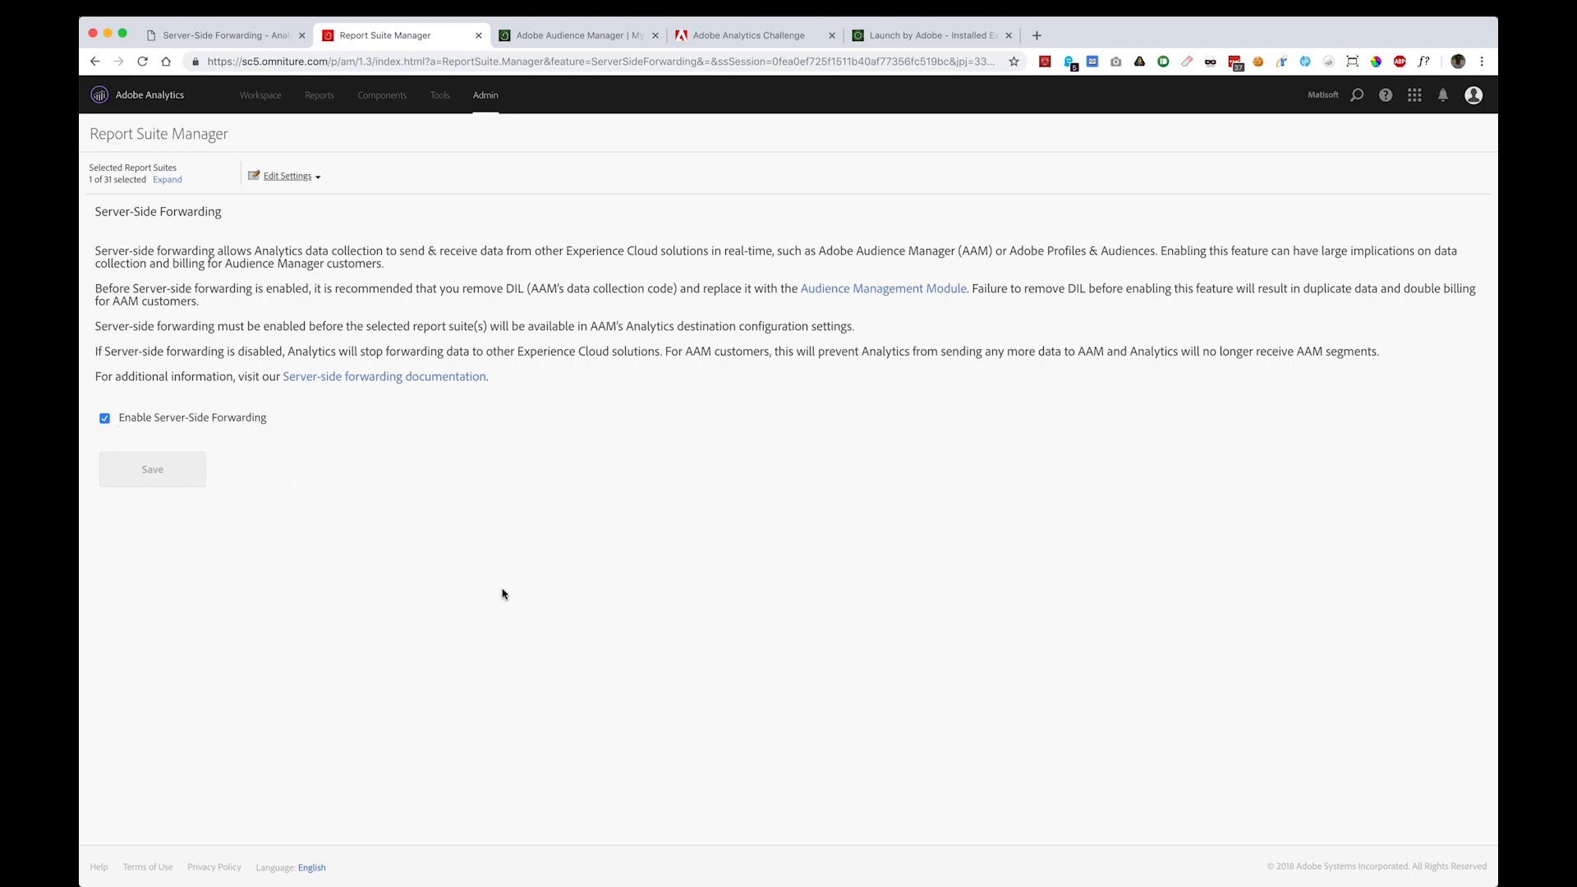
pyautogui.click(579, 34)
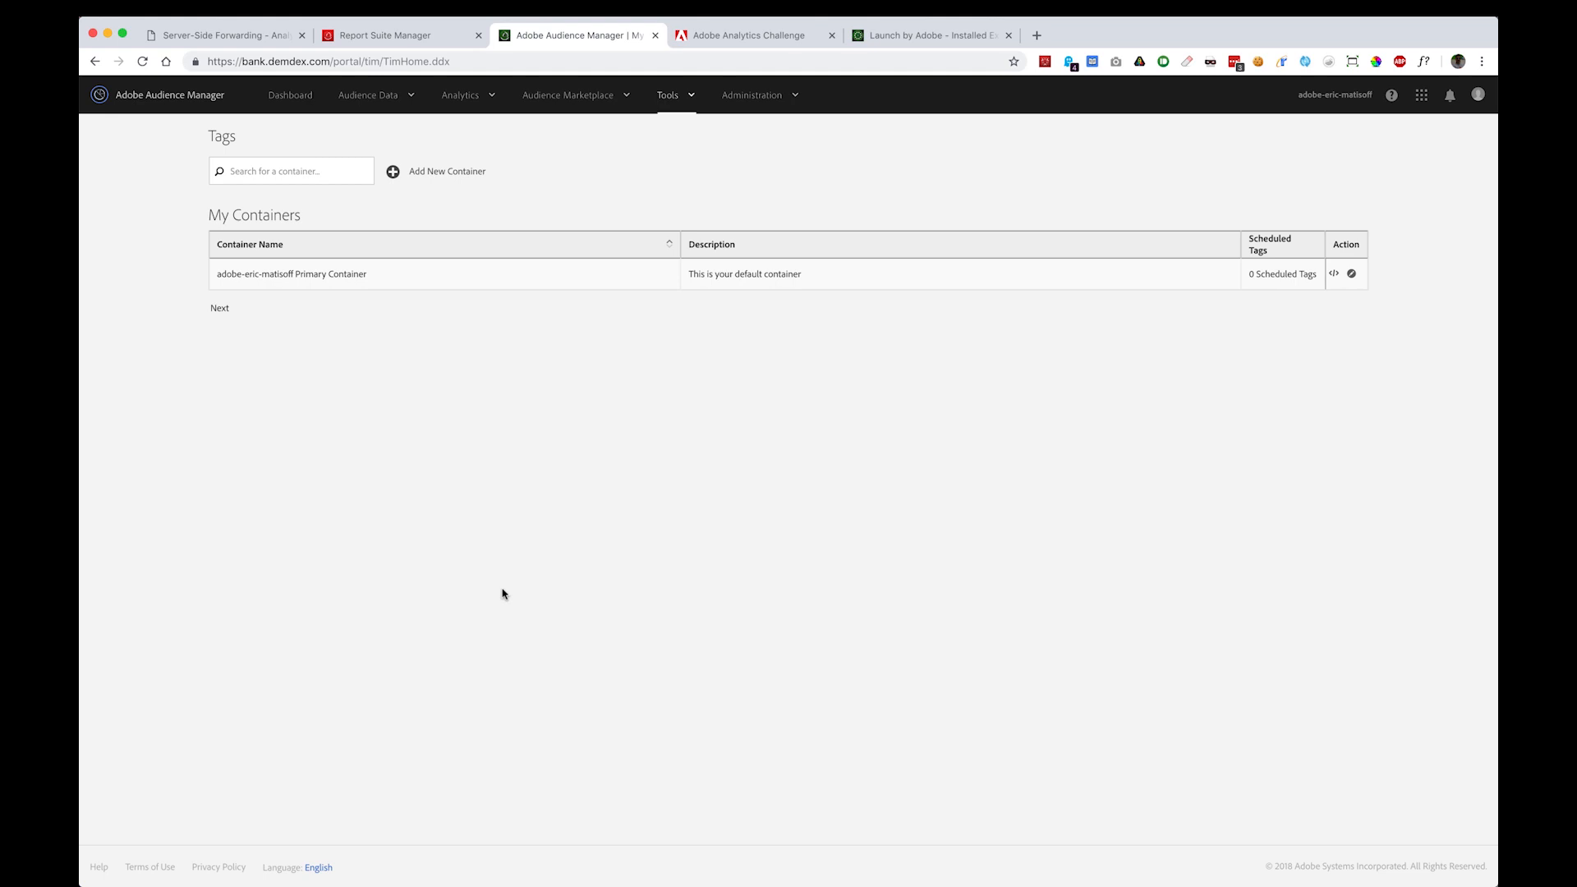
pyautogui.moveTo(624, 587)
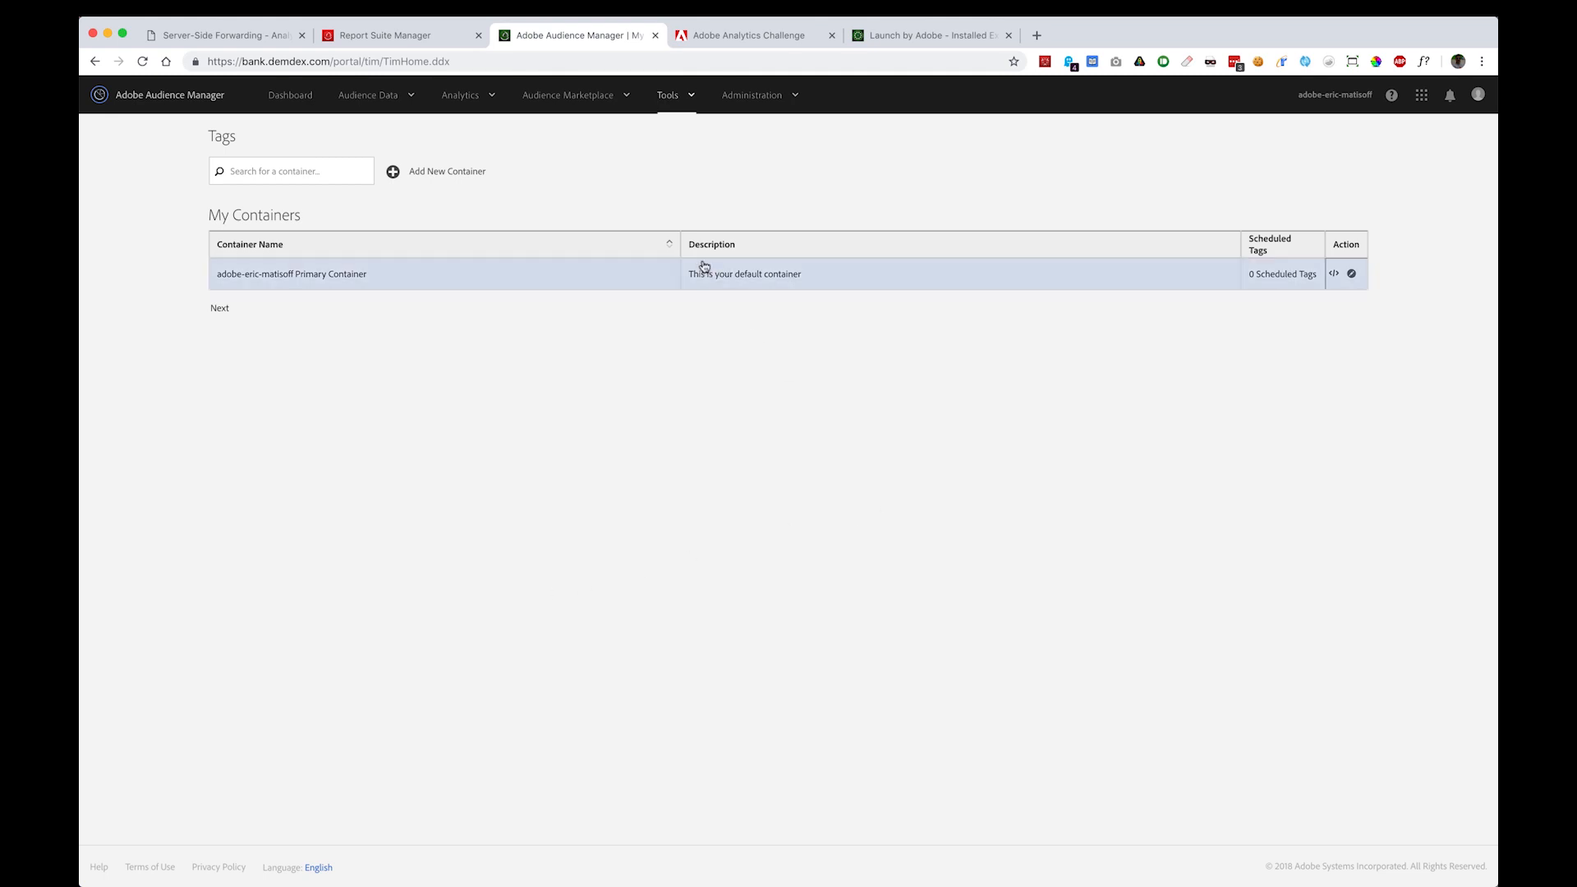
pyautogui.moveTo(672, 213)
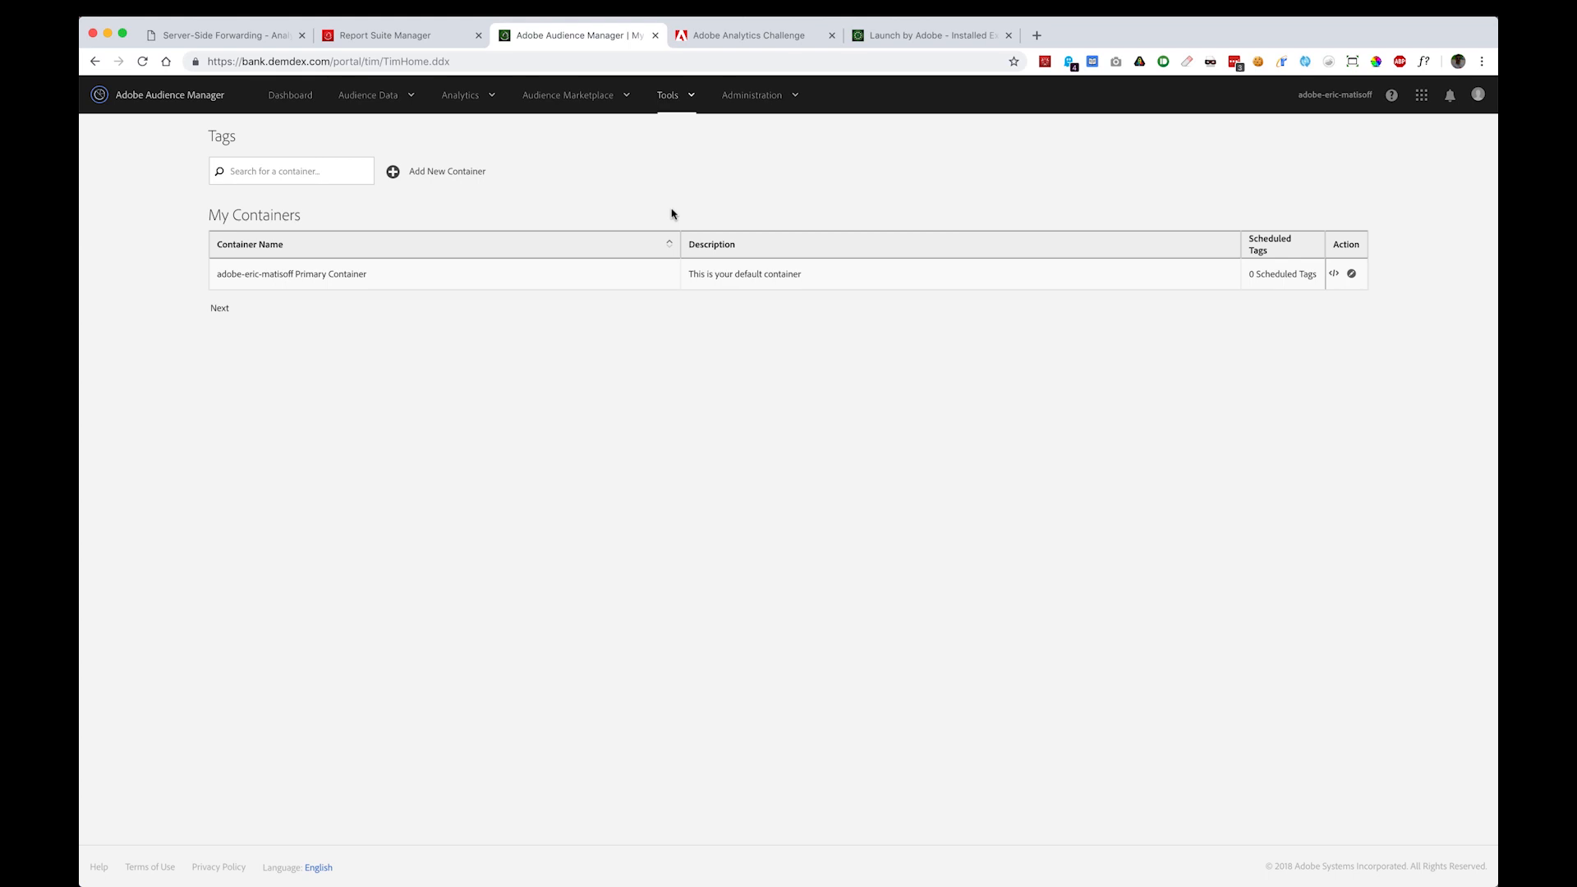
# Browse the Tools menu and settle on the Tags page listing the default primary container.
pyautogui.click(670, 96)
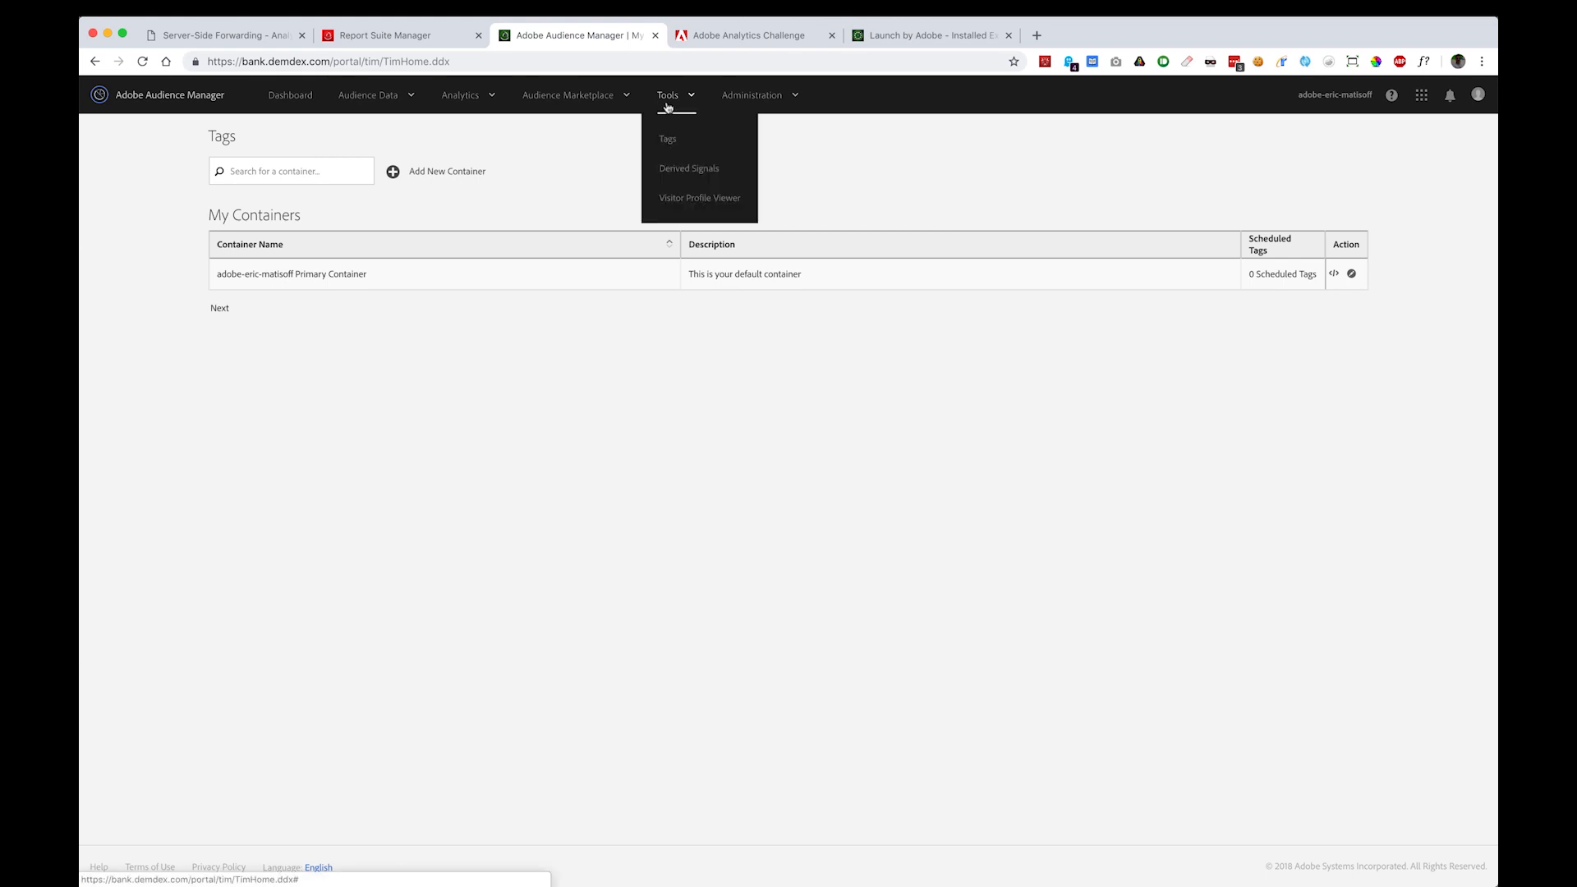
pyautogui.moveTo(899, 177)
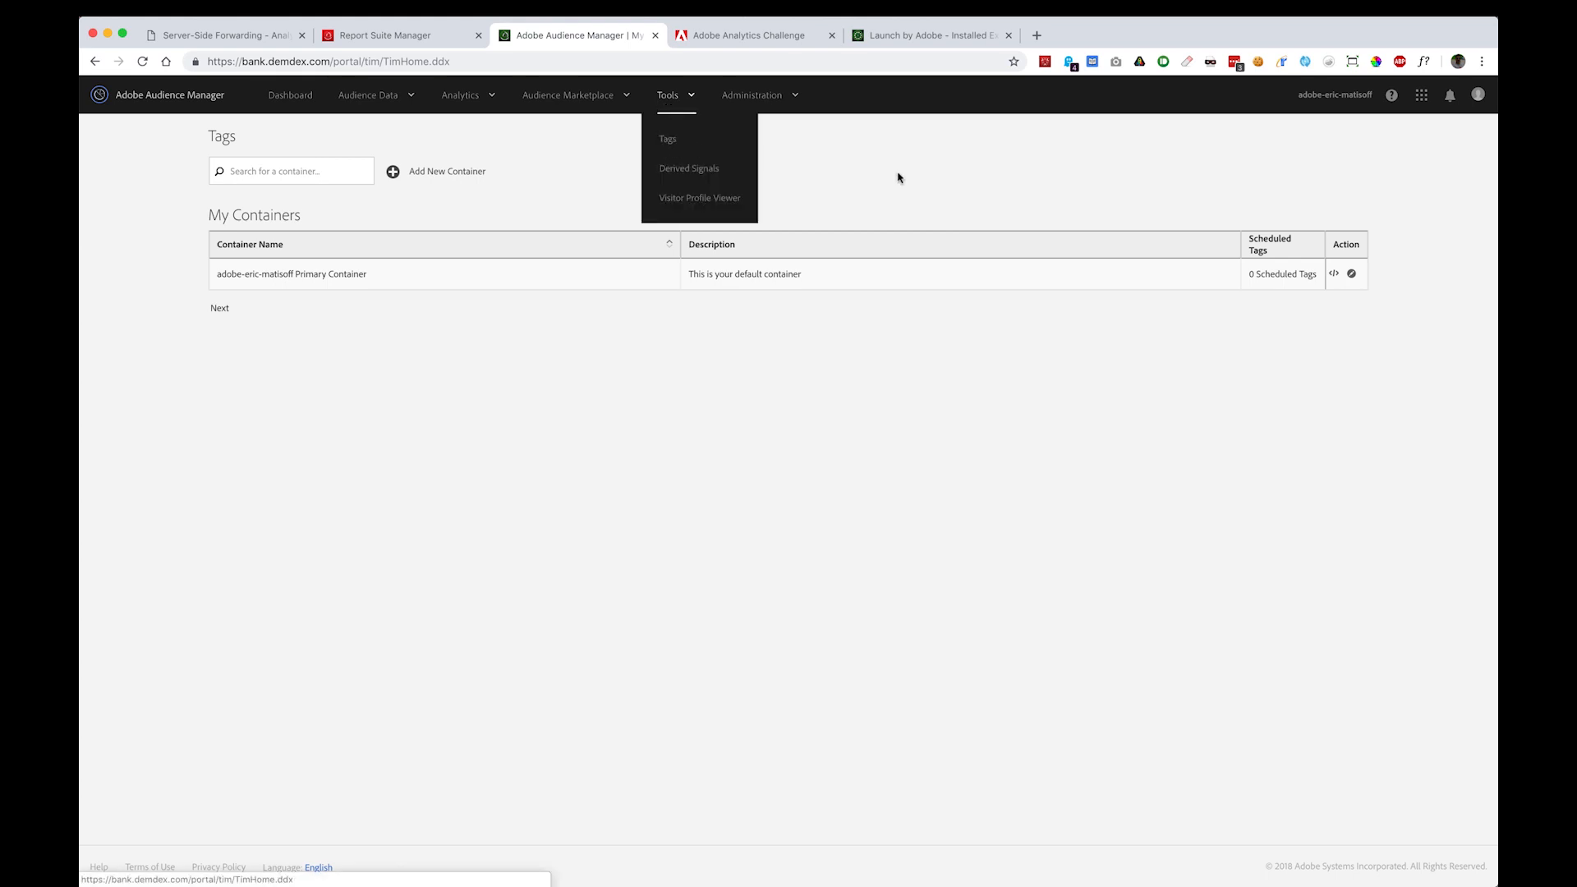
pyautogui.click(994, 319)
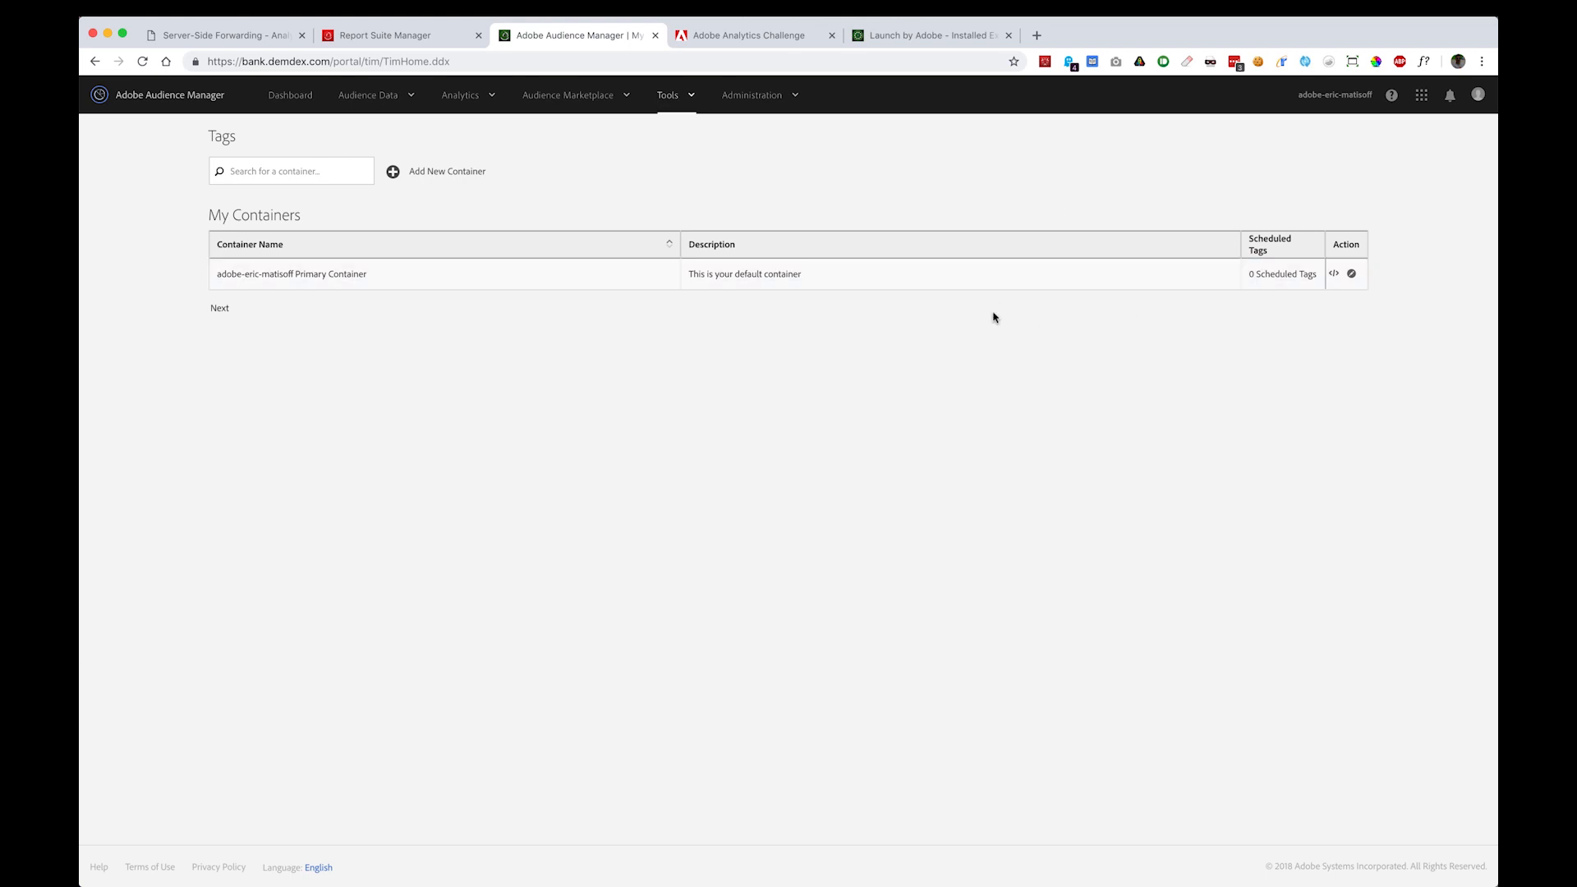
pyautogui.moveTo(1144, 341)
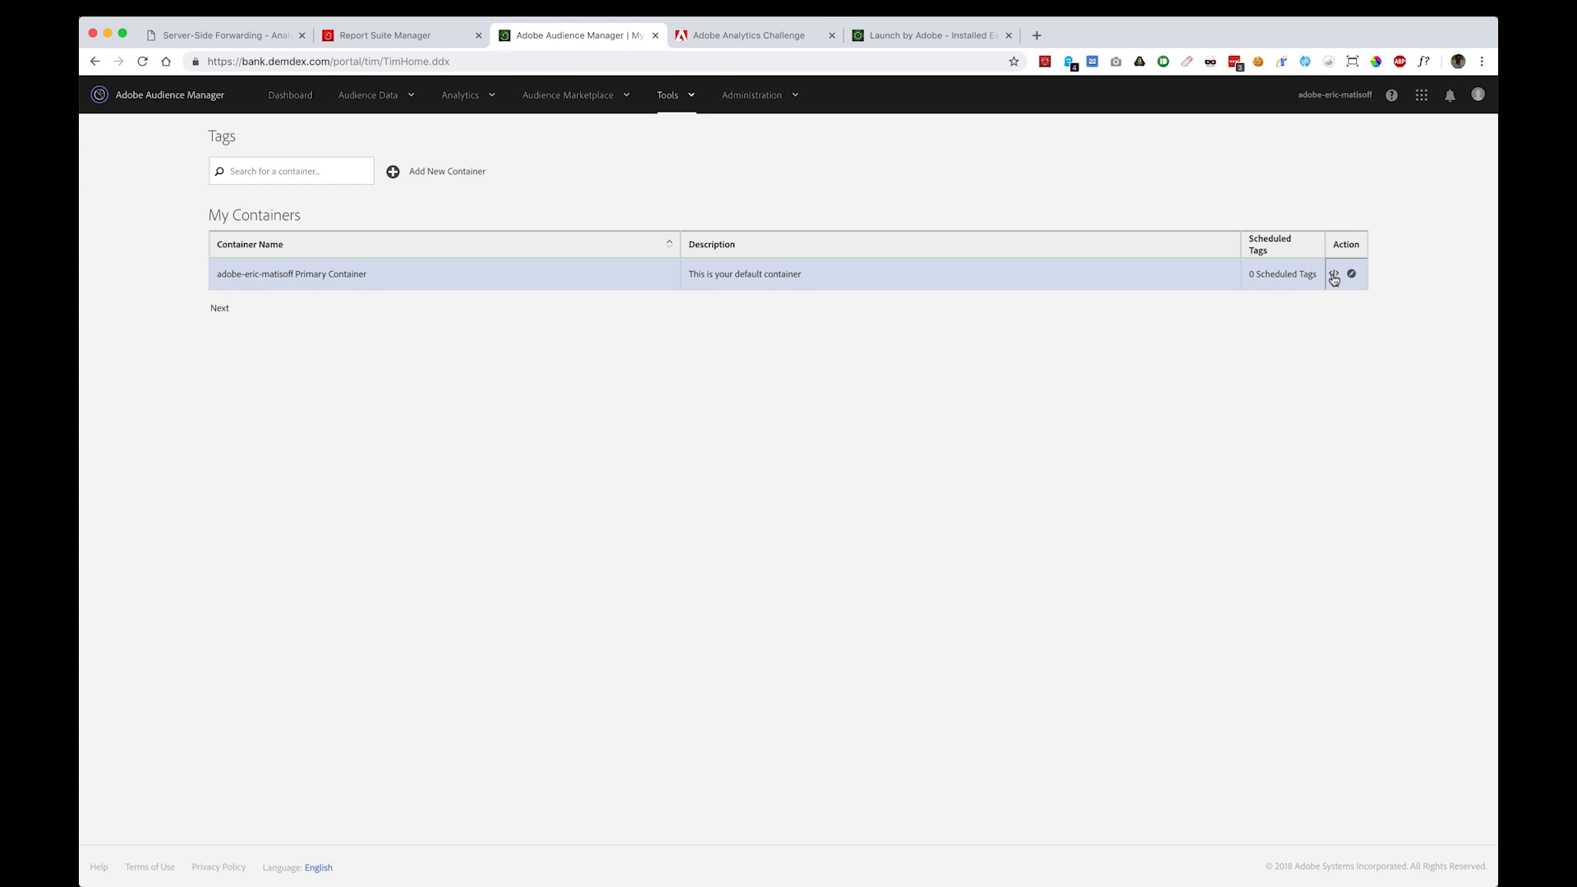
# View the Primary Container's embed code and highlight the account subdomain in the akamai and demdex URLs.
pyautogui.click(1334, 275)
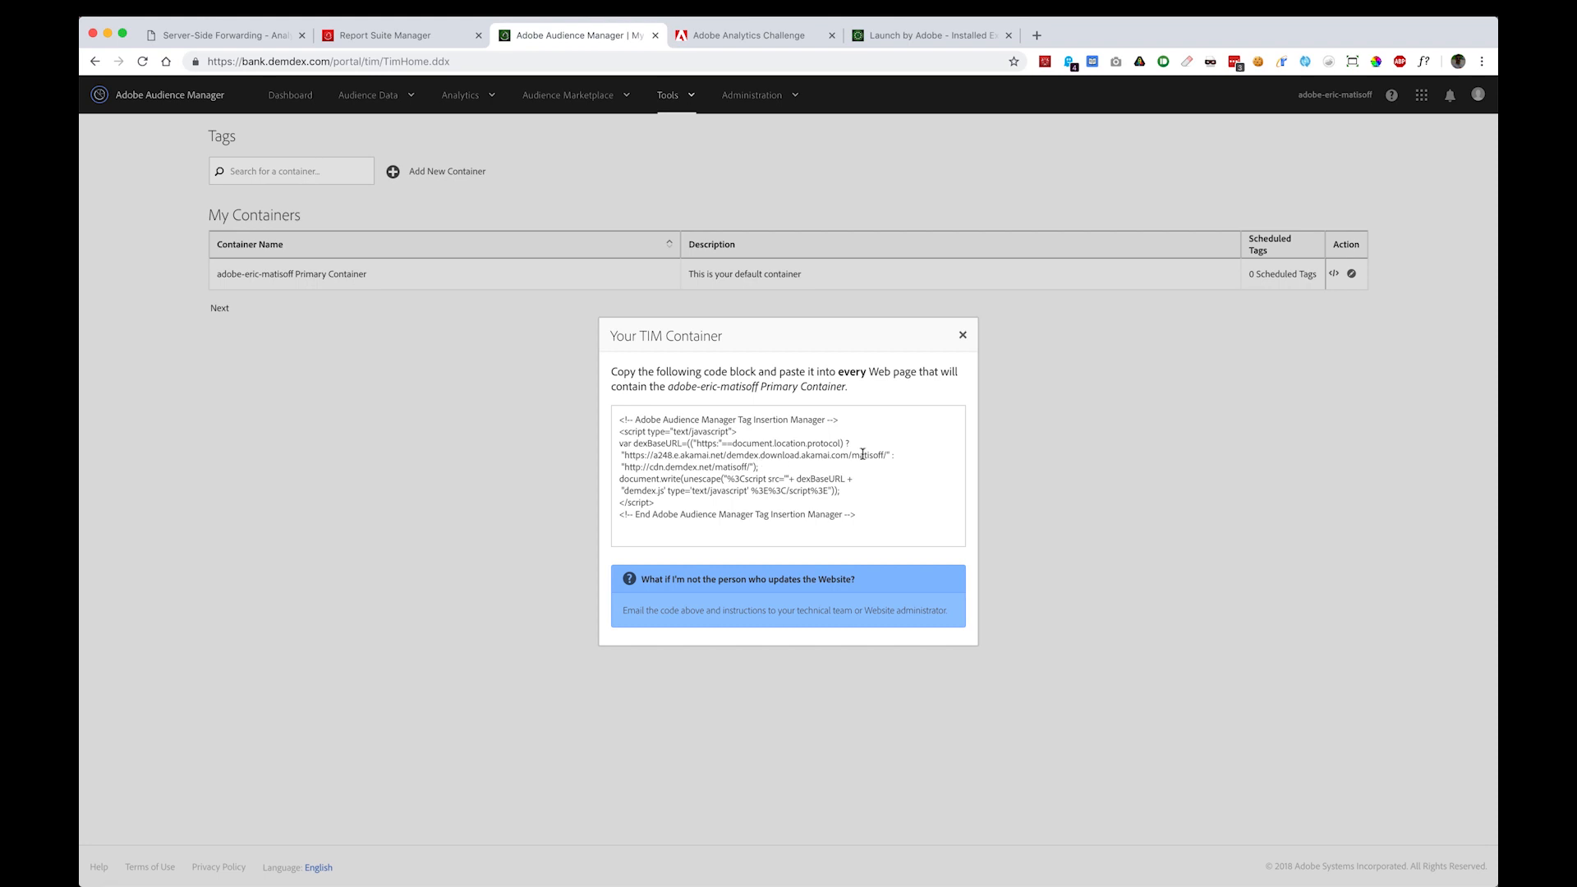
pyautogui.doubleClick(864, 455)
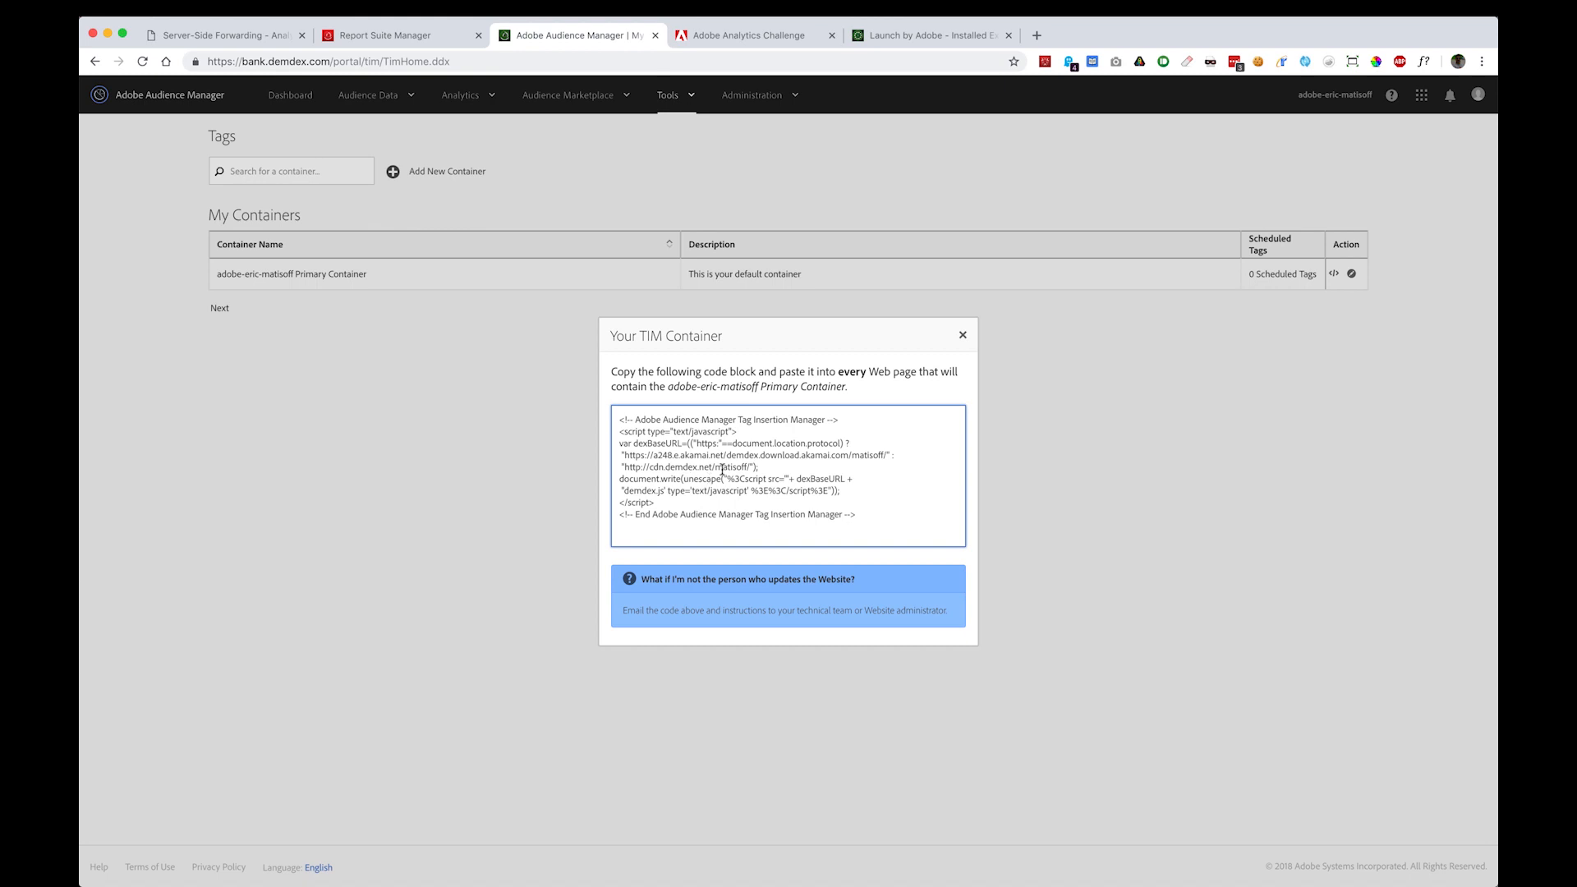
pyautogui.doubleClick(670, 466)
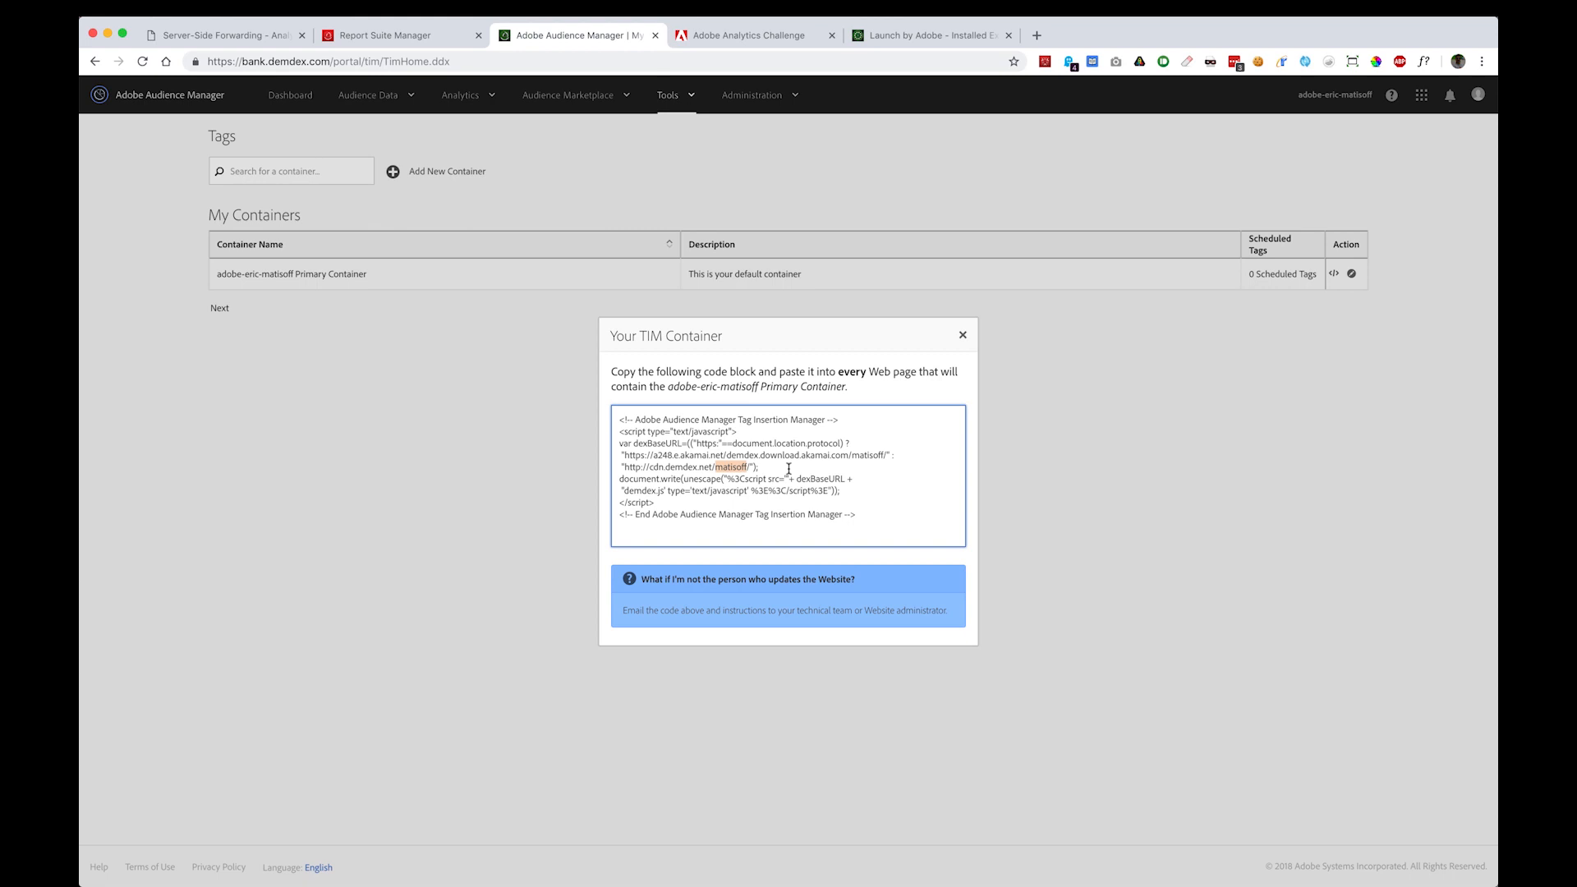
pyautogui.moveTo(925, 395)
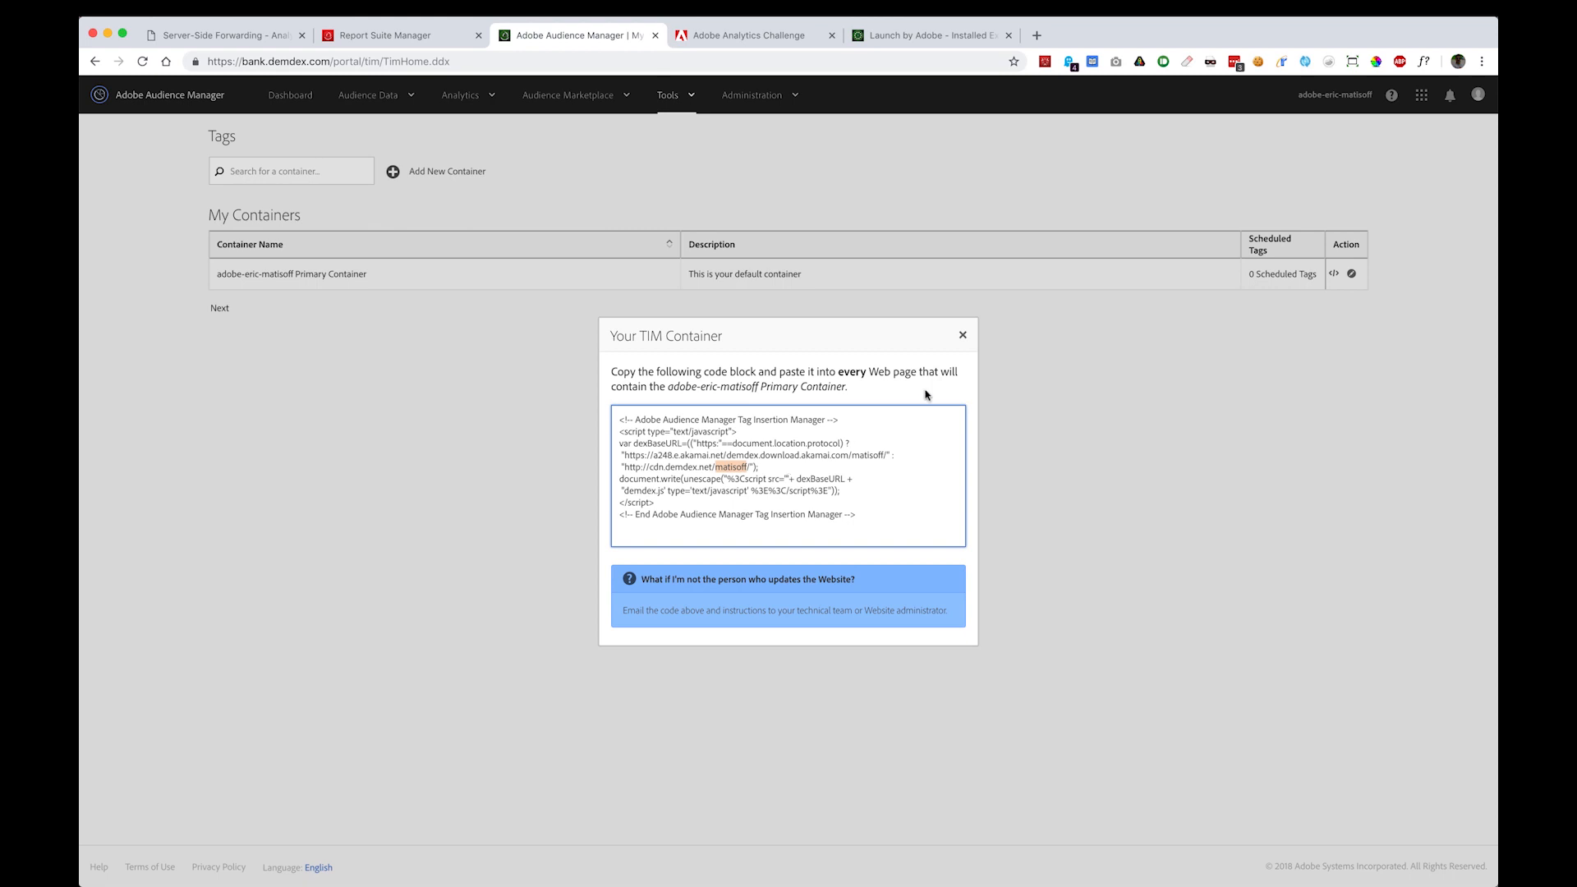
pyautogui.moveTo(961, 335)
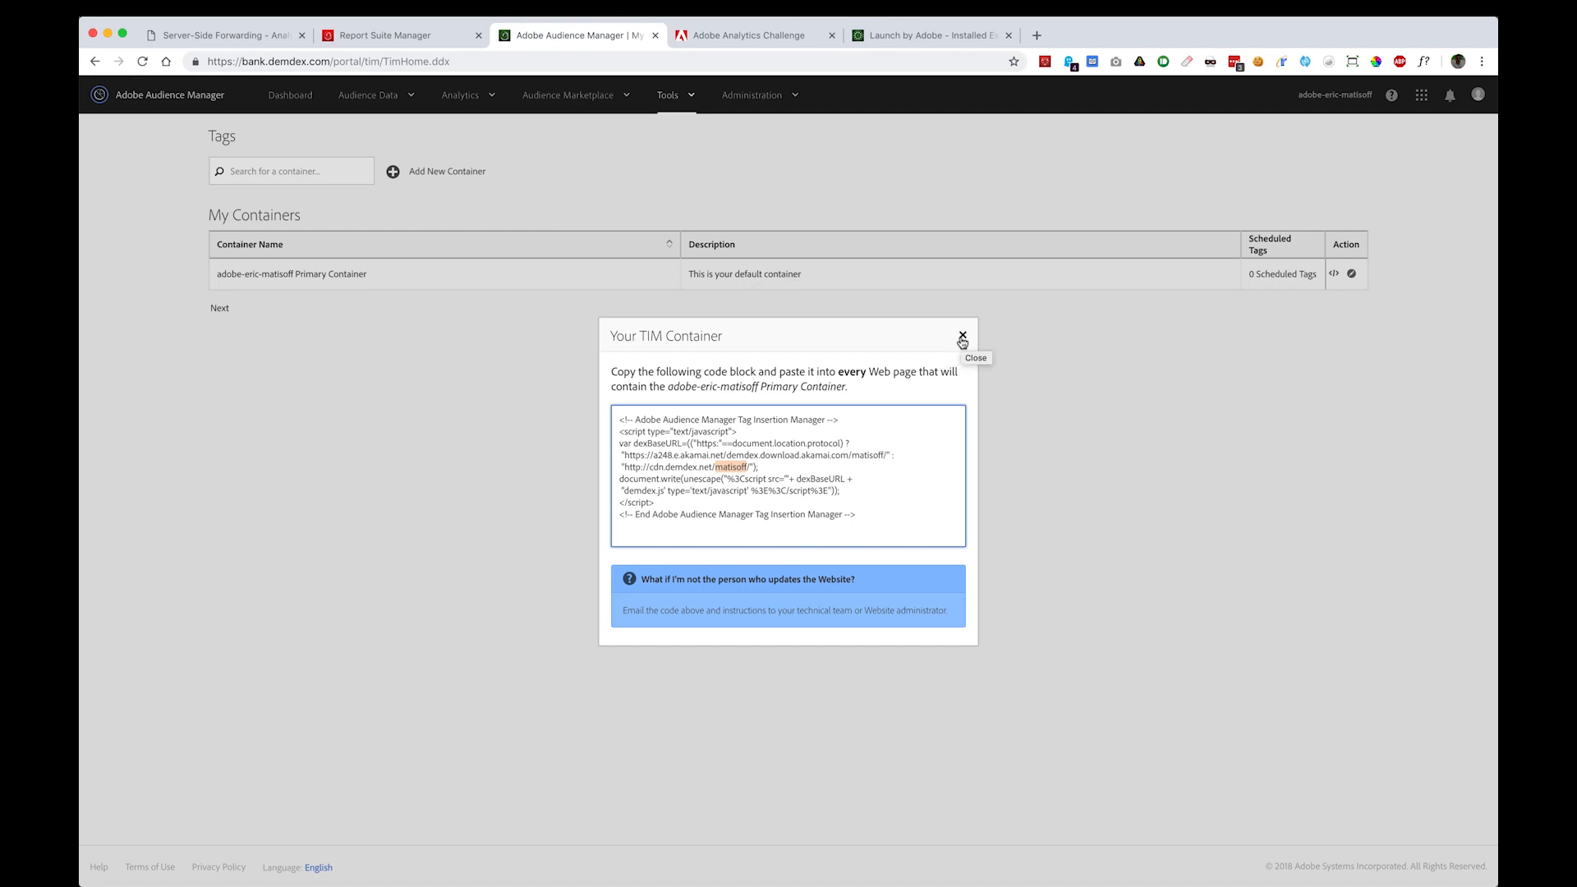
pyautogui.click(961, 334)
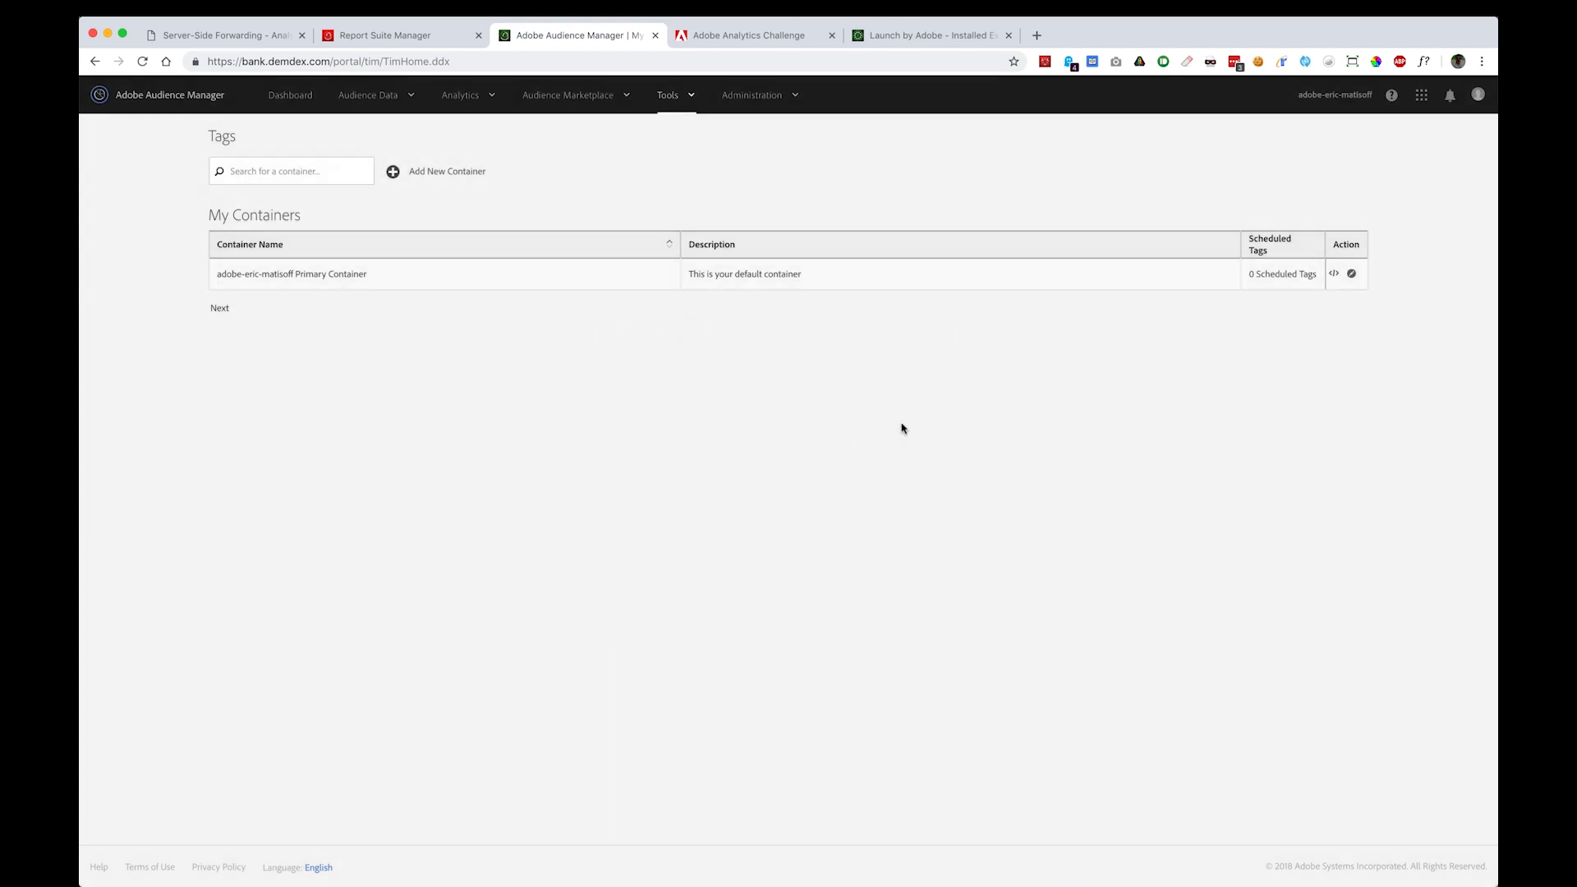
# Reload the Adobe Analytics Challenge site so DevTools captures a fresh b/ss beacon with status 200.
pyautogui.click(752, 34)
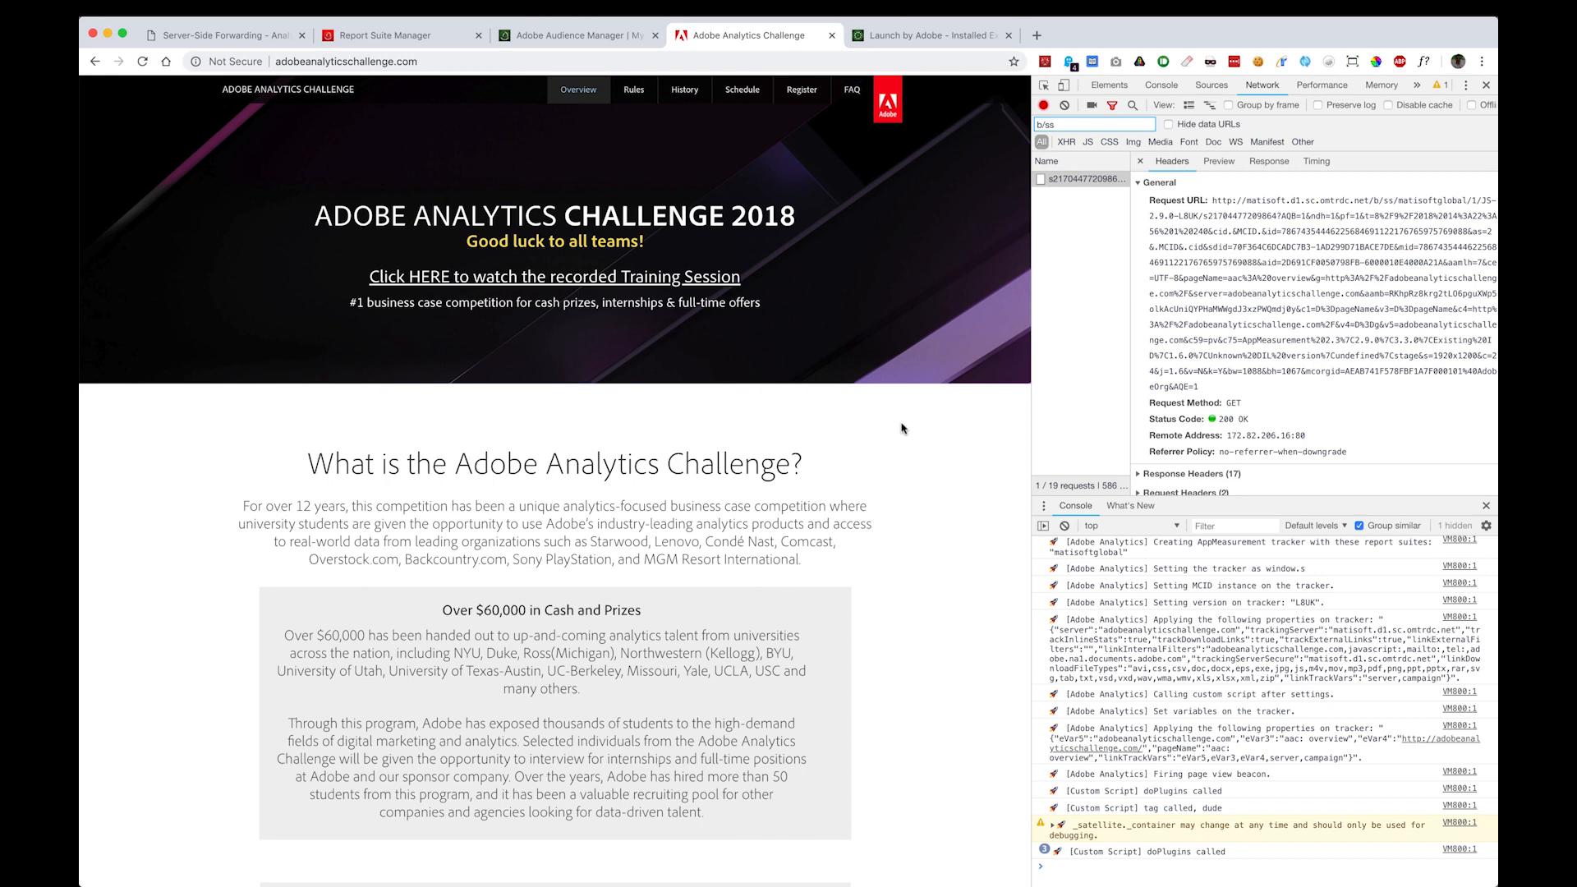
pyautogui.moveTo(906, 447)
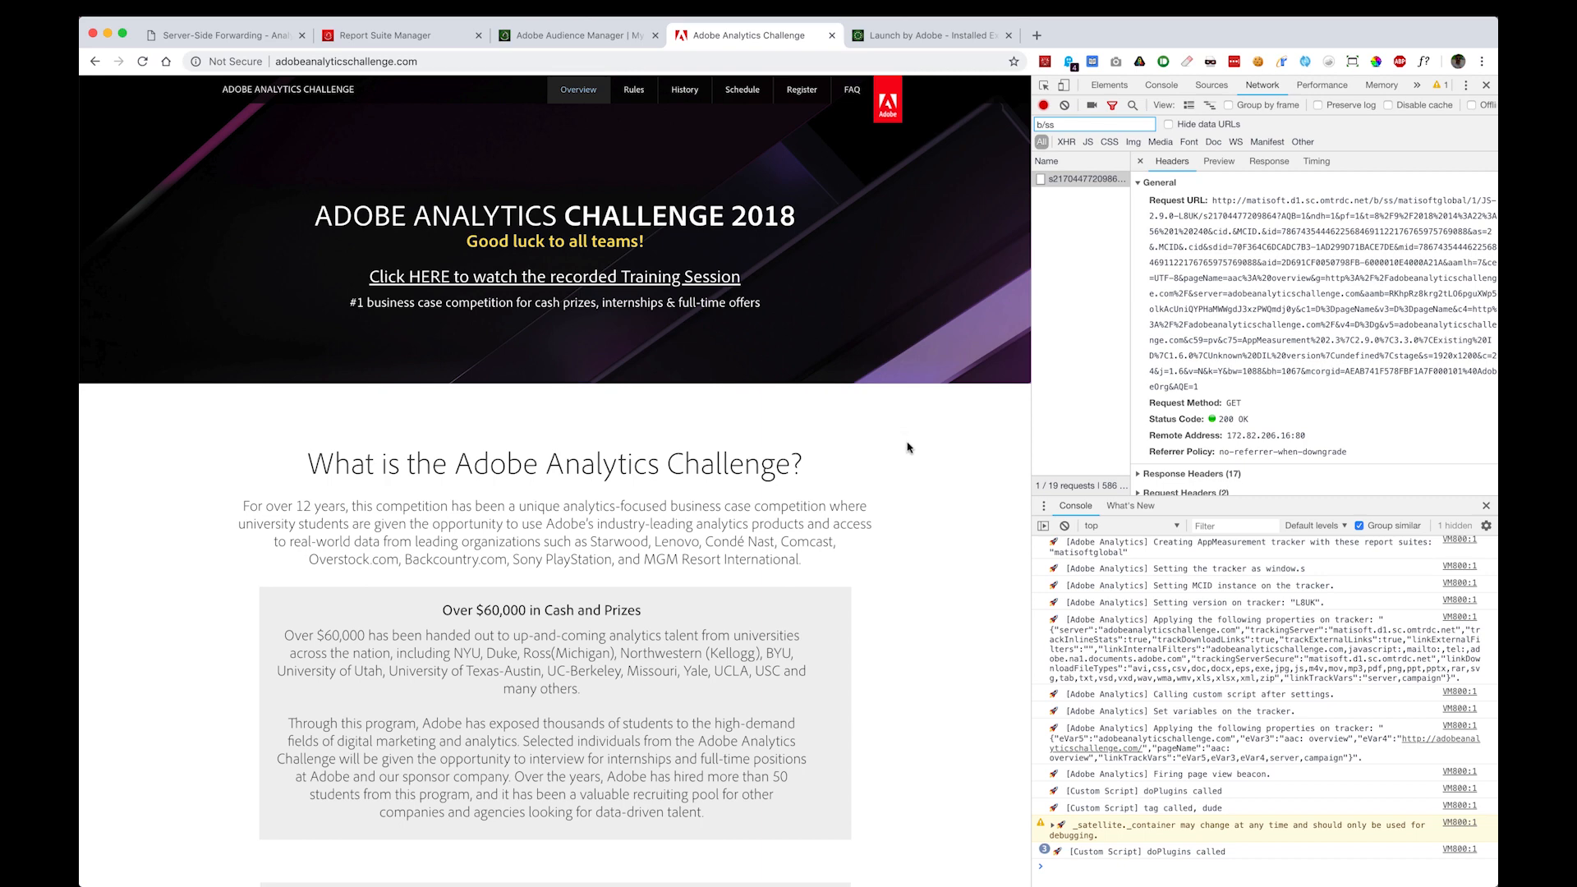
pyautogui.click(141, 61)
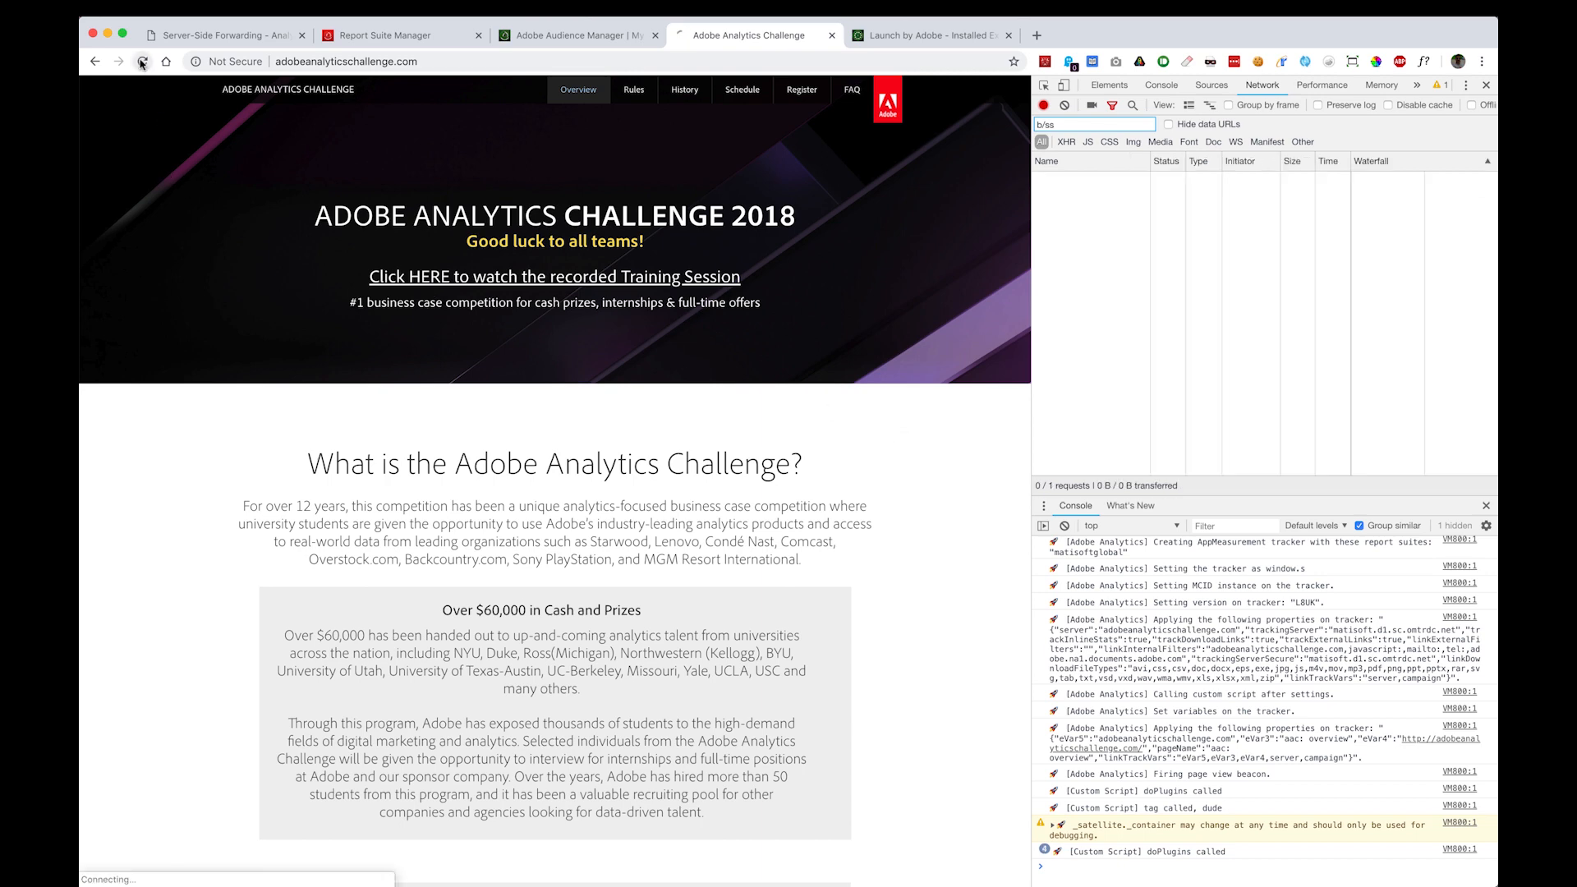
pyautogui.click(141, 60)
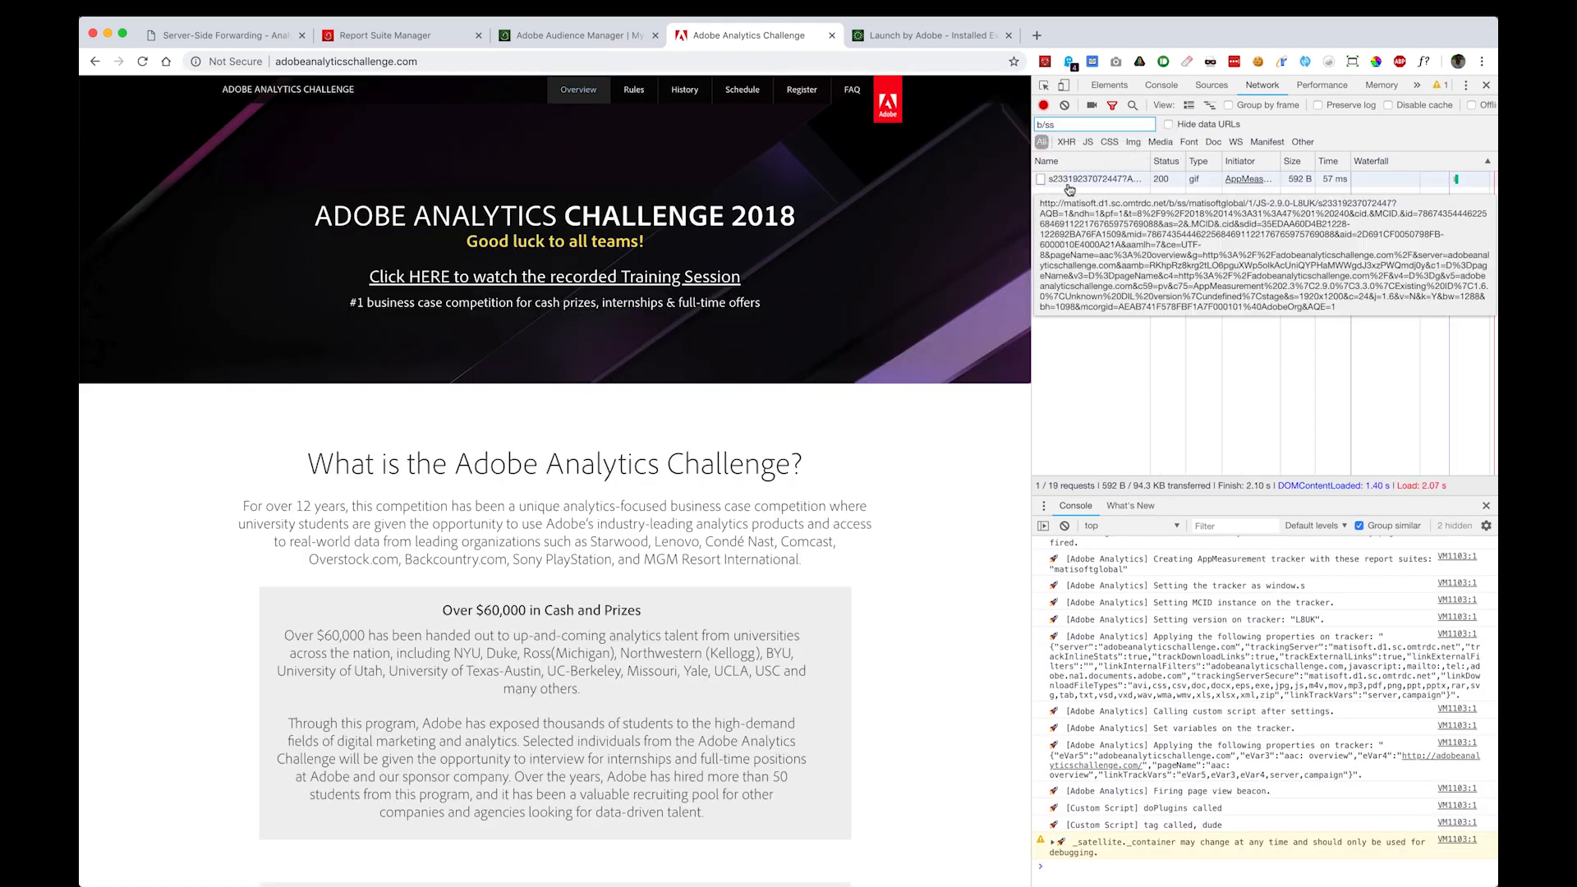
pyautogui.click(1091, 123)
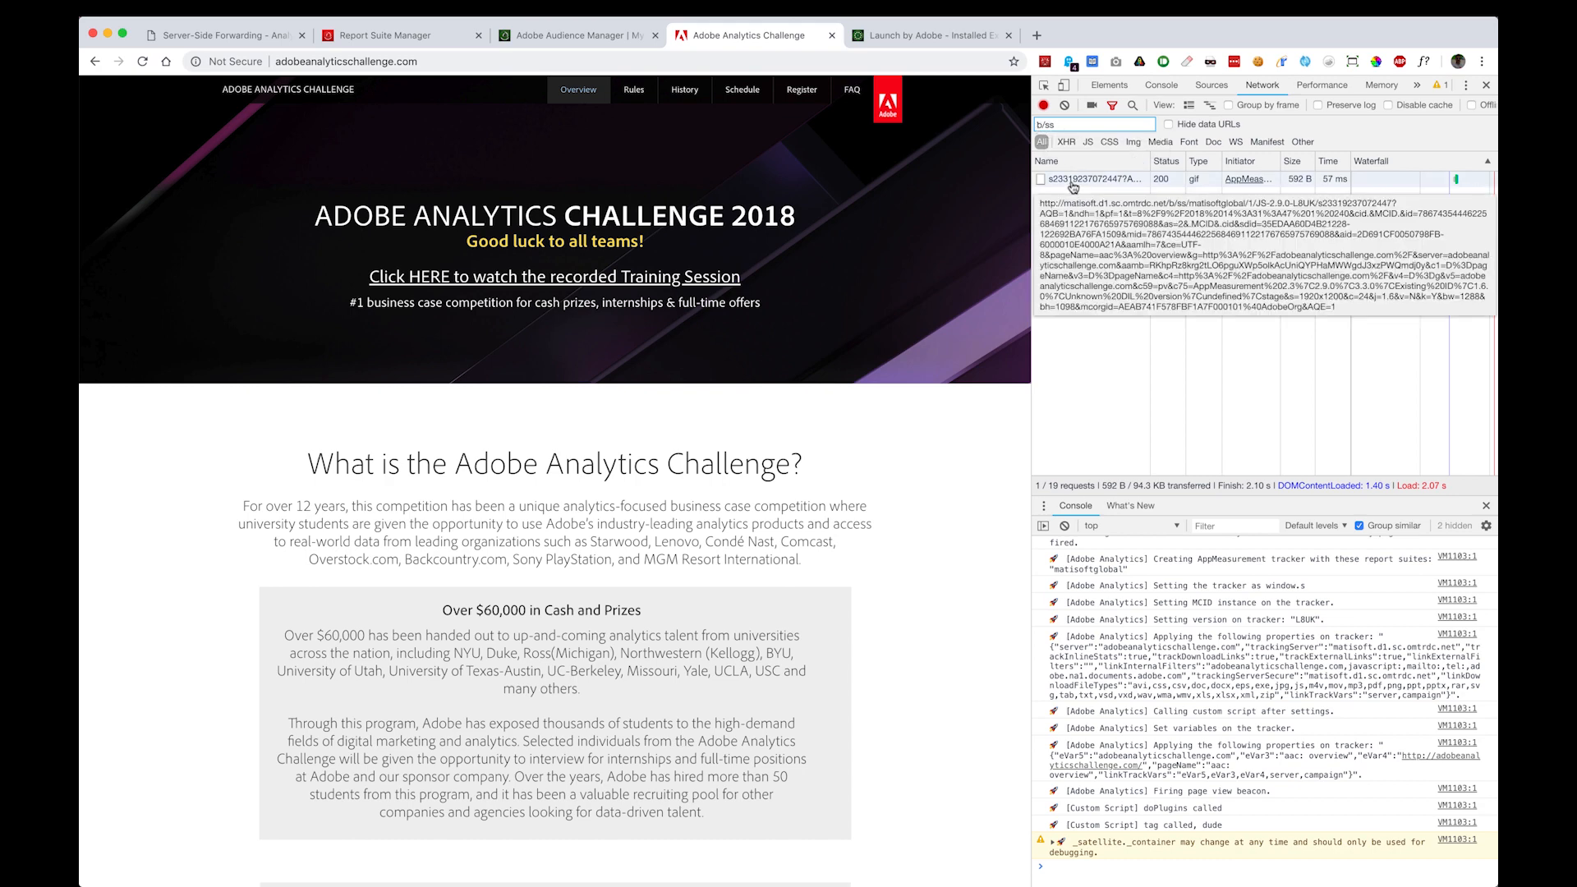
# Examine the b/ss beacon's headers, query parameters and empty image preview, then go back to Launch.
pyautogui.click(1081, 179)
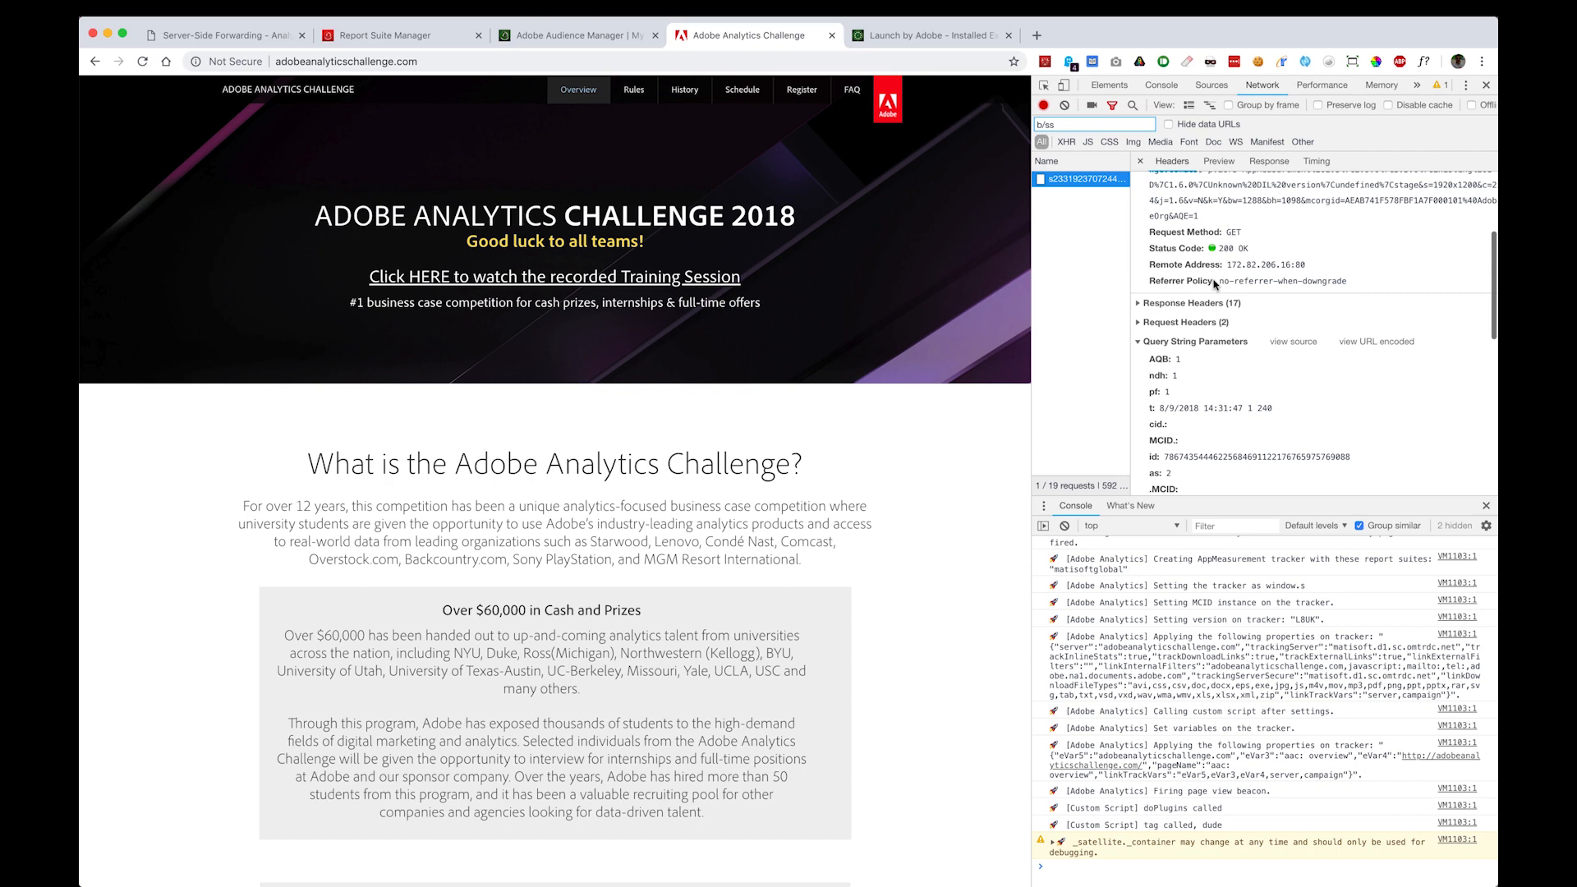
pyautogui.click(1155, 183)
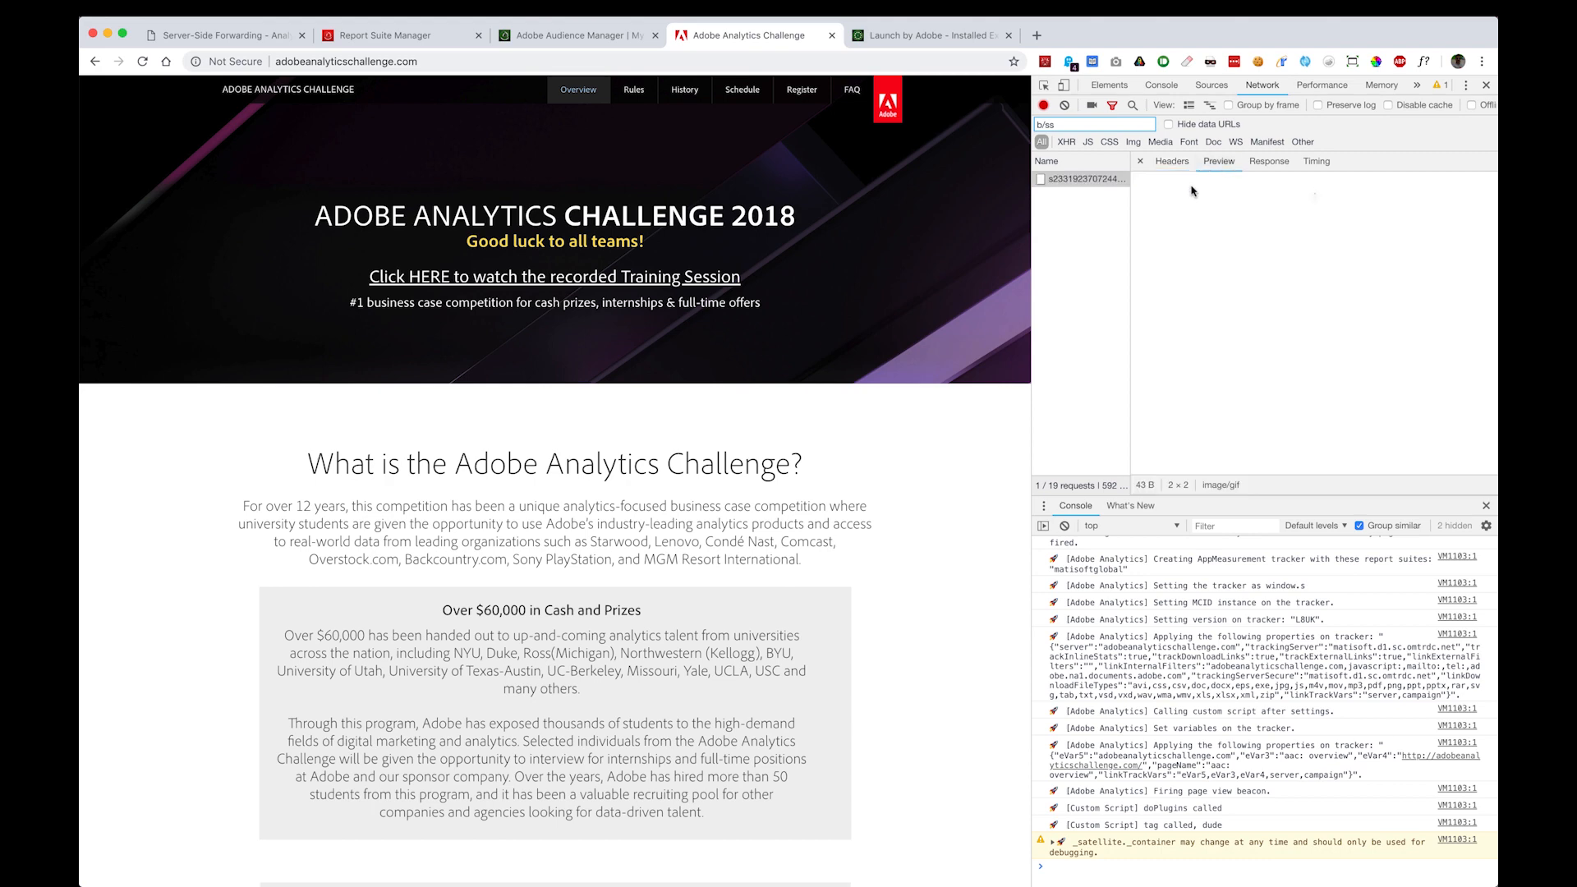
pyautogui.moveTo(1181, 231)
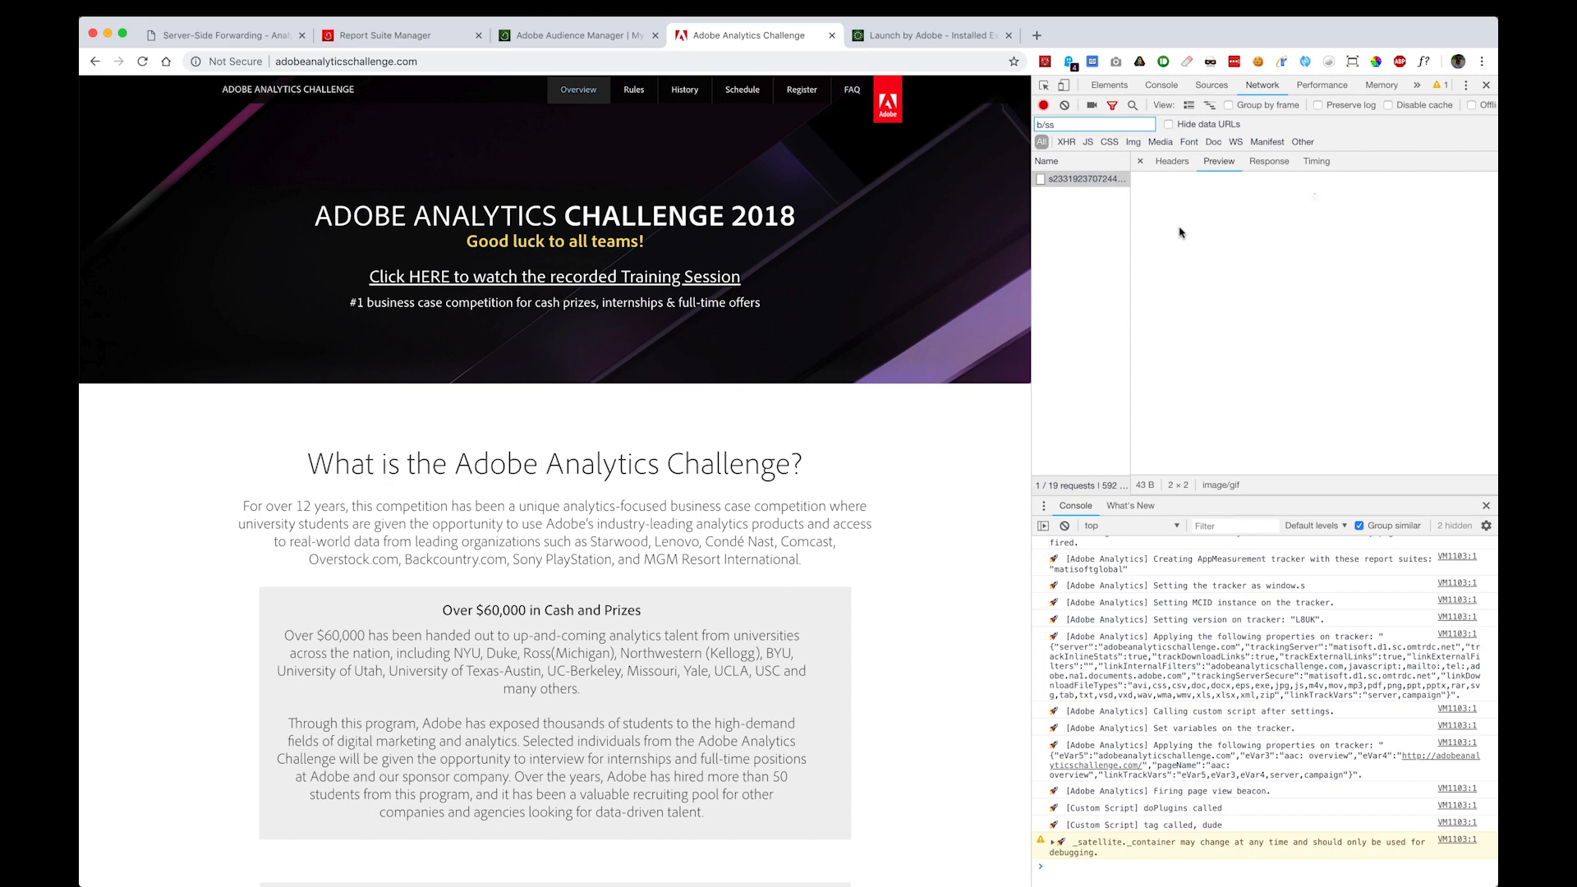
pyautogui.click(1172, 161)
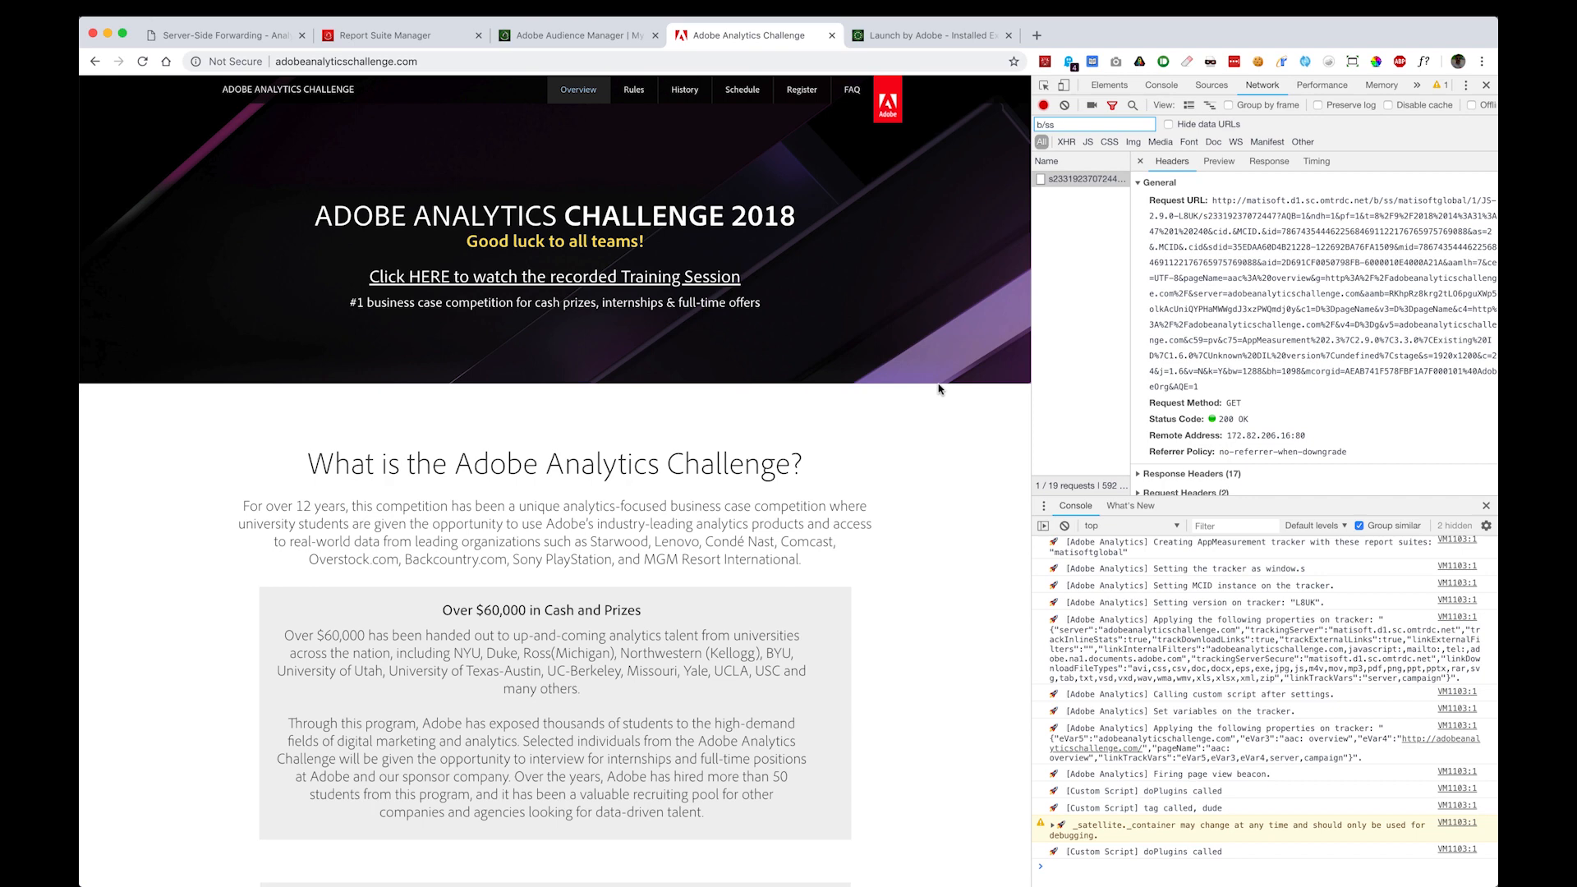
pyautogui.click(925, 35)
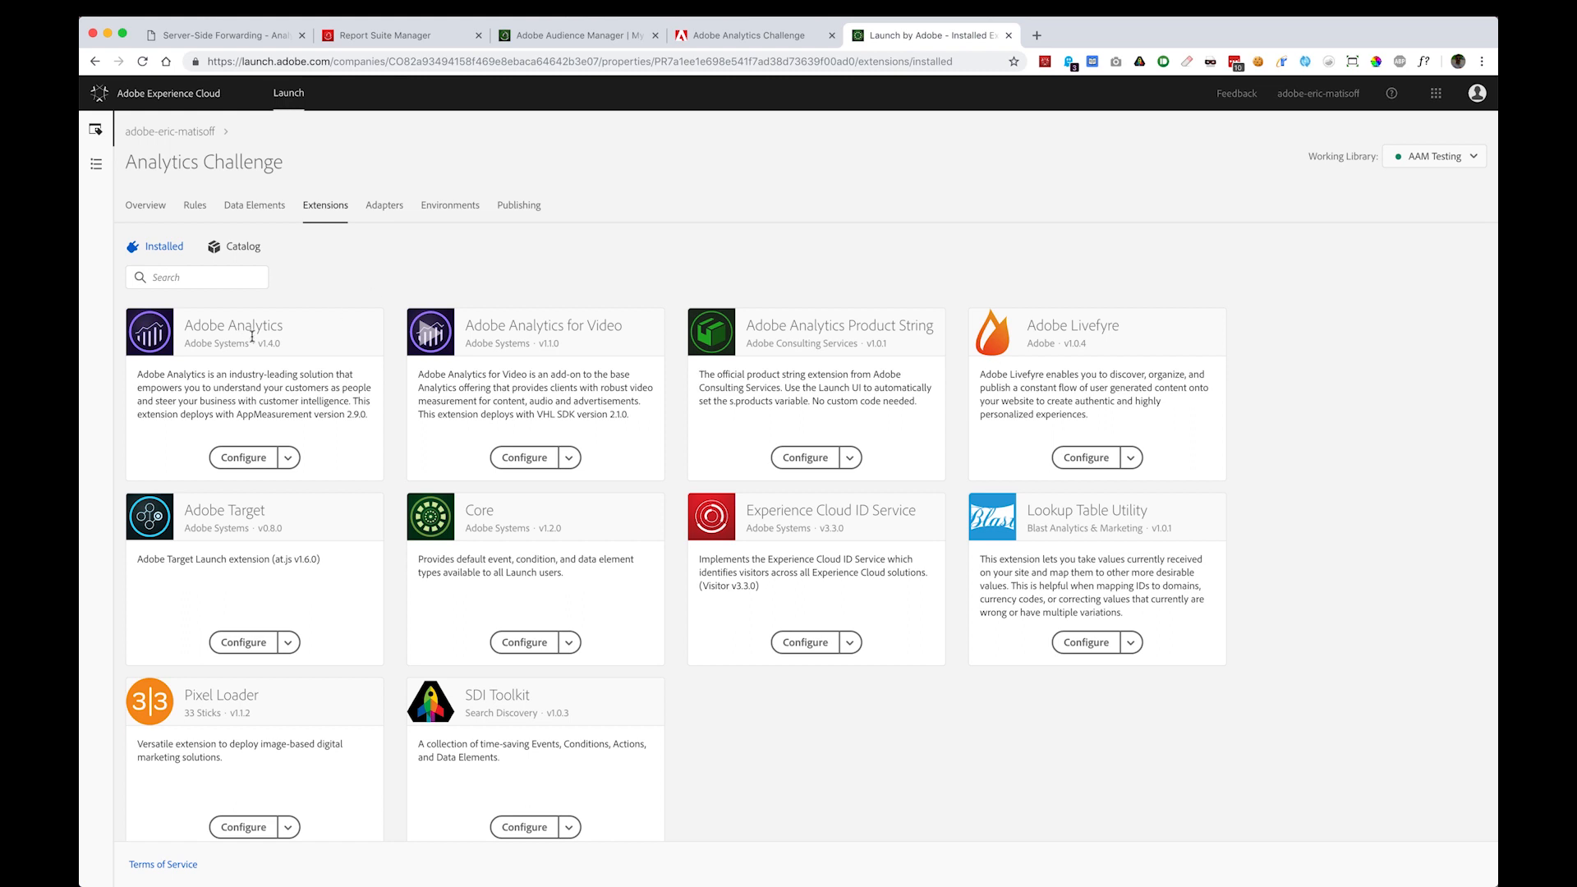
pyautogui.moveTo(266, 382)
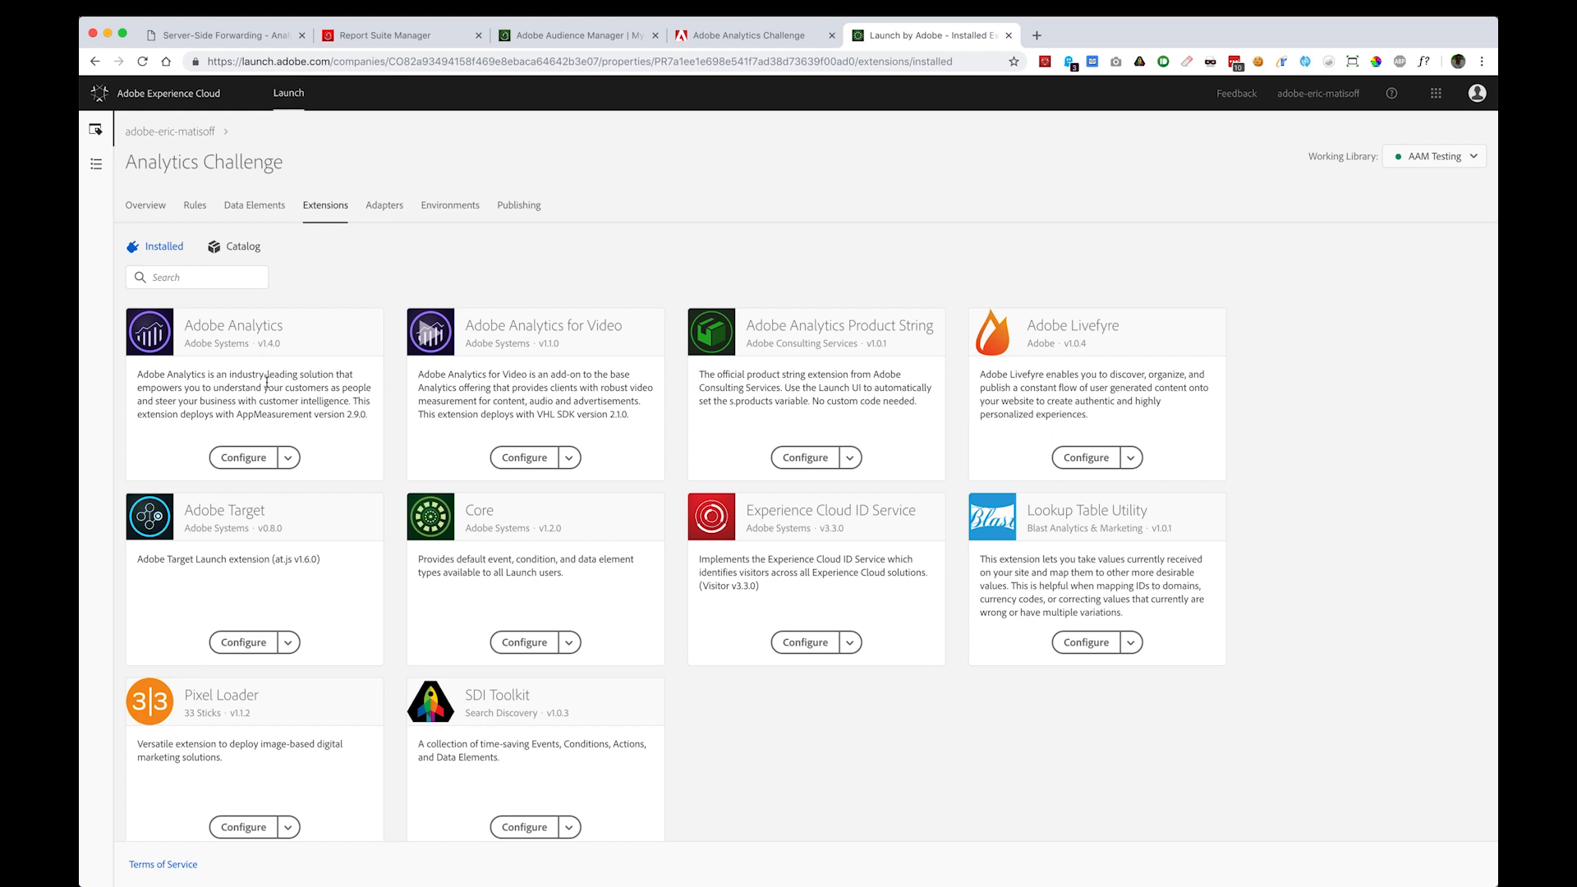
# Configure the Adobe Analytics extension and expand its Adobe Audience Manager section.
pyautogui.click(243, 458)
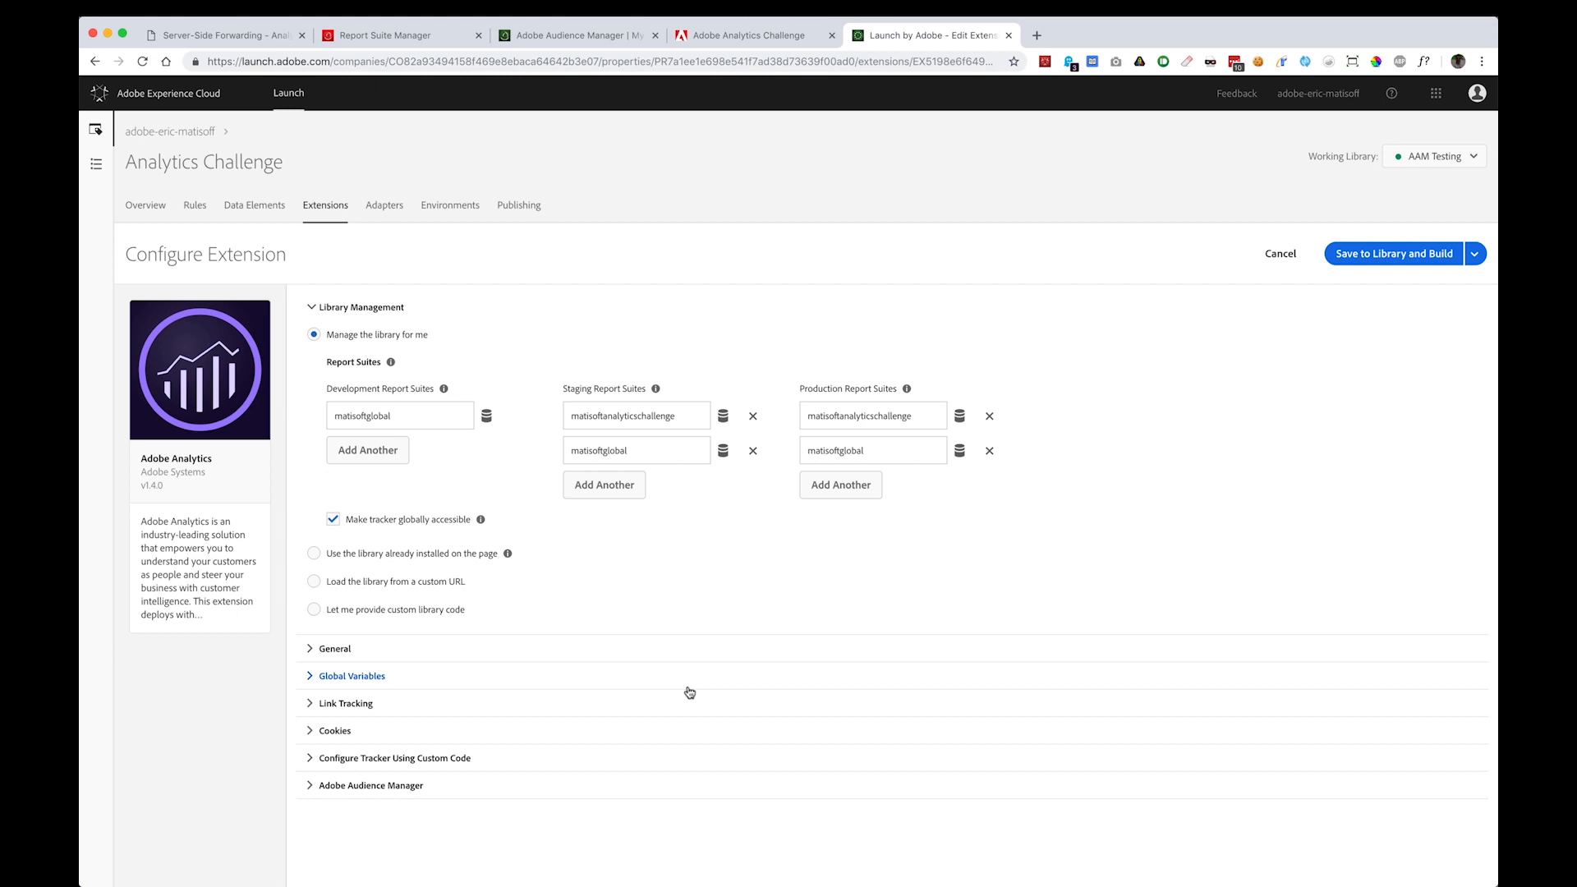
pyautogui.moveTo(369, 785)
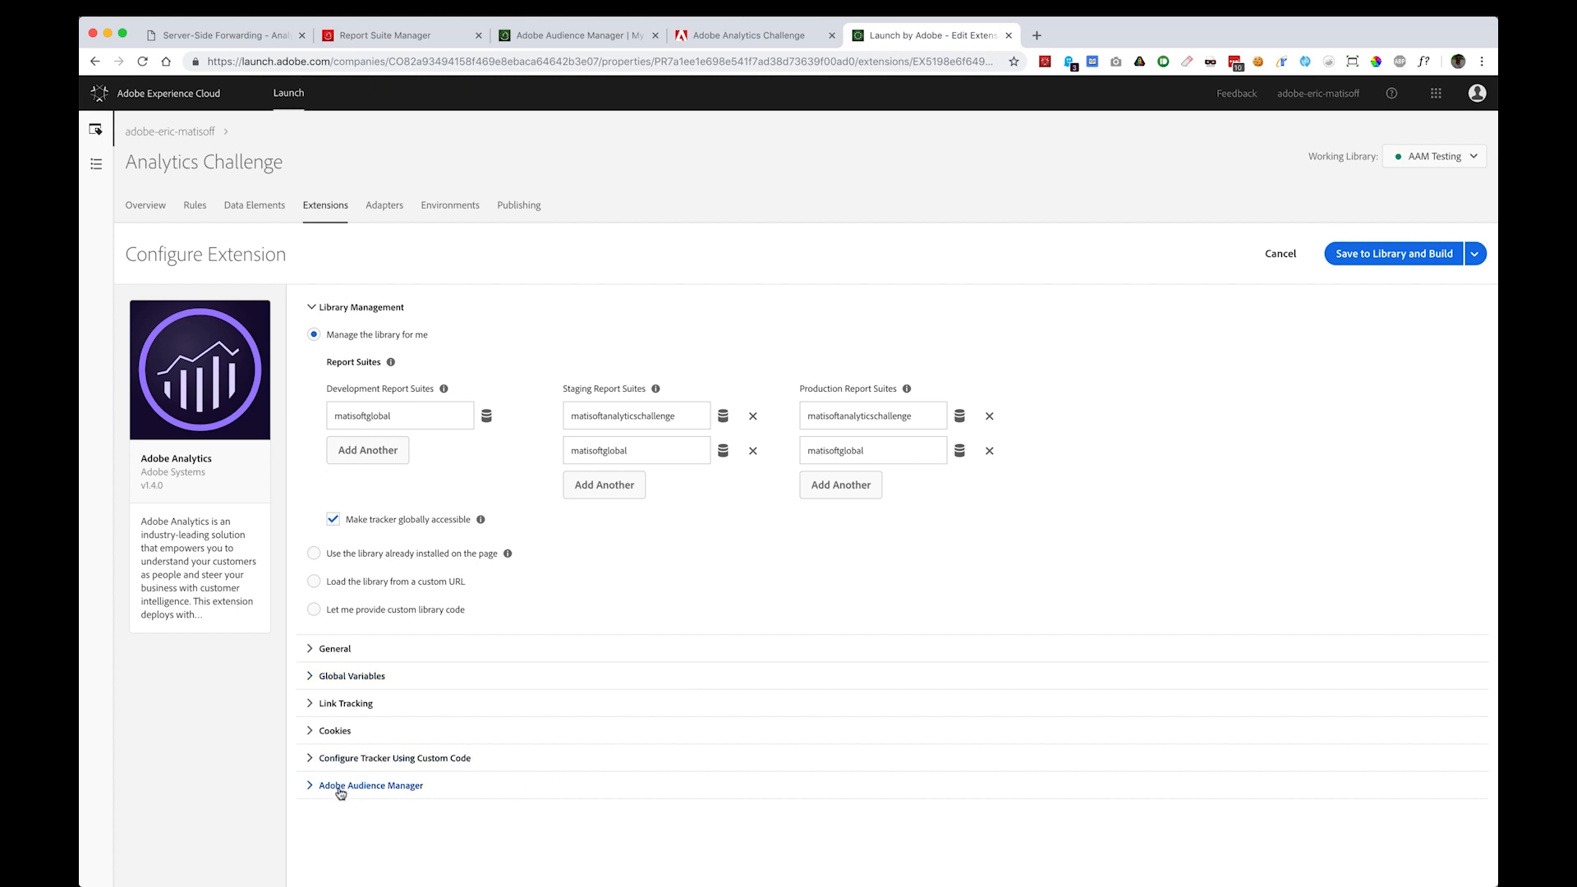
pyautogui.click(370, 785)
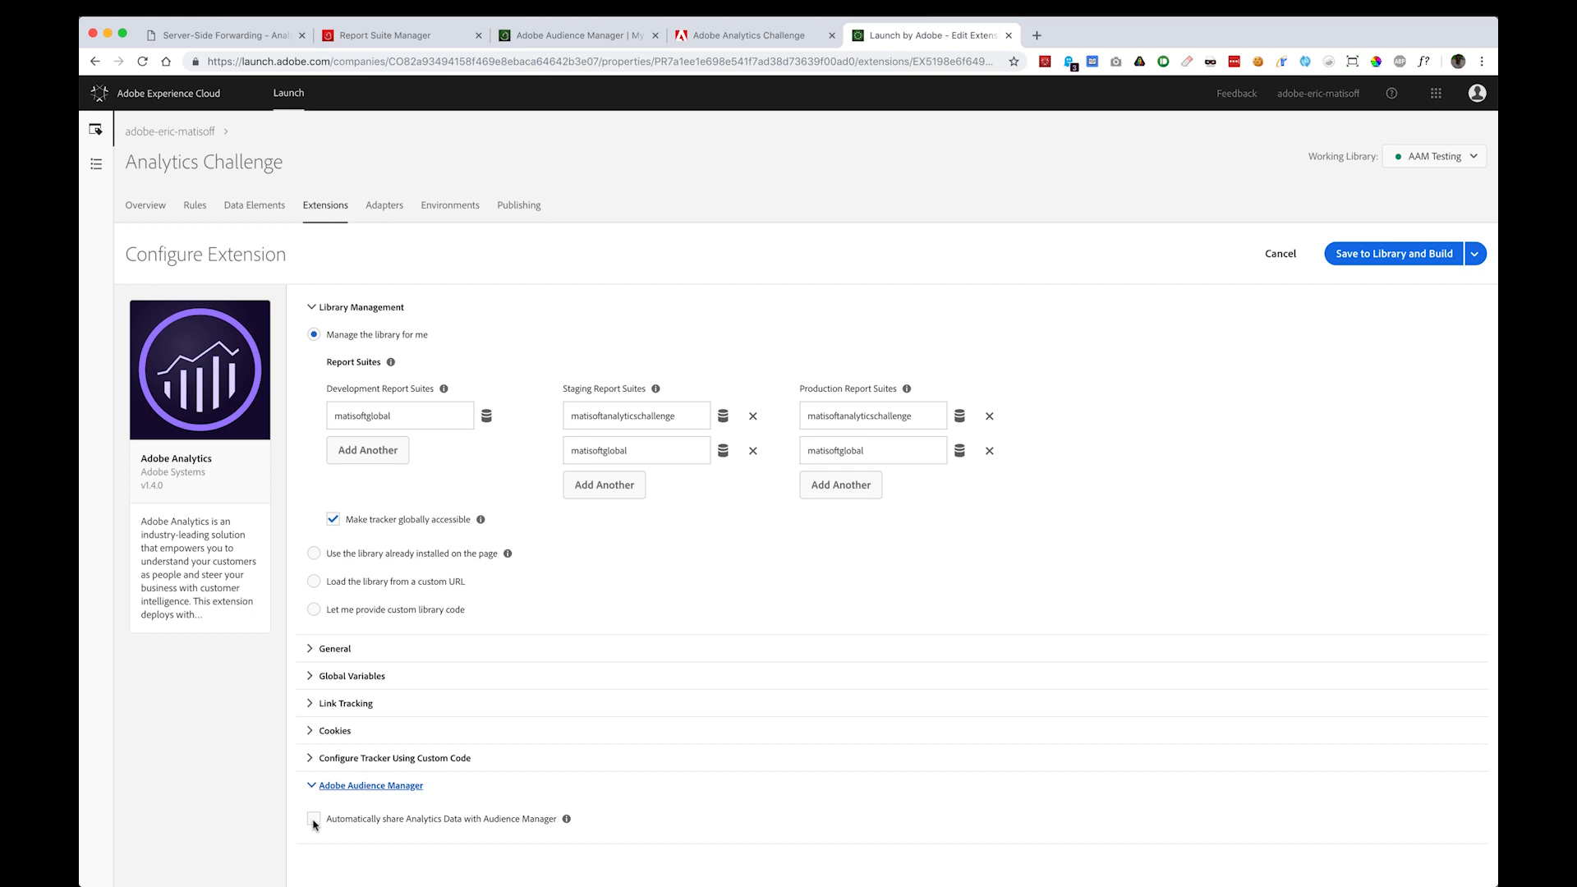
pyautogui.click(573, 34)
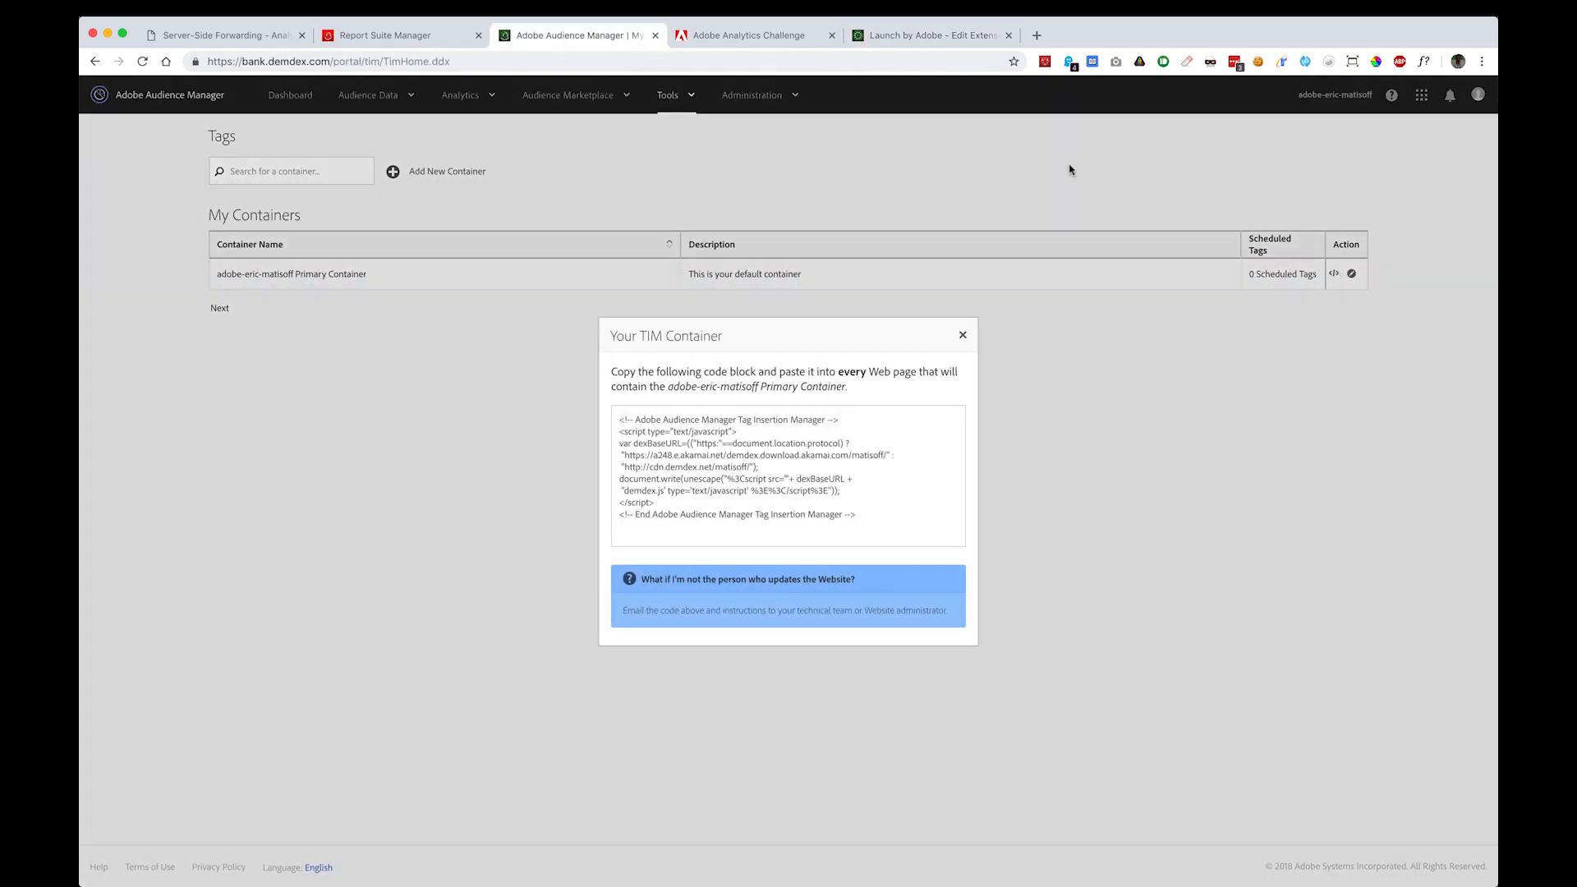
# Enable 'Automatically share Analytics Data with Audience Manager' in the extension settings.
pyautogui.click(926, 35)
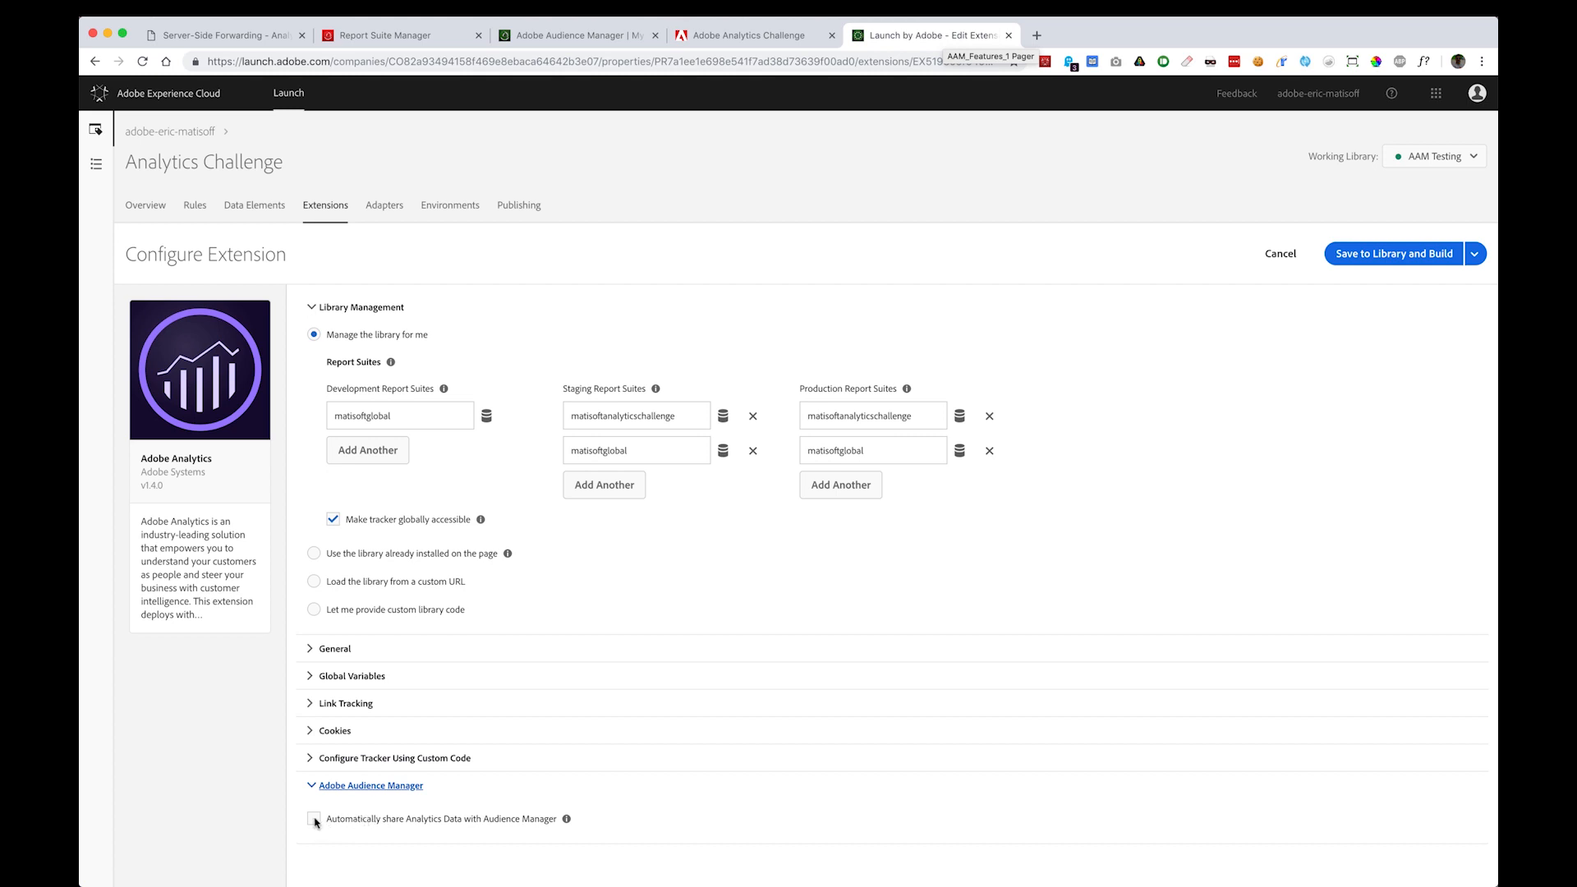
pyautogui.click(313, 818)
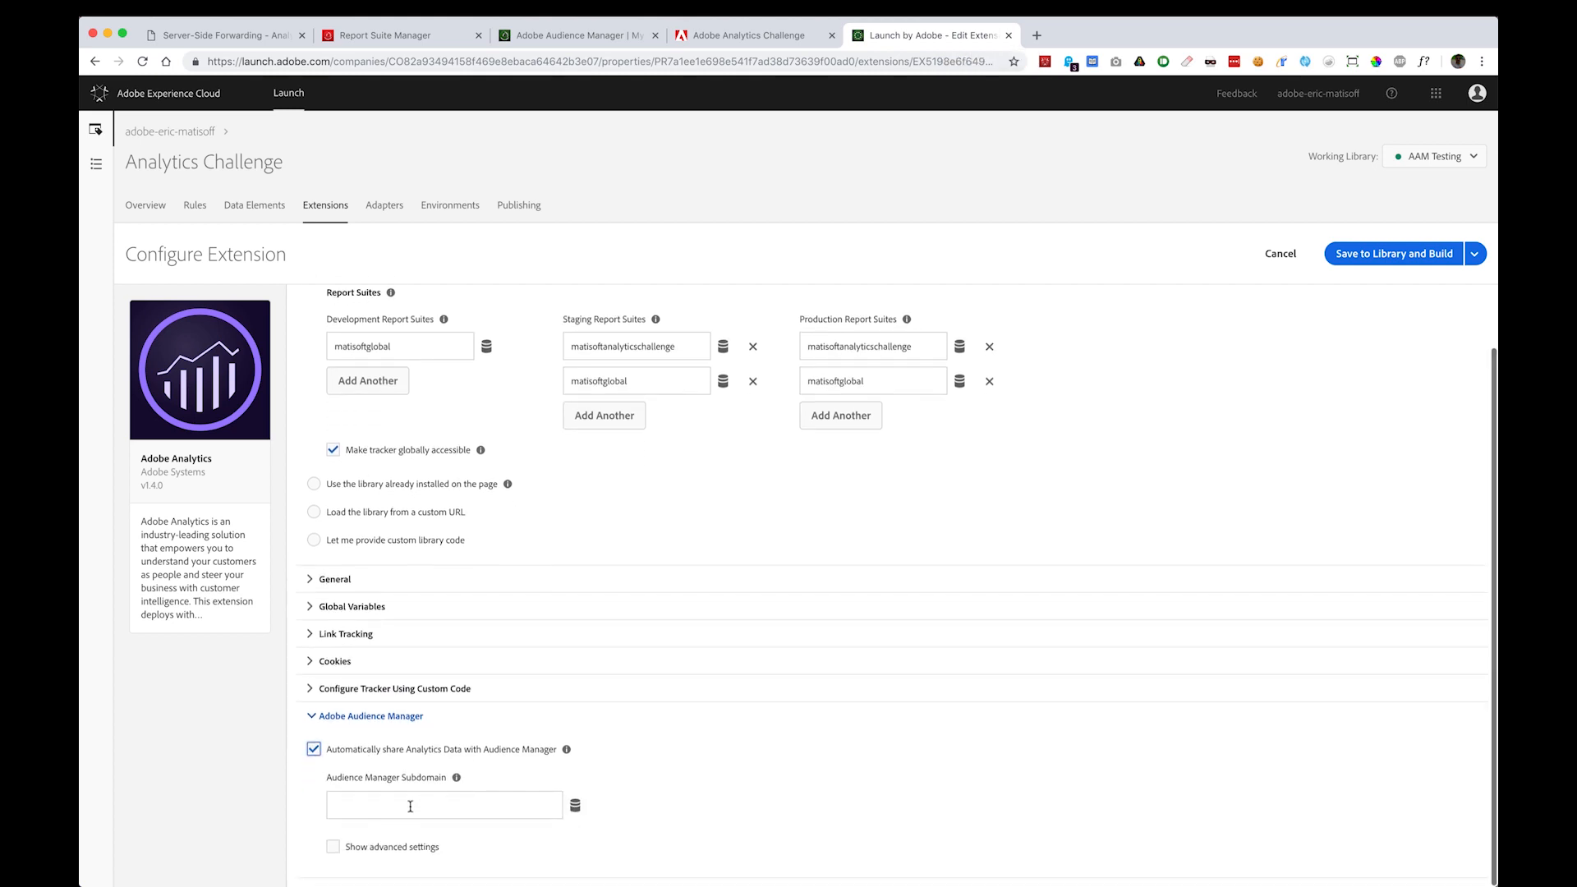
# Enter Audience Manager subdomain 'matisoff' and Save to Library and Build.
pyautogui.click(444, 805)
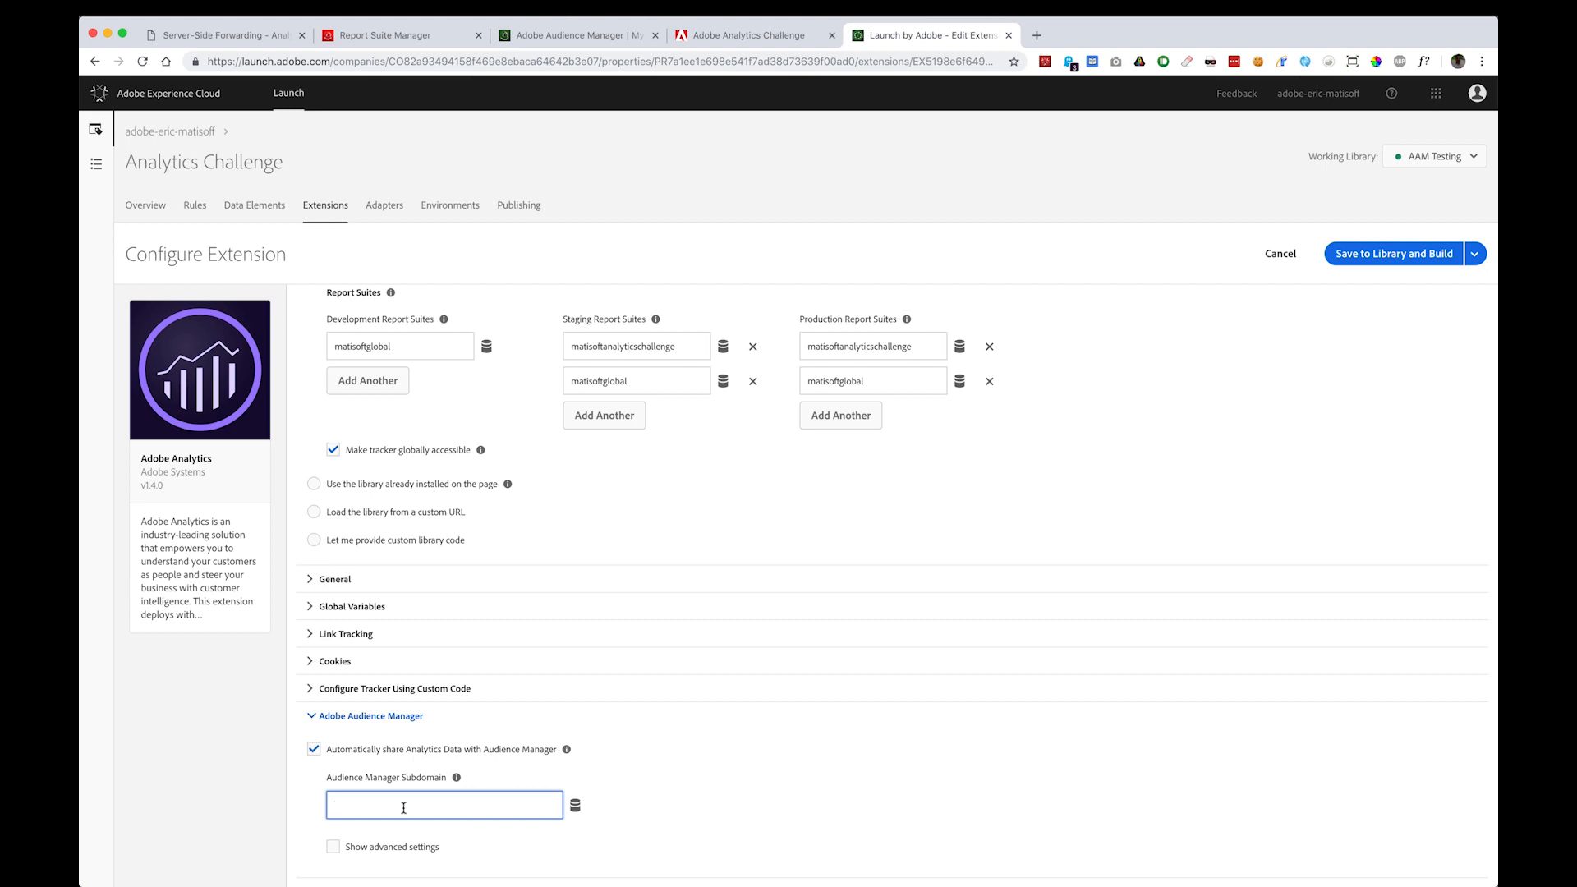
pyautogui.write('matisoff')
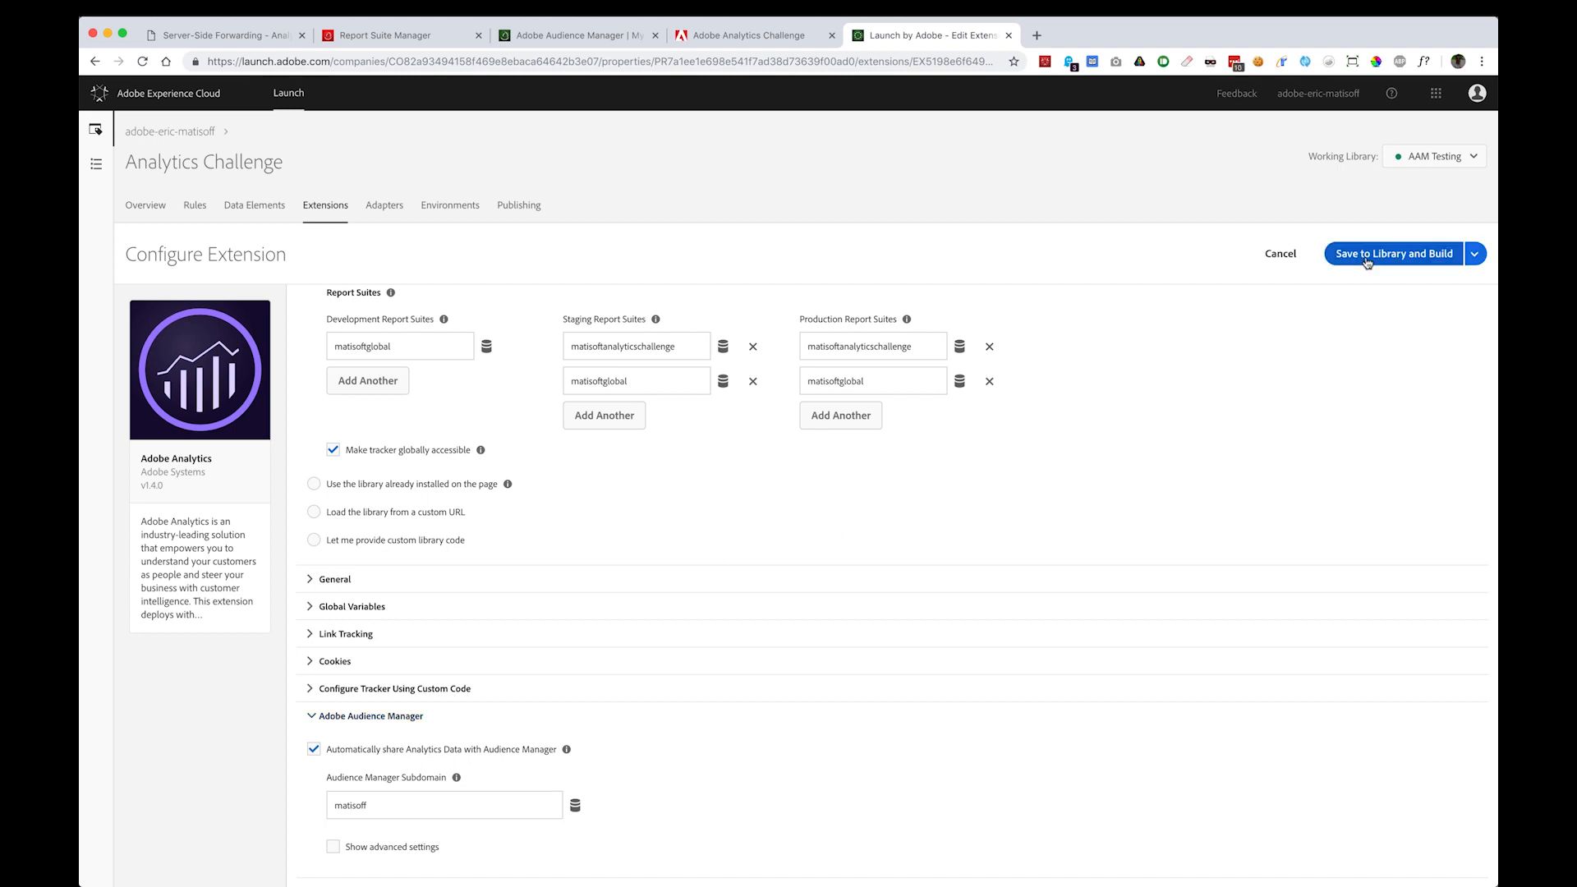
pyautogui.click(1393, 253)
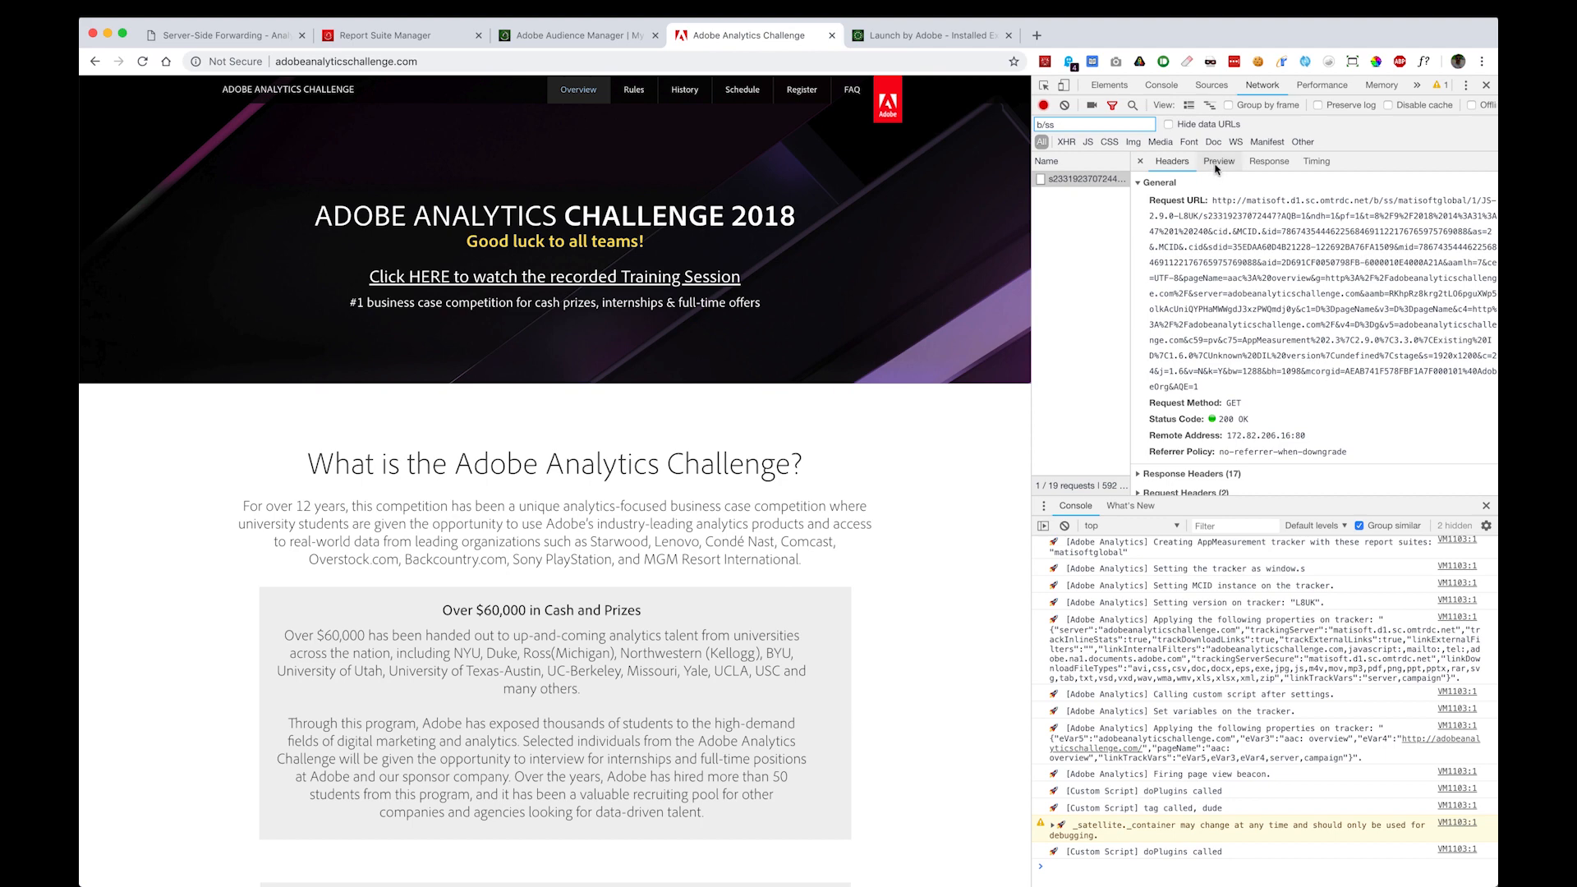
# Verify the reloaded b/ss beacon returns Audience Manager doPostbacks data with region, uuid and ibs ID syncs.
pyautogui.click(1218, 161)
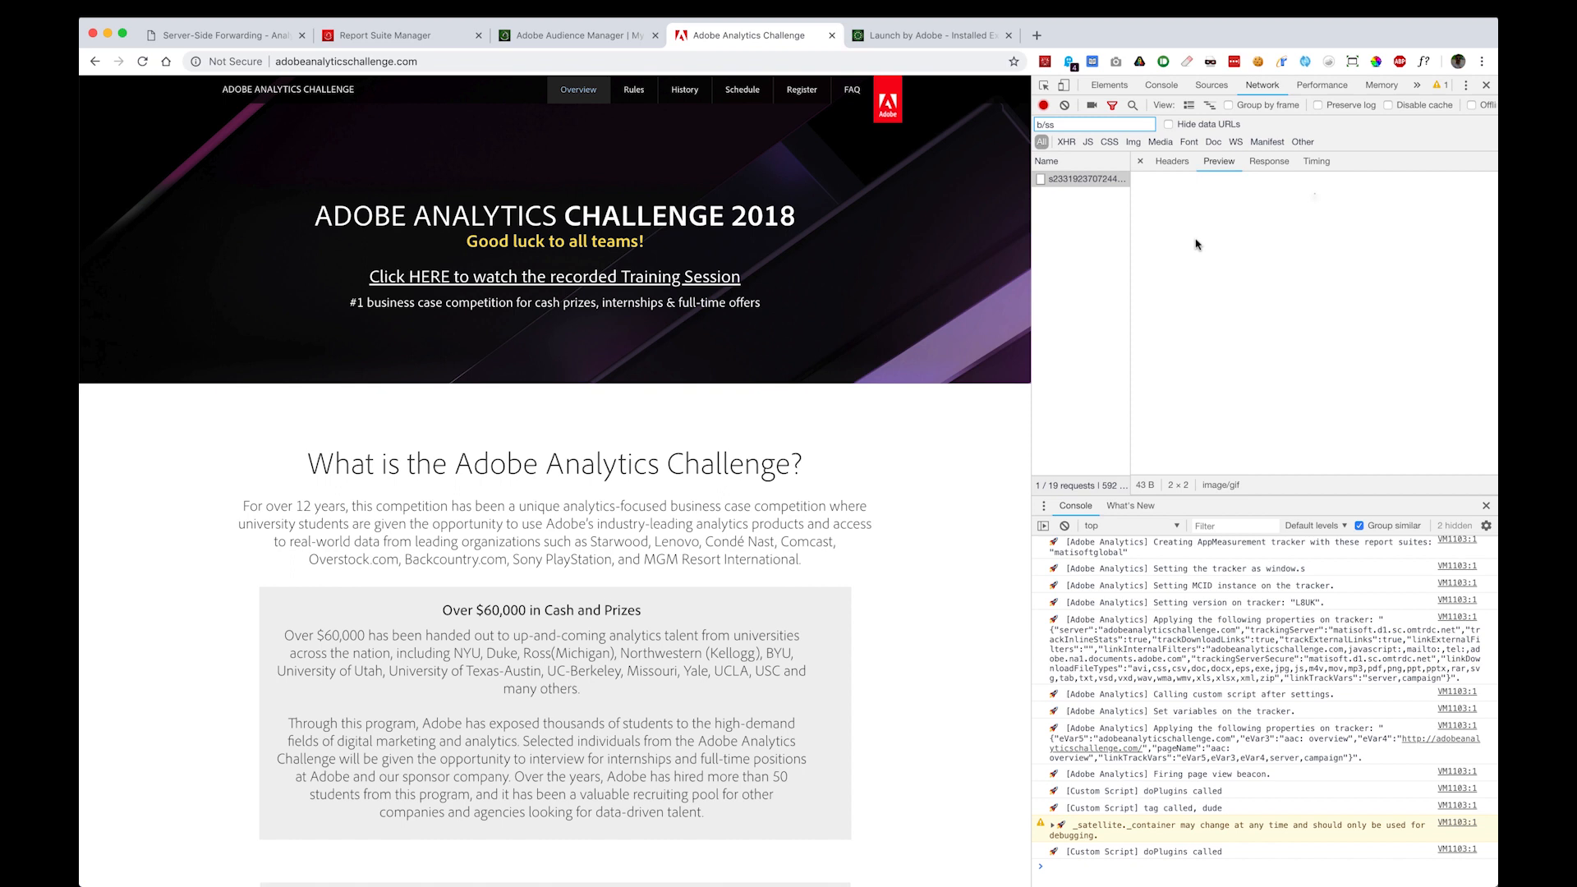
pyautogui.moveTo(1181, 225)
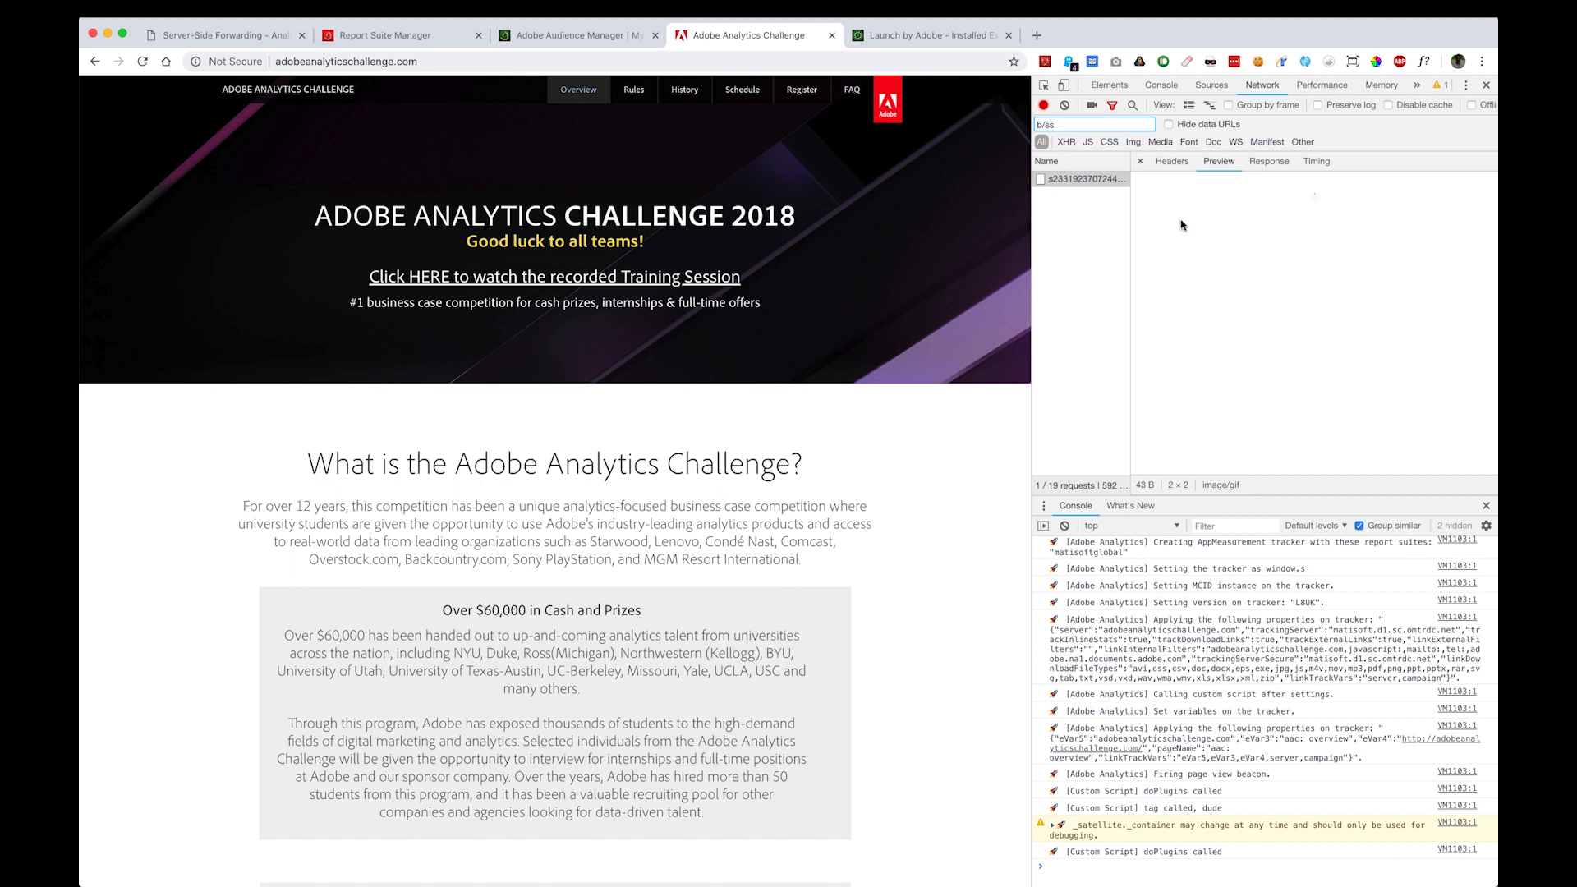
pyautogui.moveTo(1151, 207)
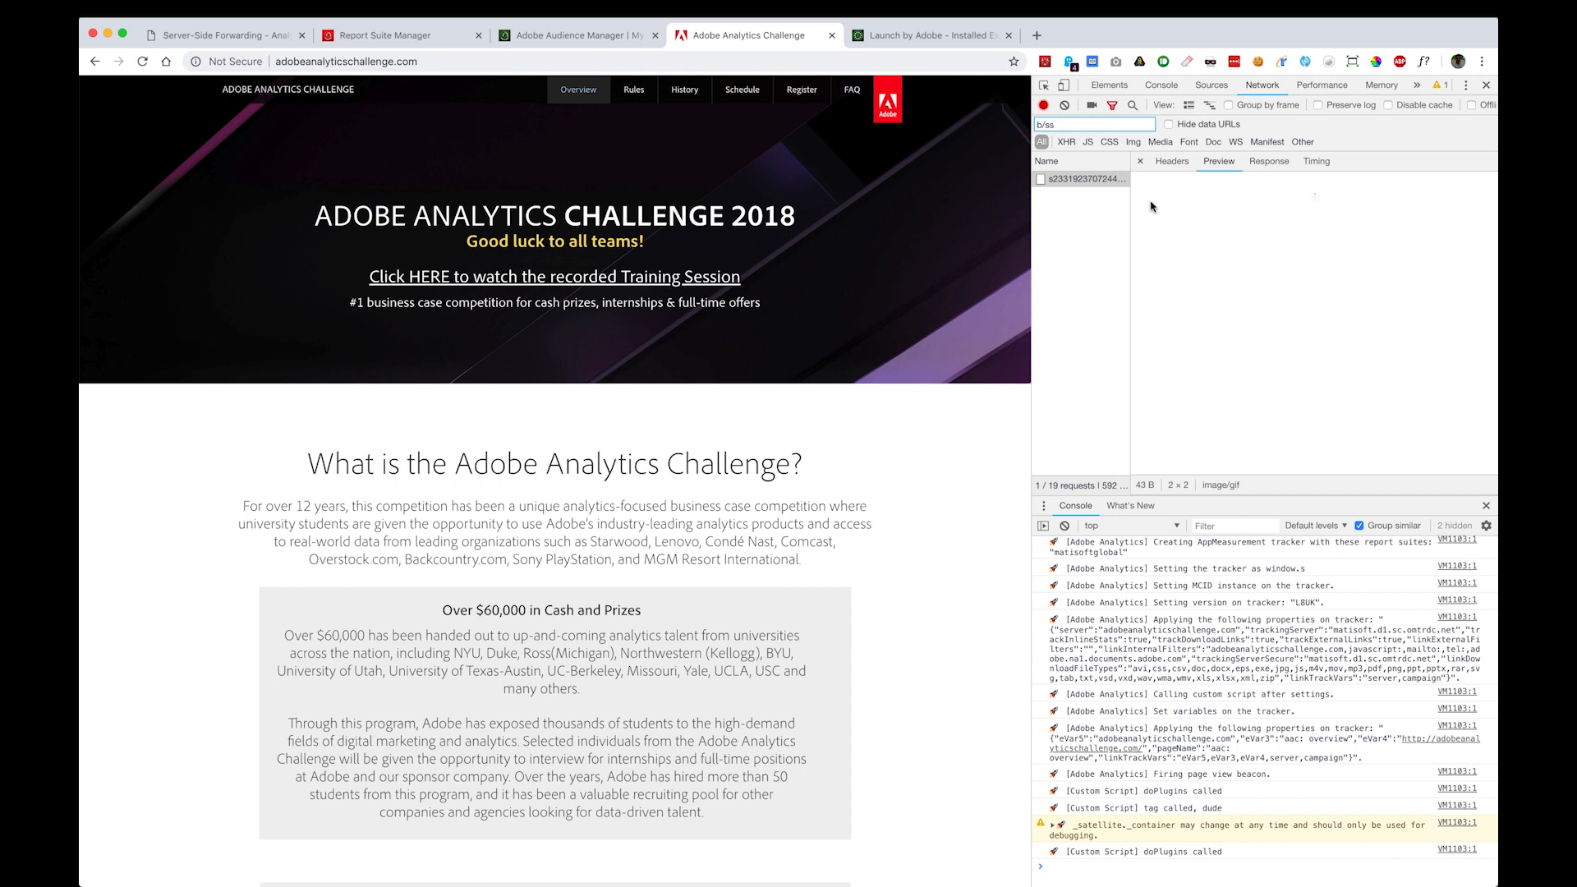
pyautogui.click(1171, 160)
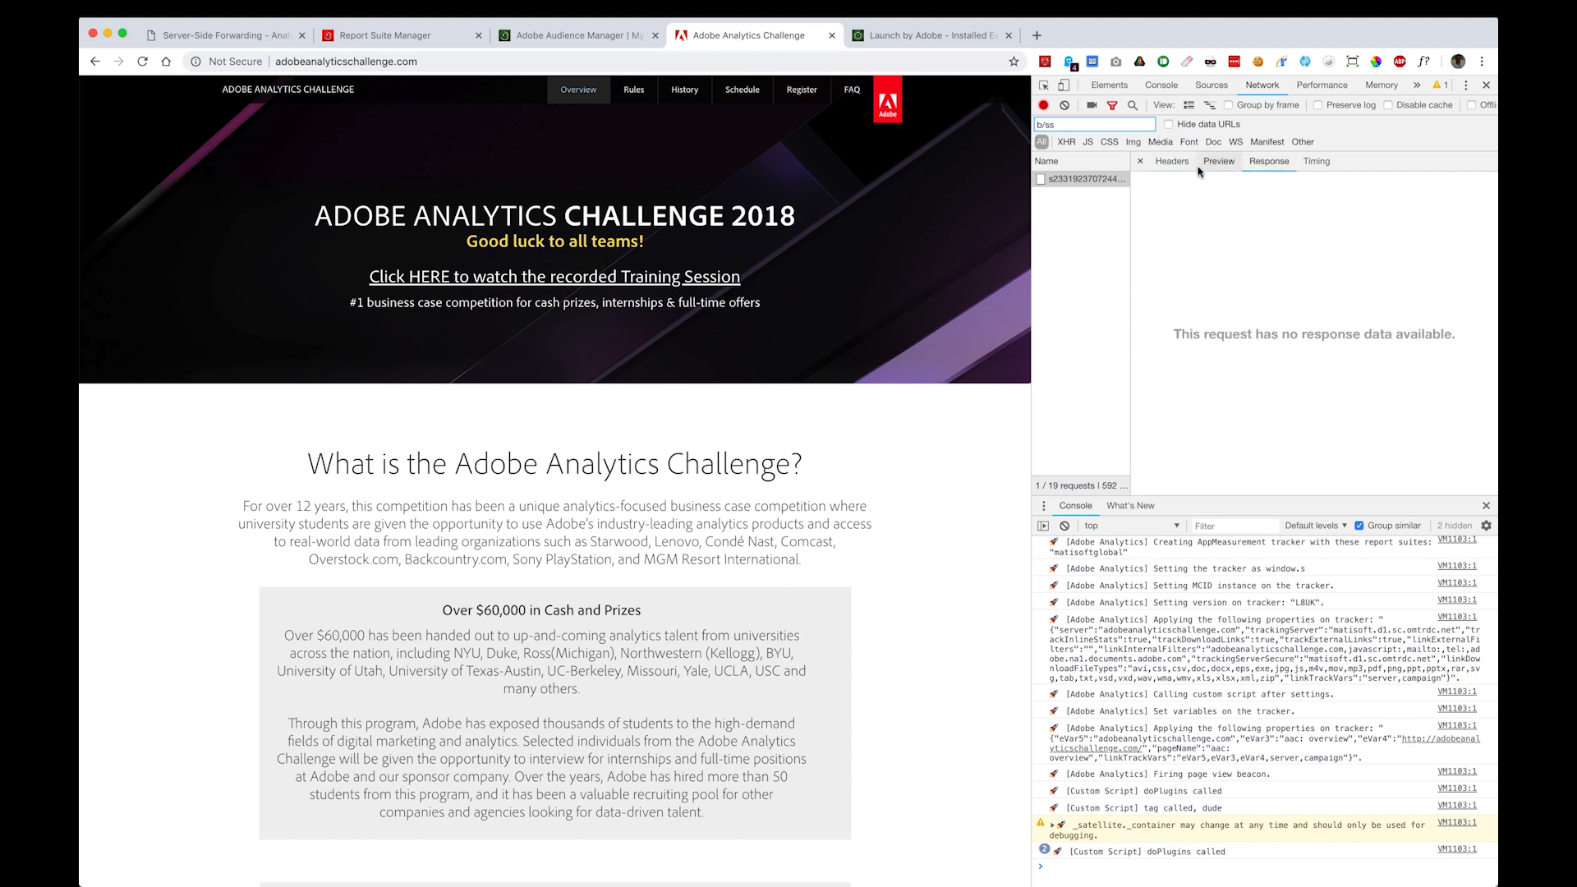
pyautogui.click(1172, 161)
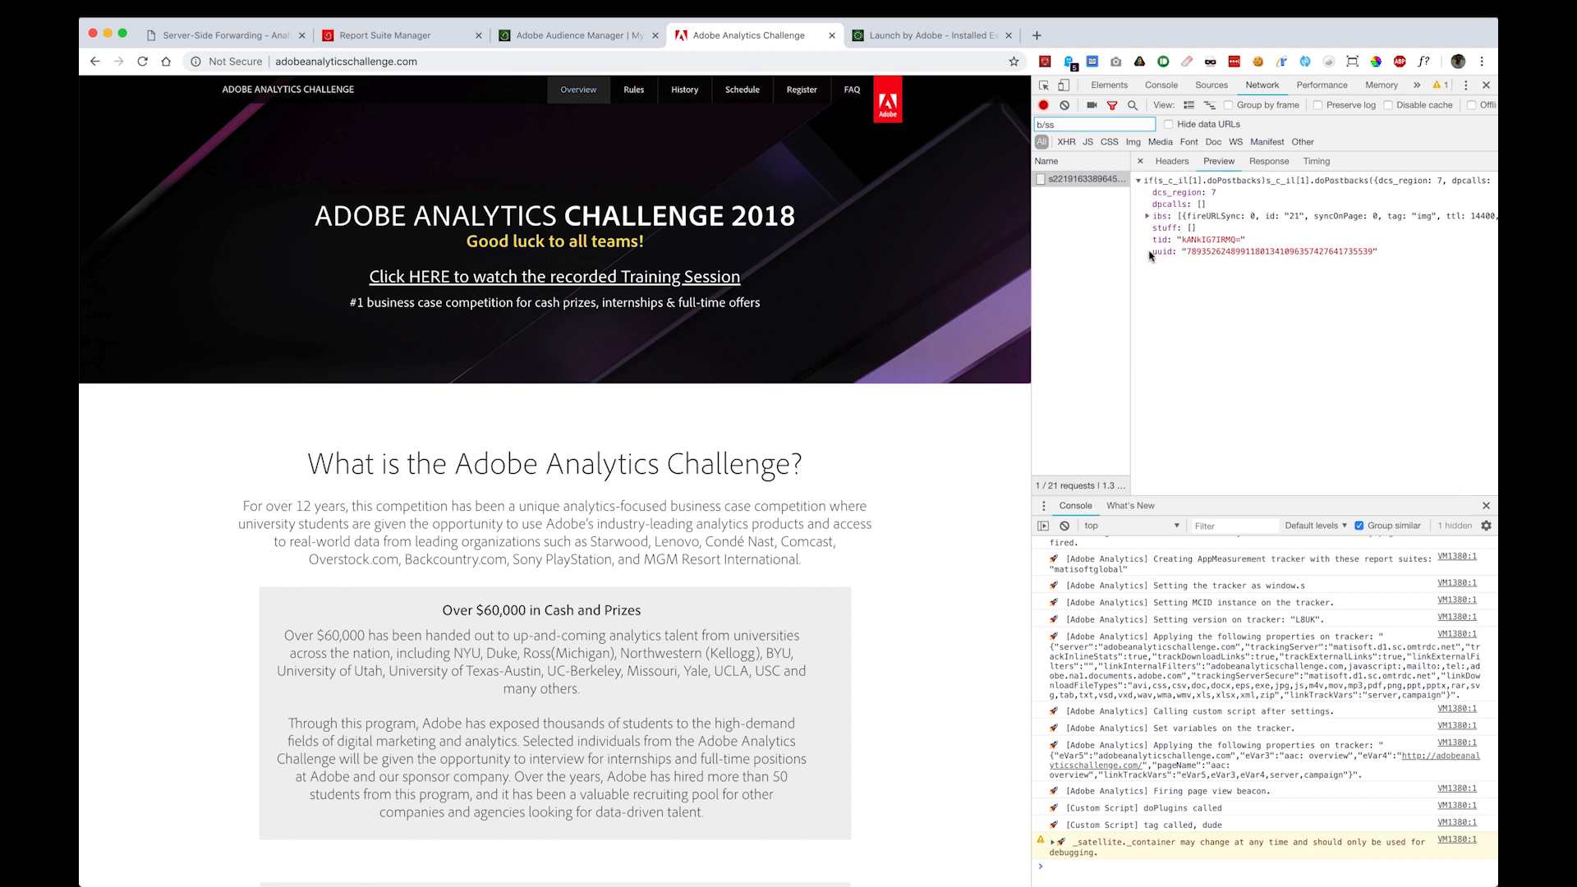
pyautogui.click(1149, 216)
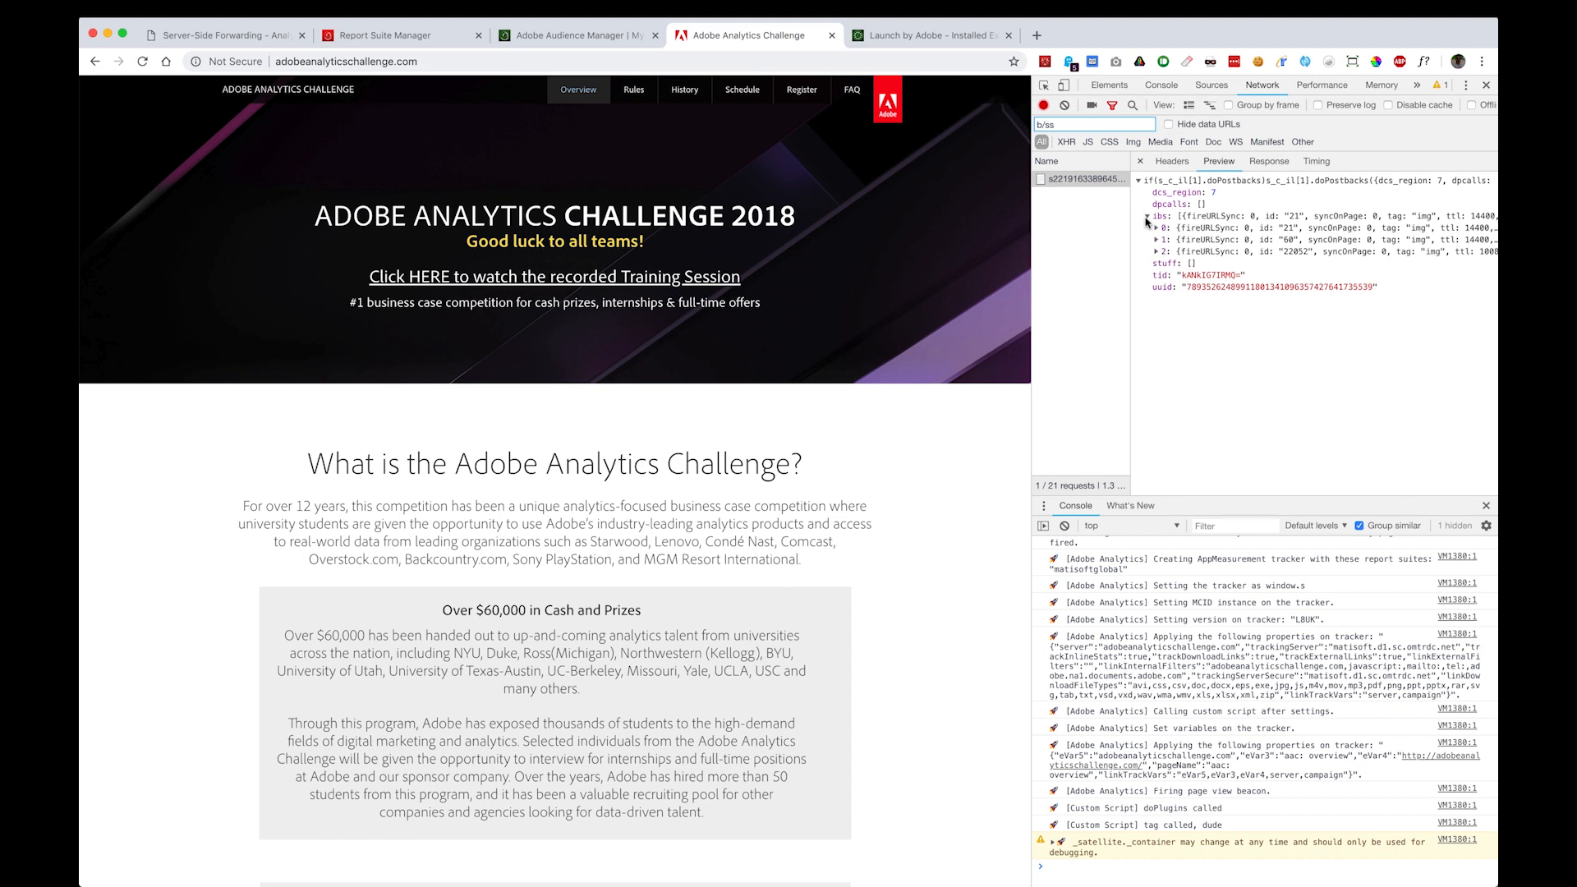
pyautogui.click(925, 35)
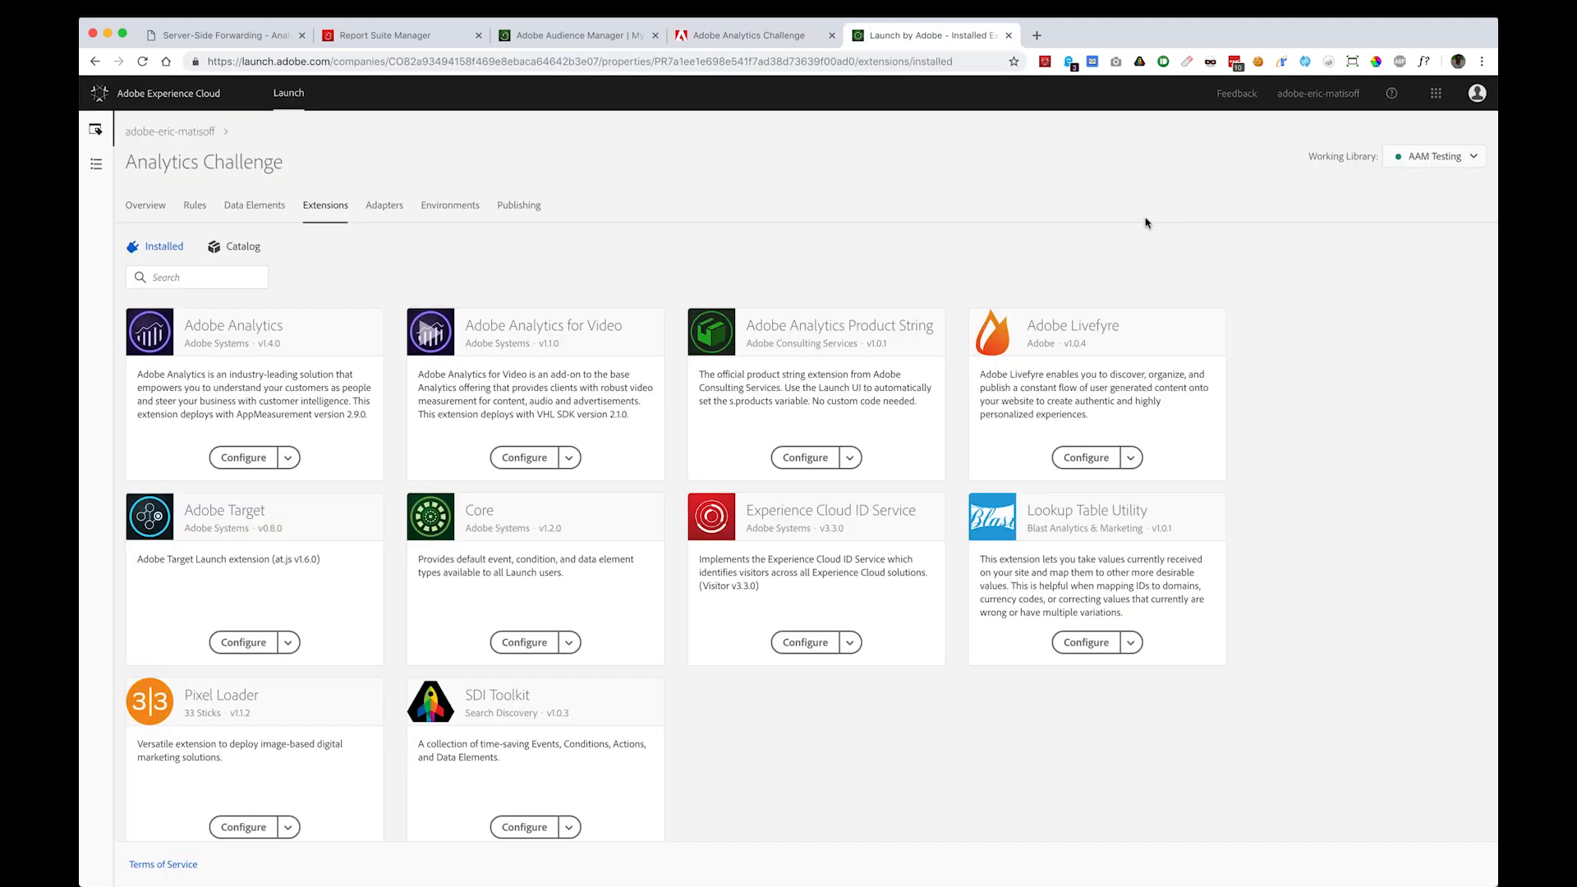